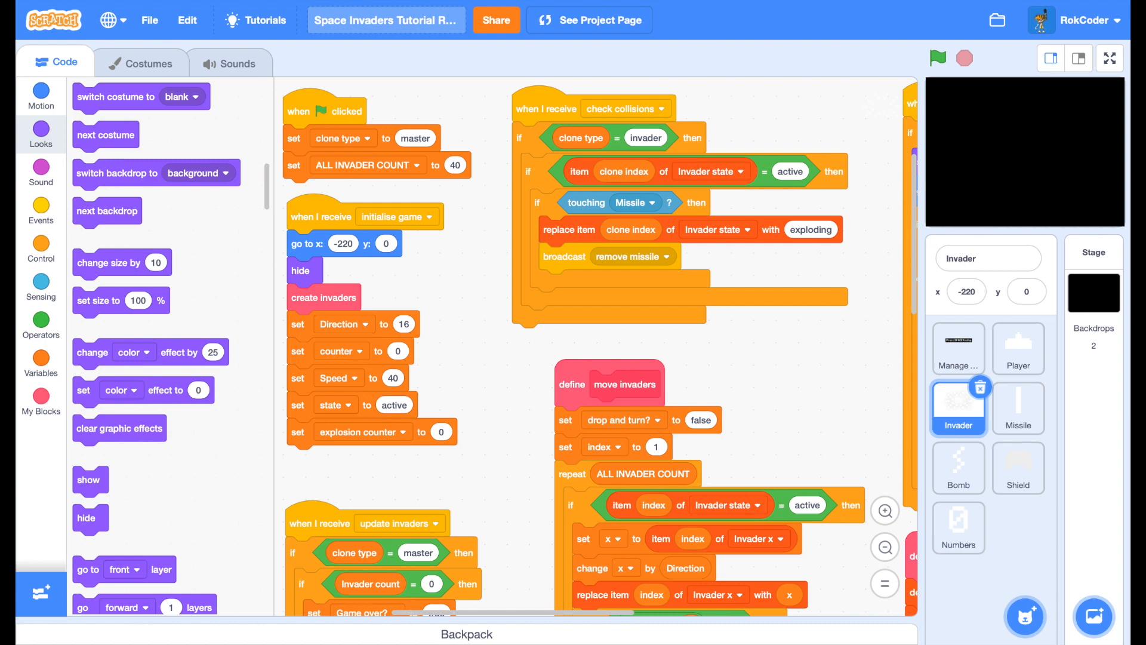
mouse_move(150, 355)
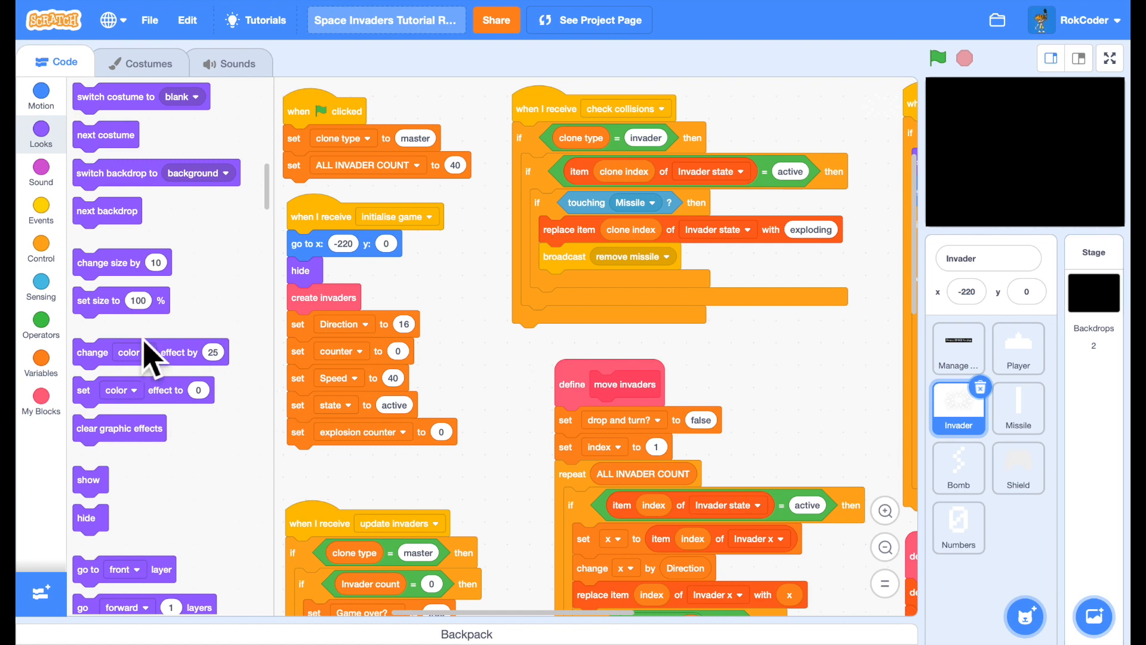
Add a 'broadcast drop bombs' block directly under 'move invaders' in update invaders
click(40, 211)
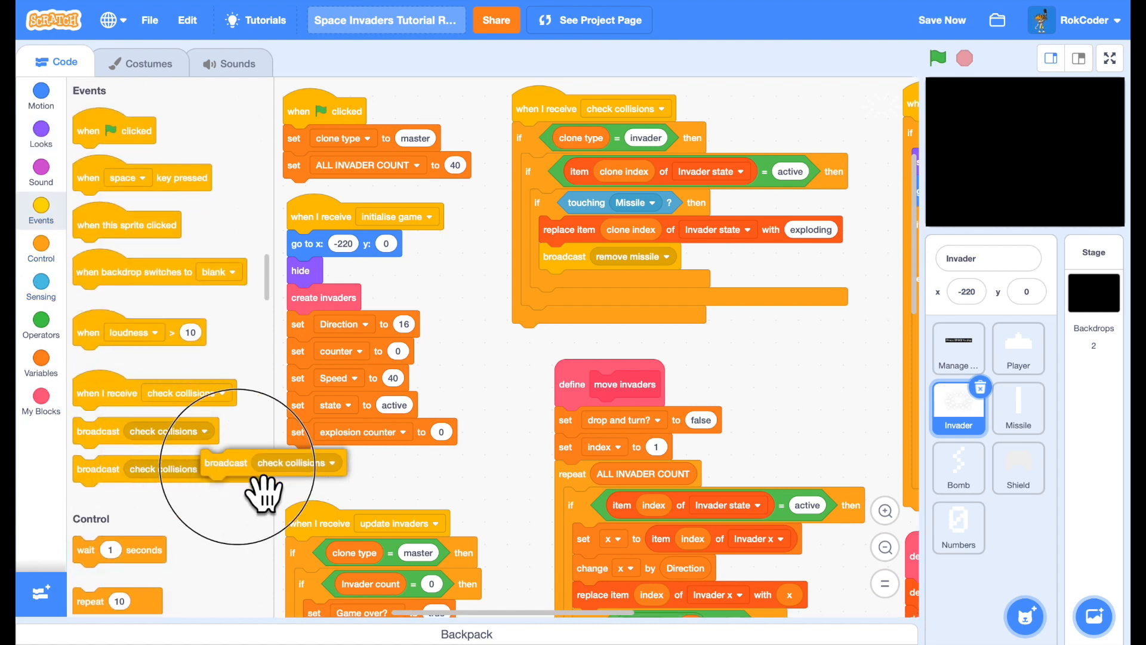
scroll(down, 3)
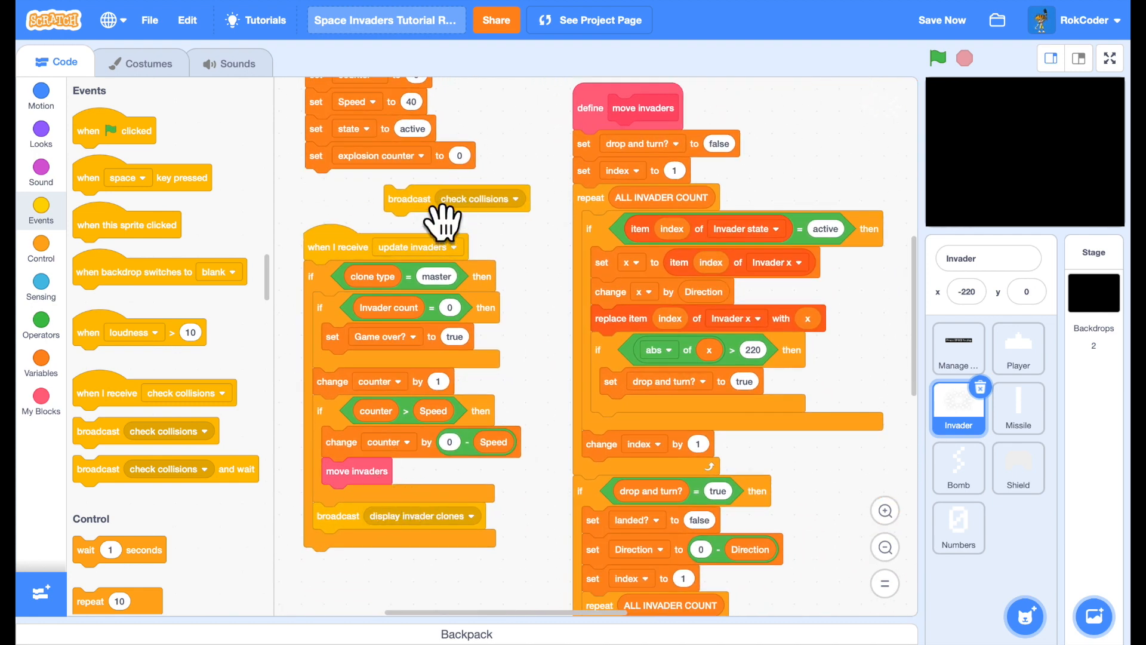
click(453, 498)
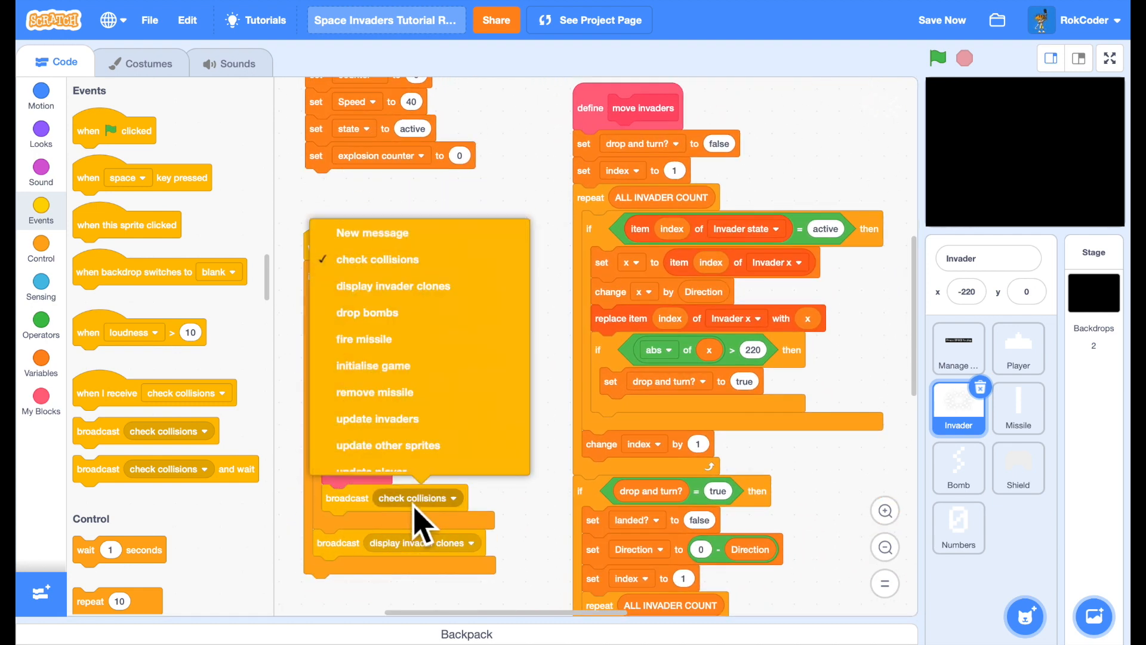
click(373, 232)
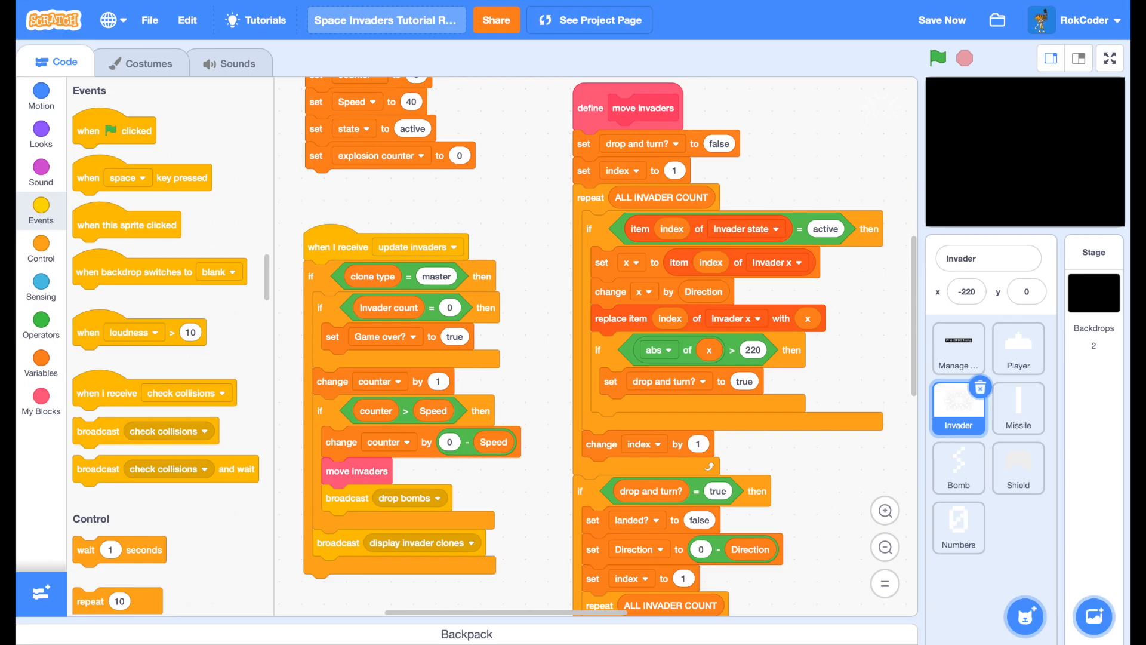
Wrap the initialise game setup in if clone type = master, else delete this clone
scroll(down, 3)
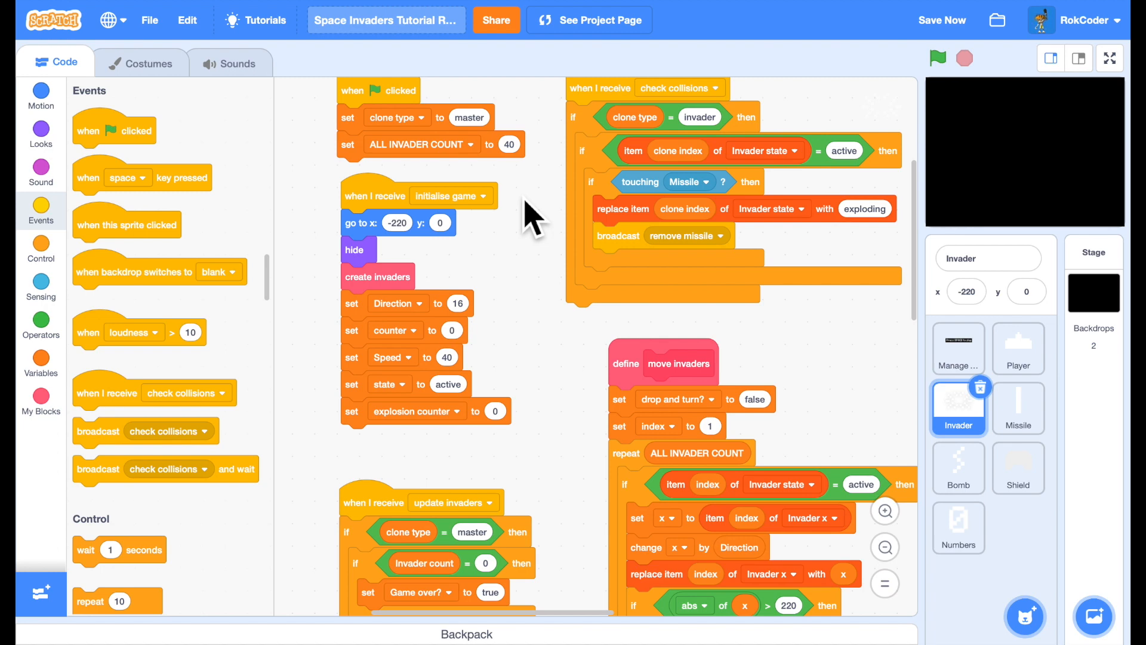
click(40, 248)
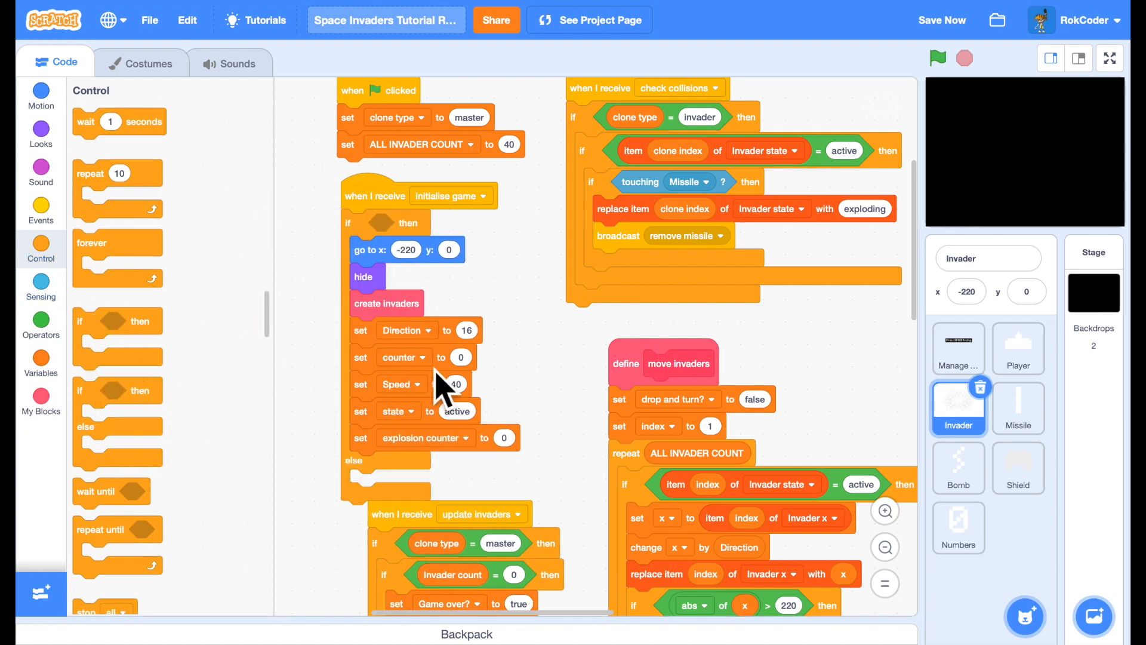
right_click(482, 543)
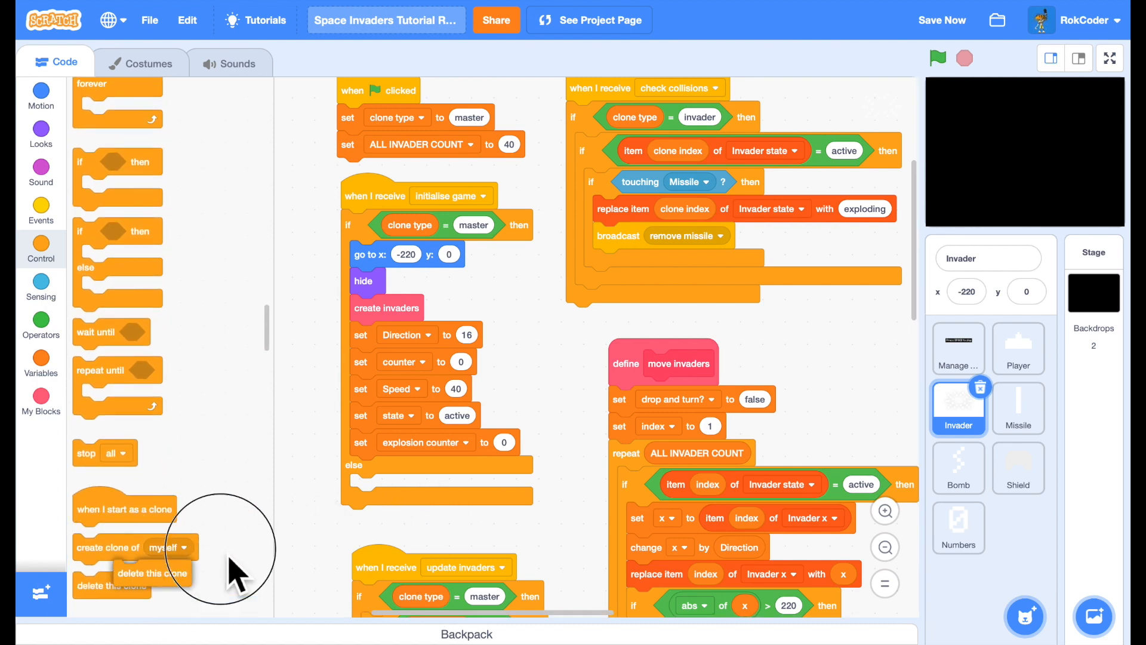
drag(151, 572, 388, 487)
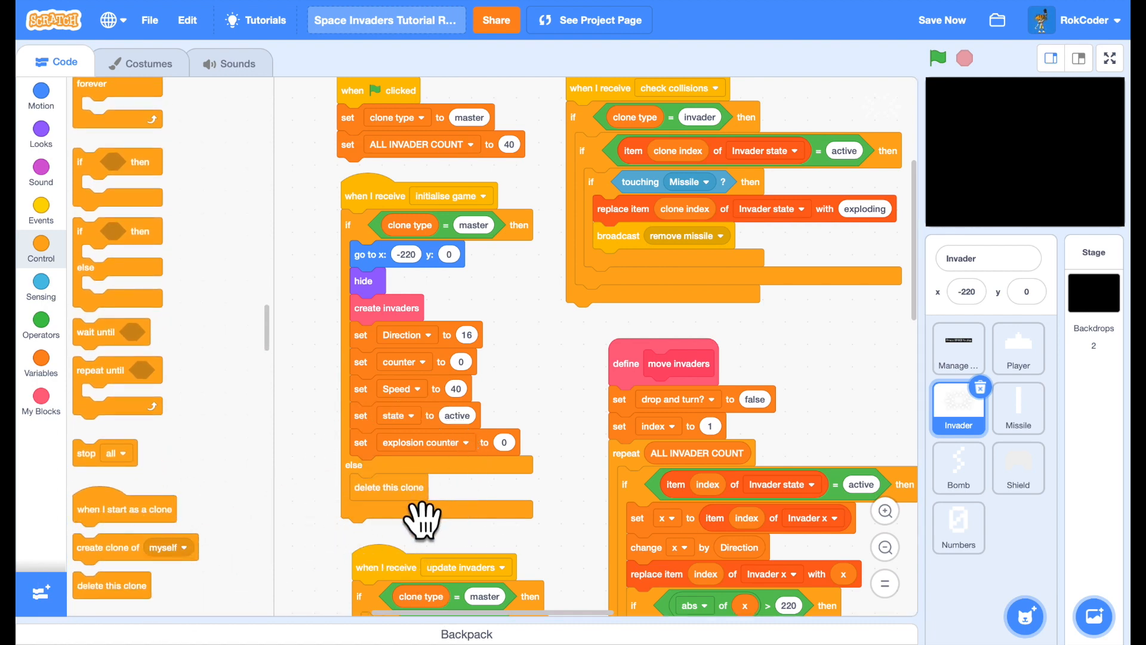
mouse_move(580, 541)
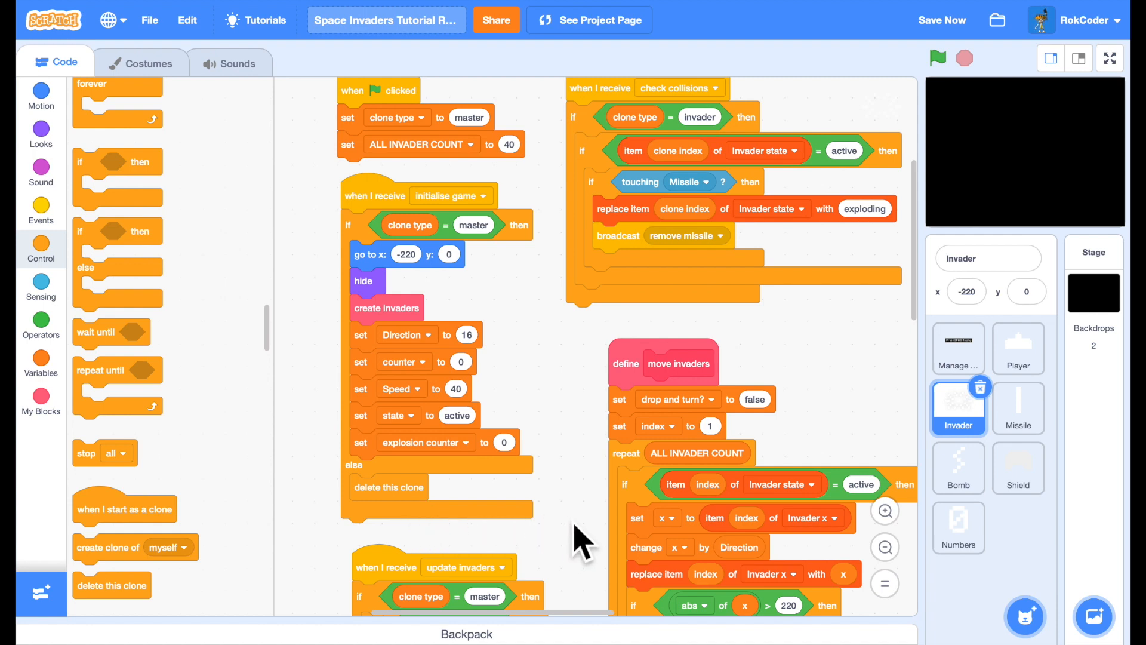
scroll(down, 3)
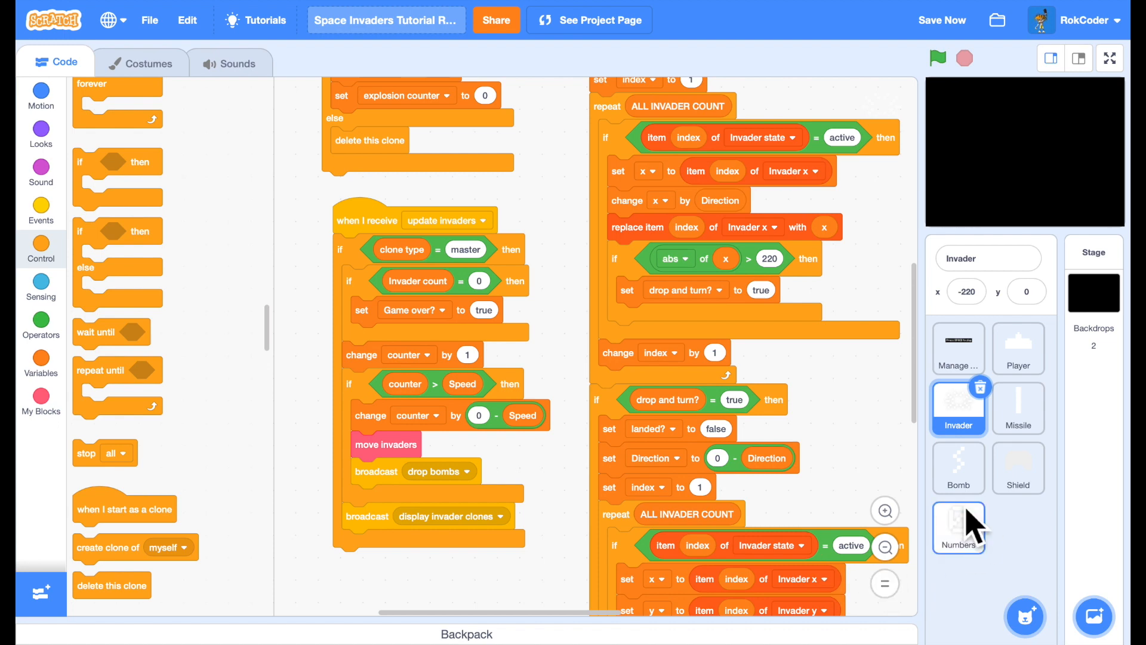
Select the Bomb sprite and create a 'clone type' variable
click(958, 468)
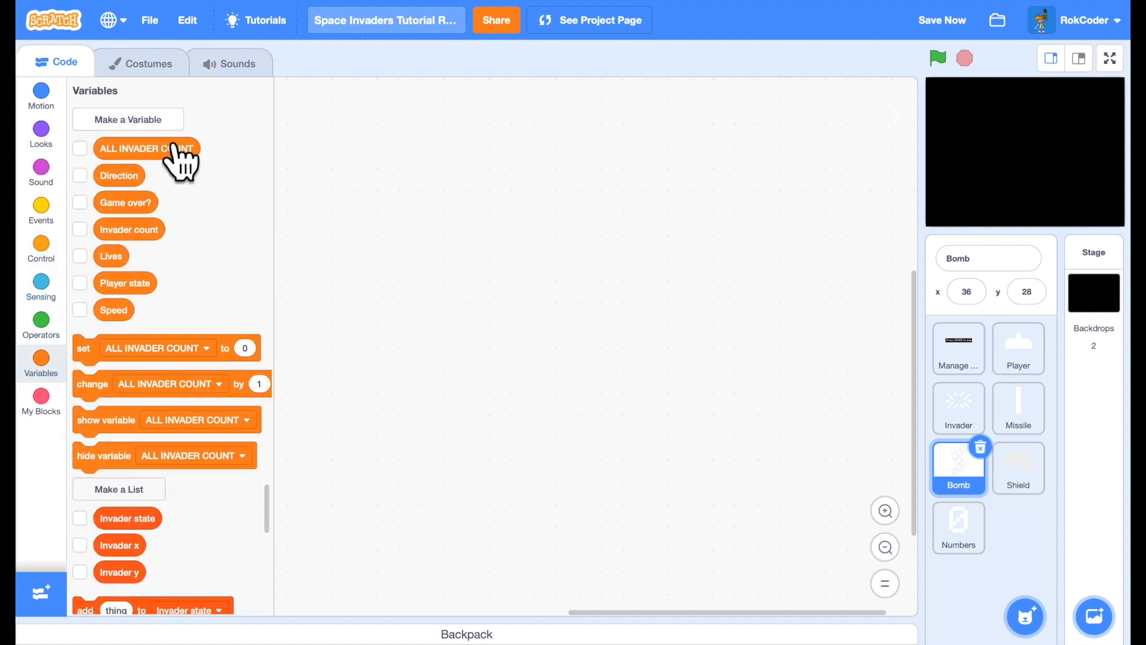
text(clone type)
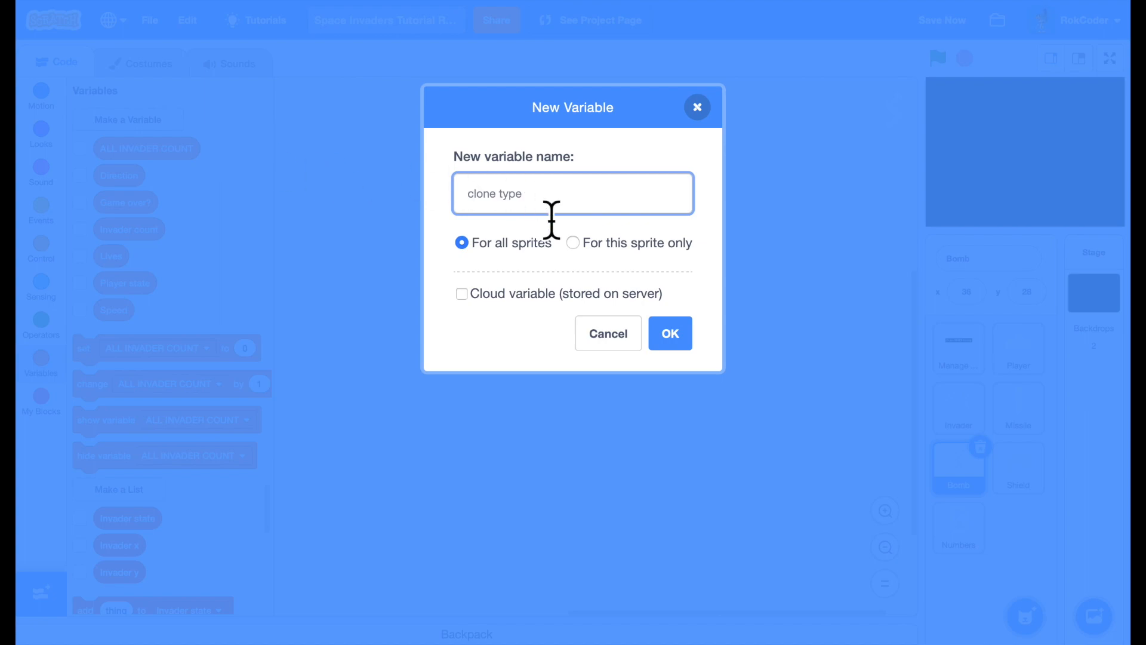
click(667, 333)
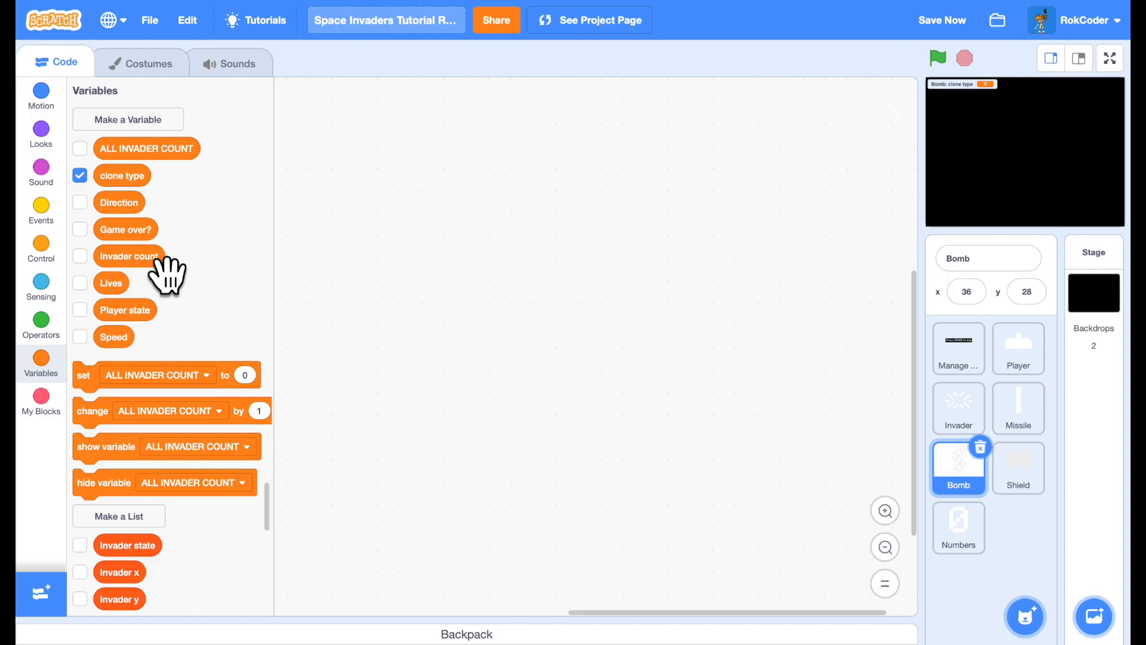
Add a green-flag script that sets clone type to master
click(40, 211)
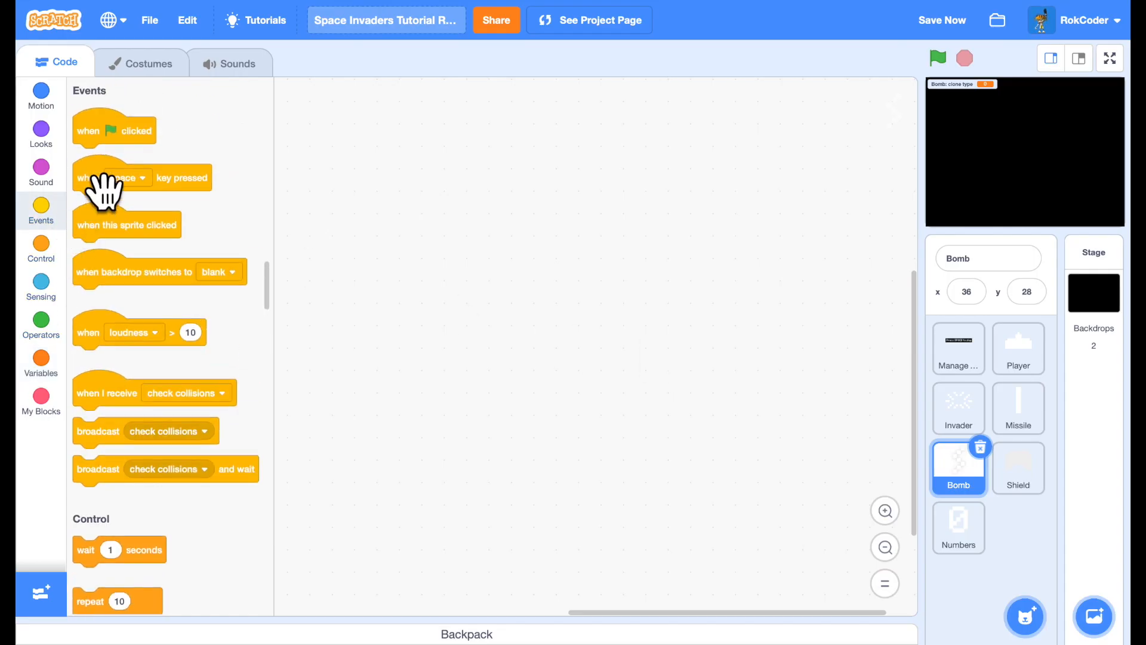
drag(114, 130, 358, 141)
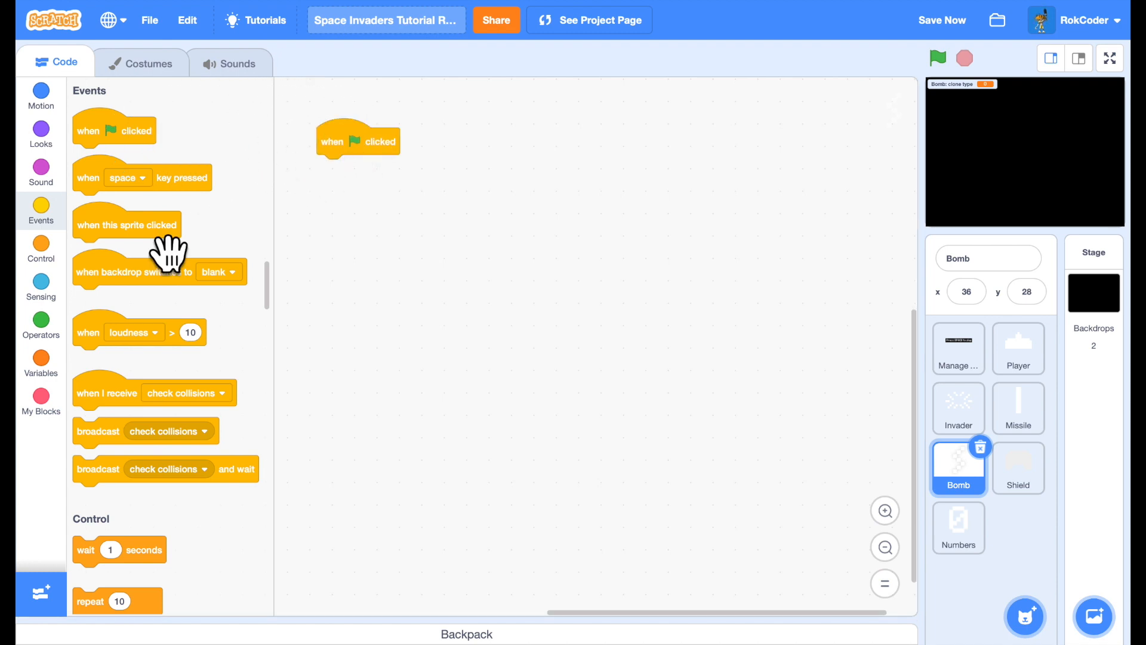
click(40, 358)
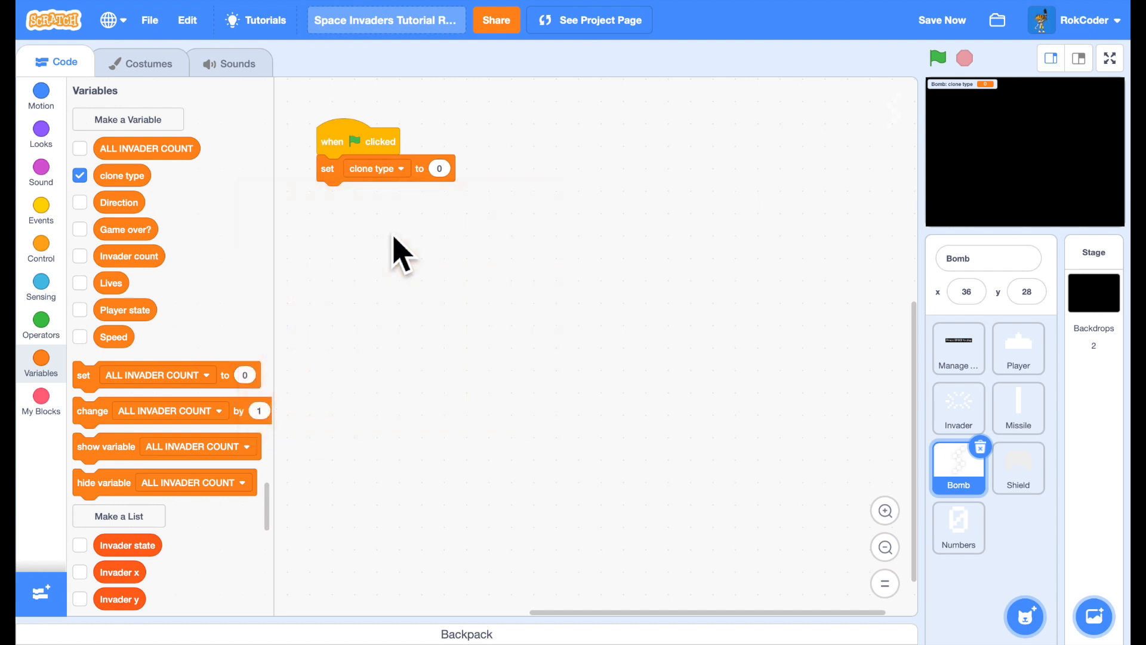
text(master)
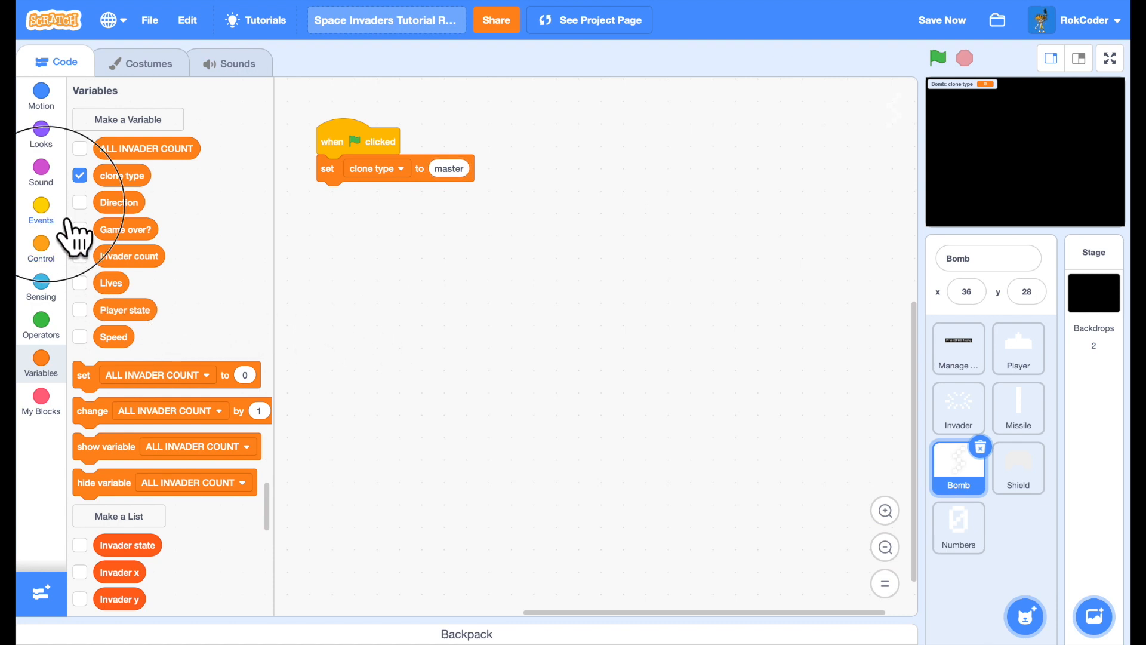
Add a 'when I receive drop bombs' script to the Bomb and move it lower
click(40, 211)
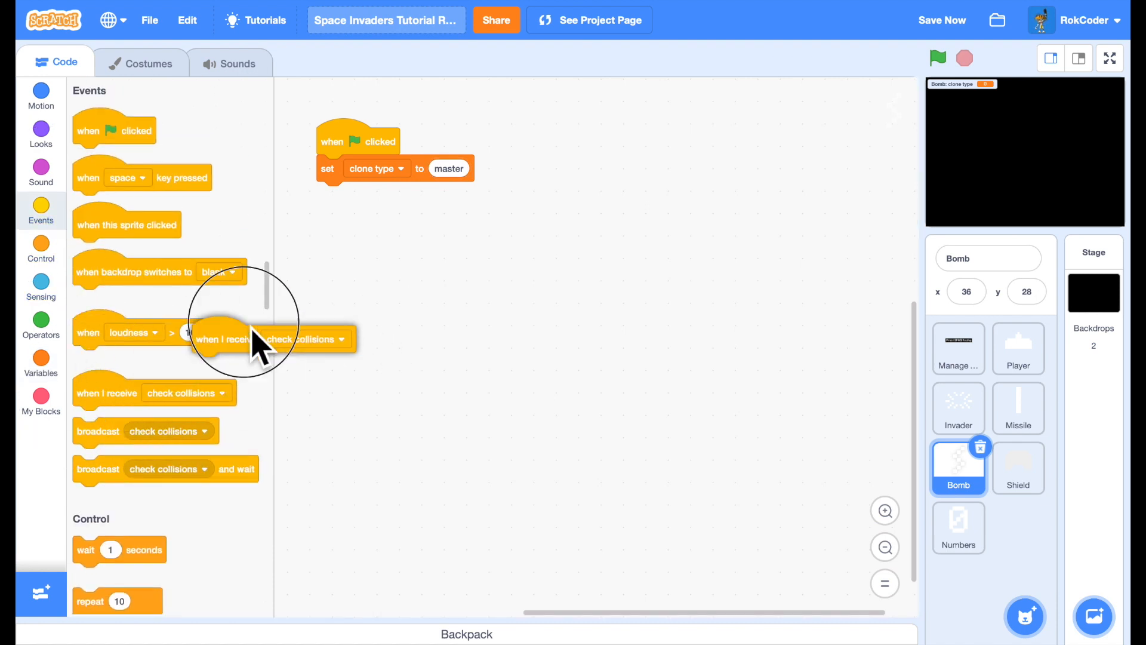
drag(248, 338, 384, 251)
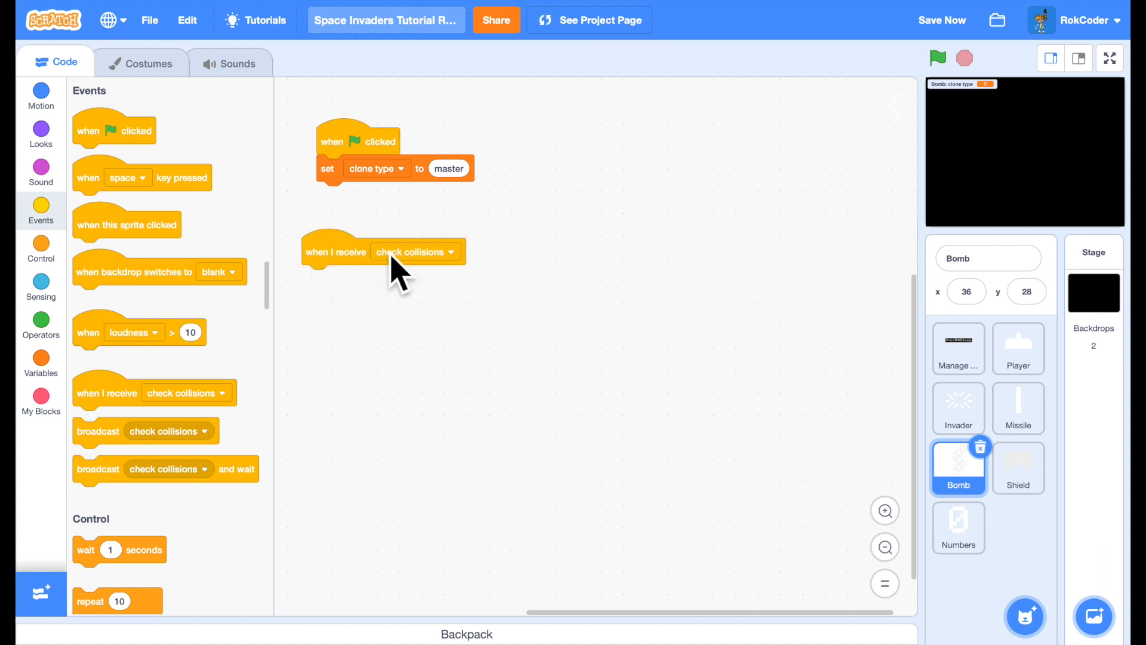
click(413, 251)
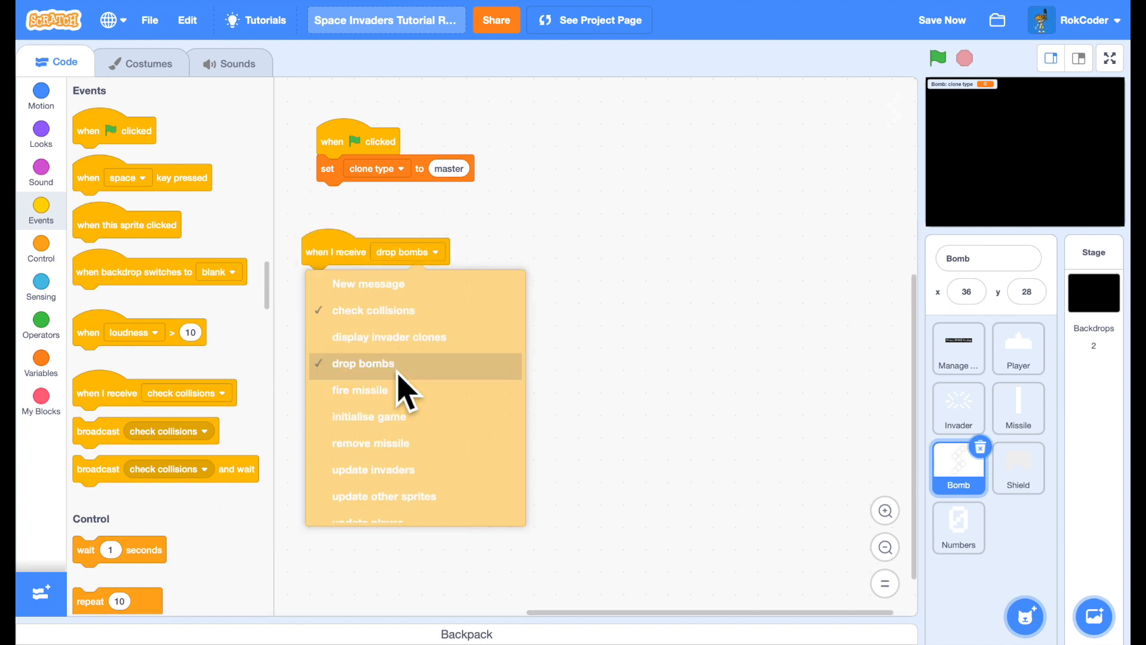
click(364, 364)
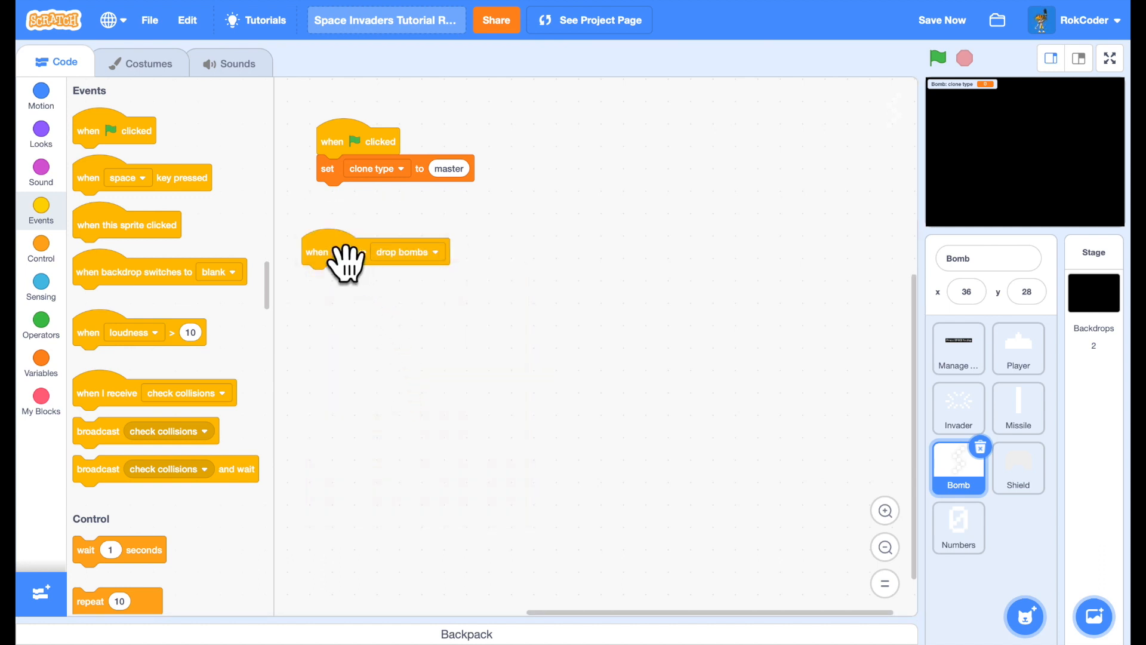
drag(351, 252, 362, 396)
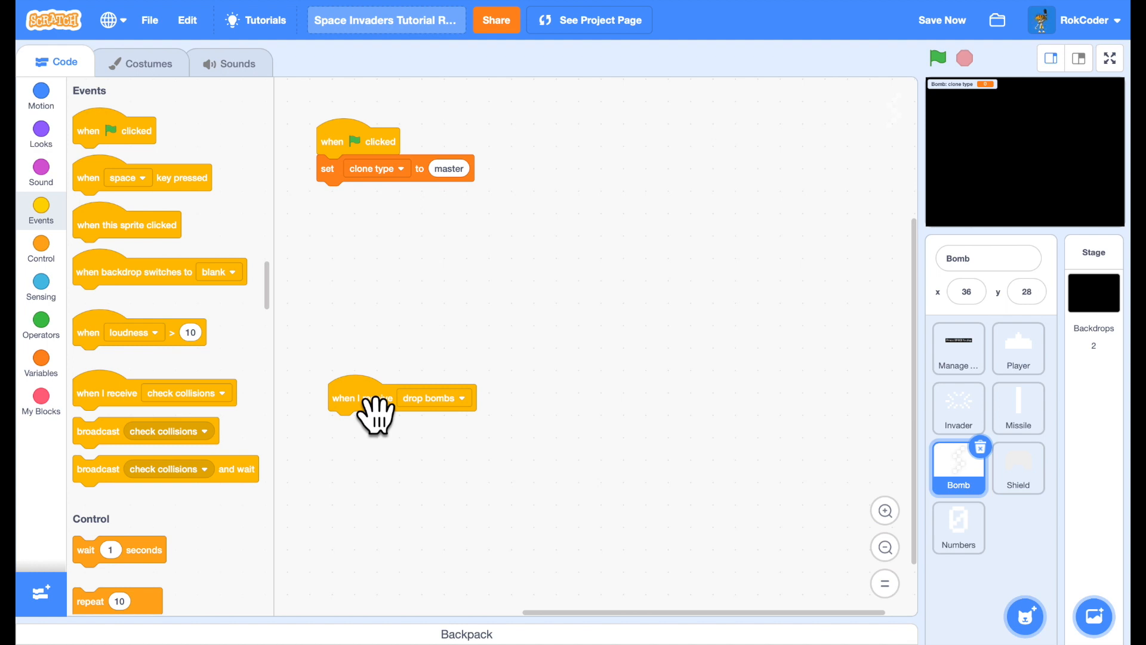
Put an if clone type = master block under the drop bombs receiver
click(40, 249)
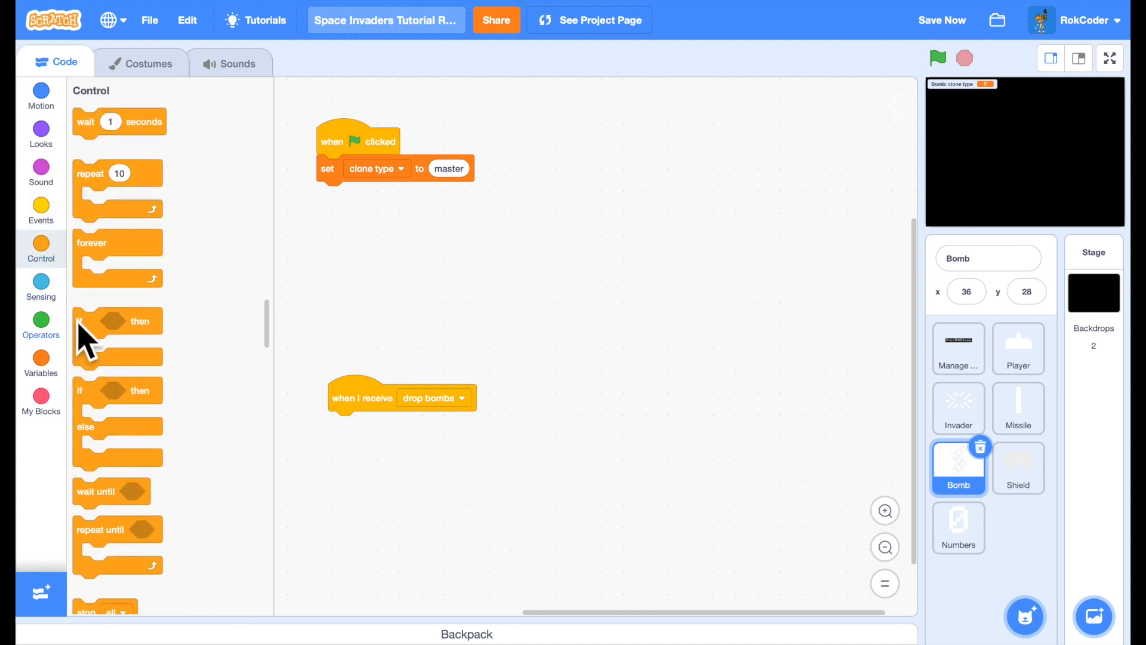
drag(117, 320, 336, 423)
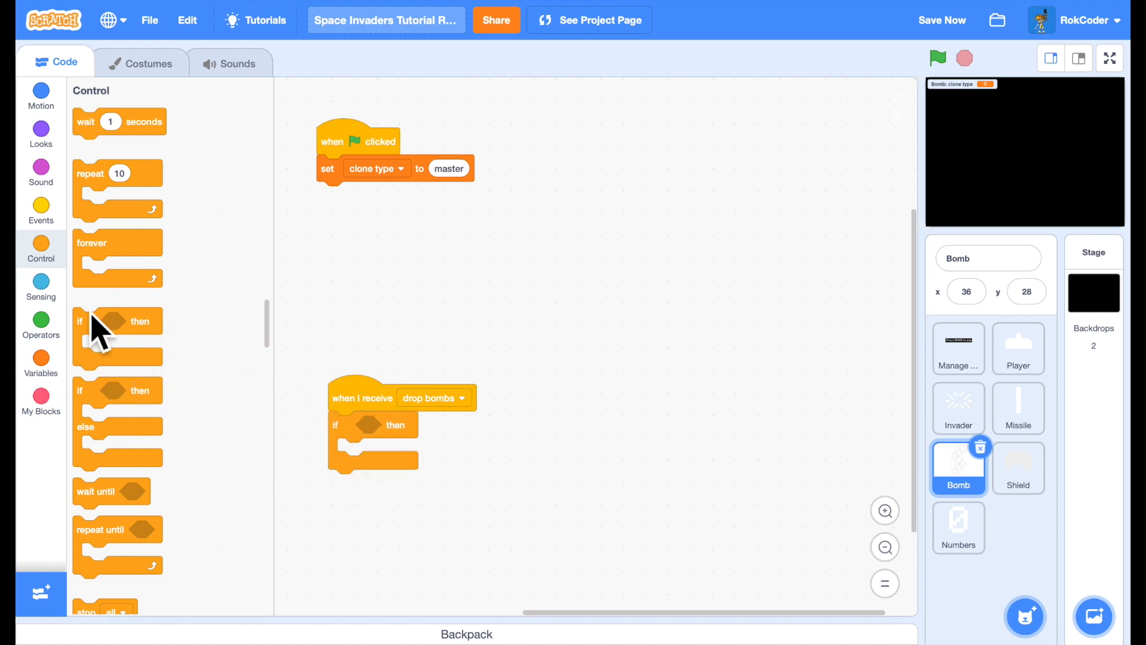
click(42, 324)
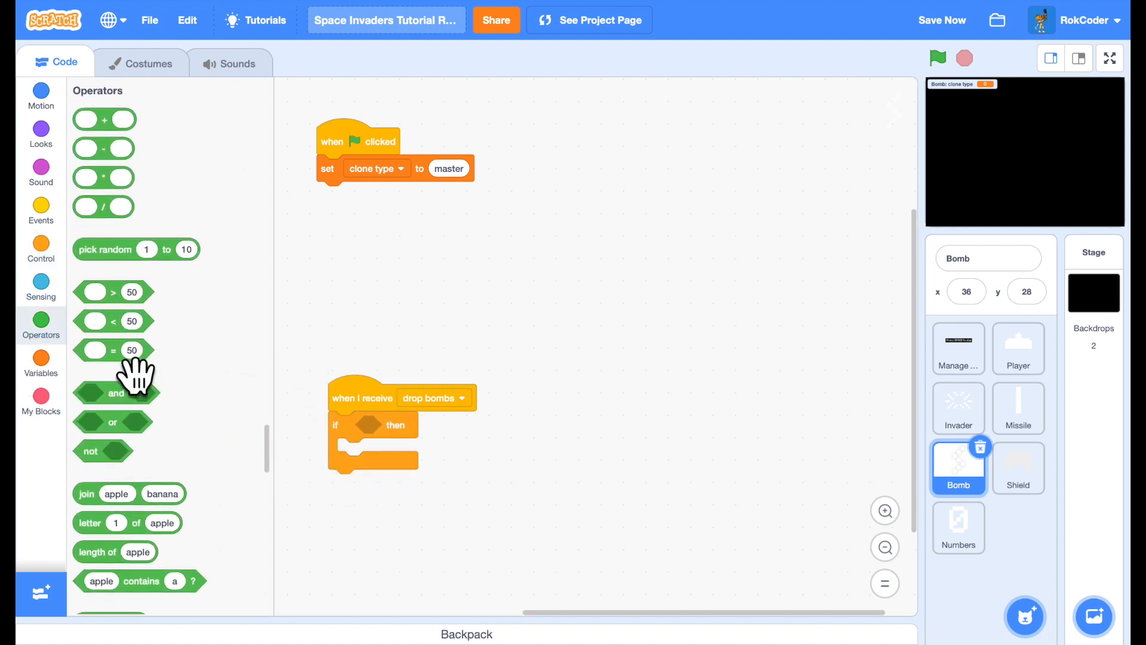
drag(114, 349, 377, 425)
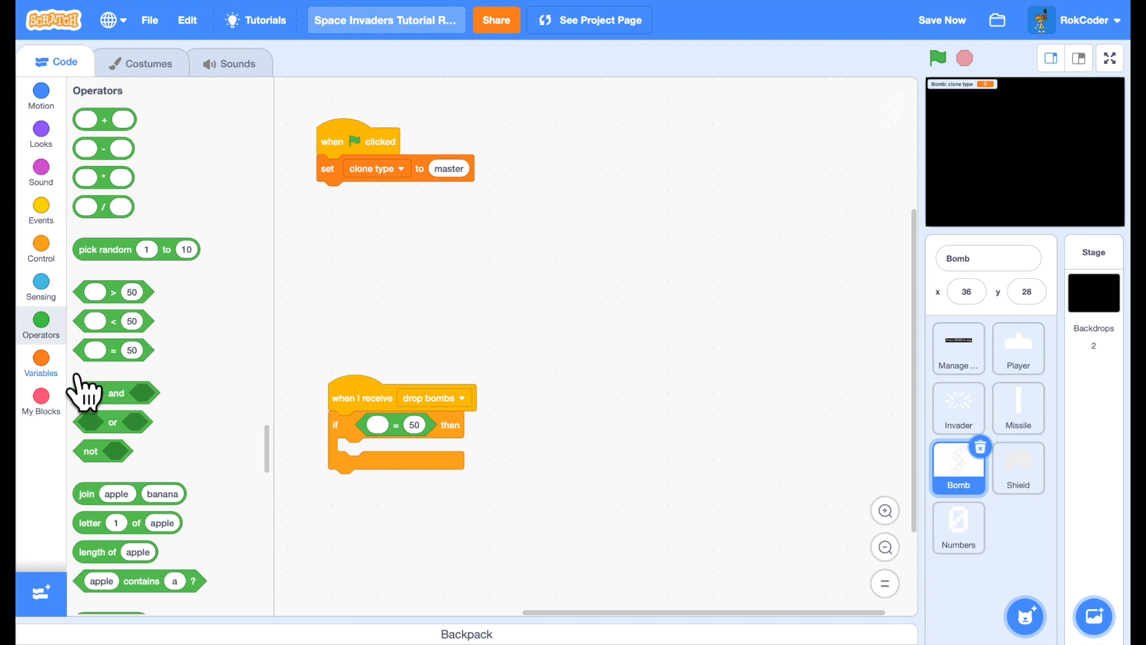
click(40, 356)
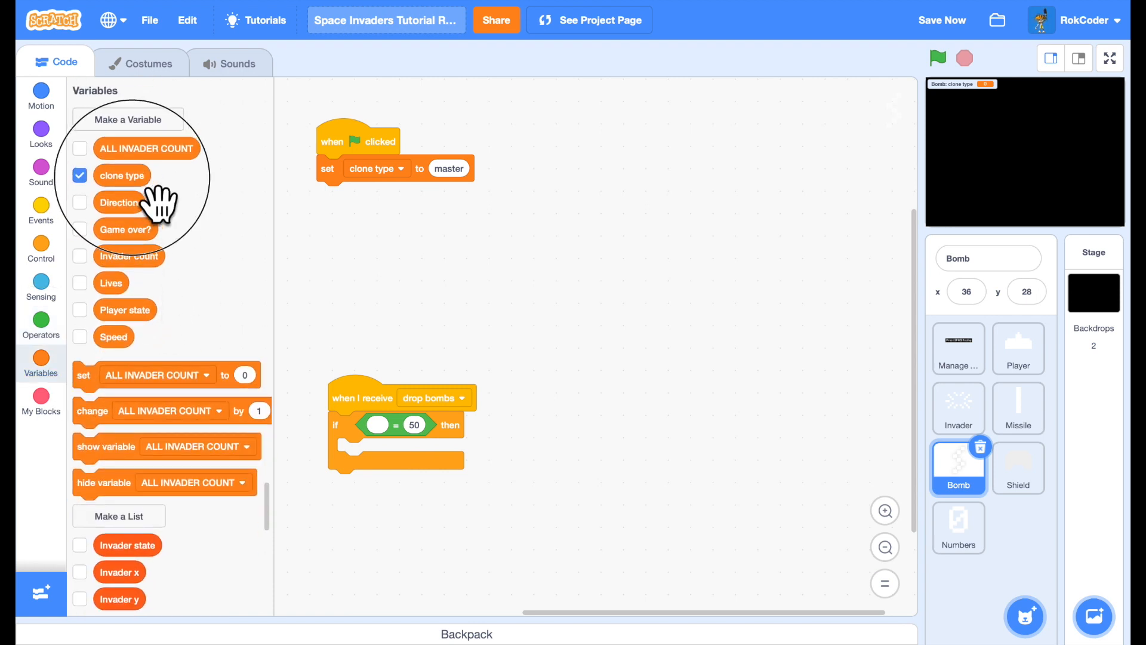
drag(122, 175, 377, 427)
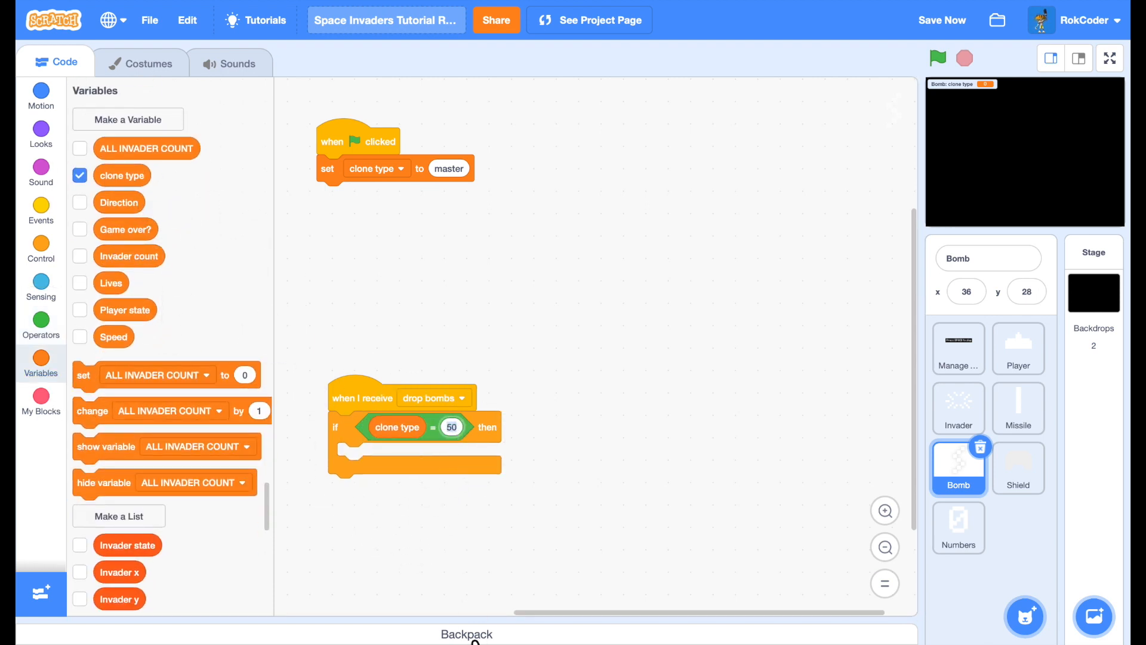
text(master)
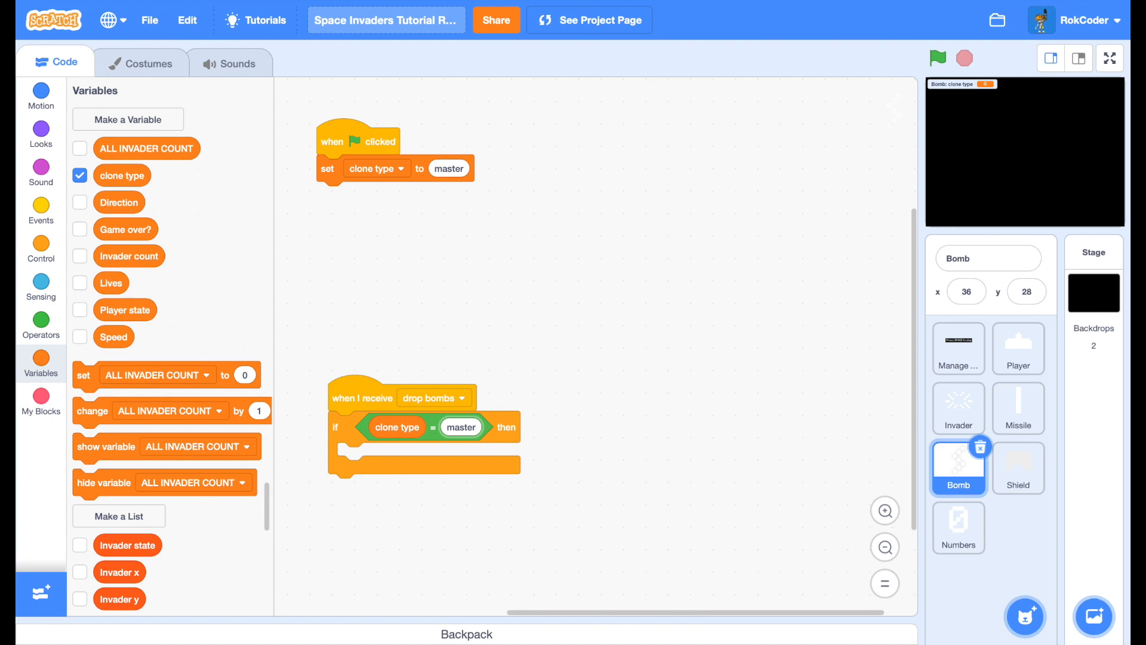
mouse_move(285, 476)
text(index)
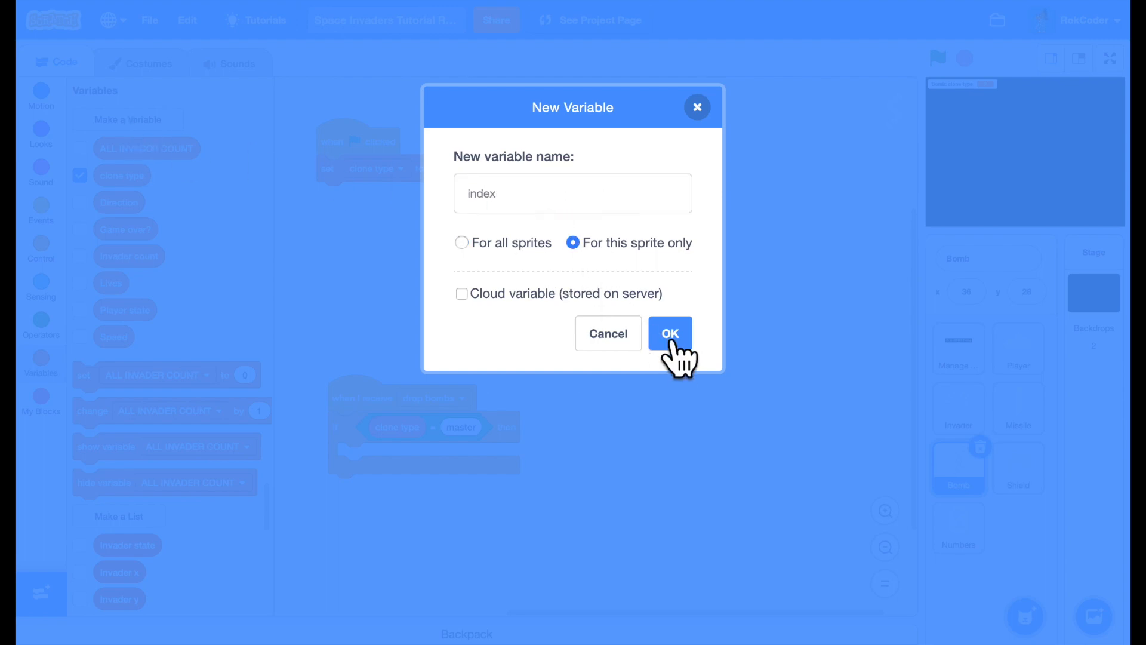
Create the 'index' variable and add a repeat loop inside the master check
click(669, 332)
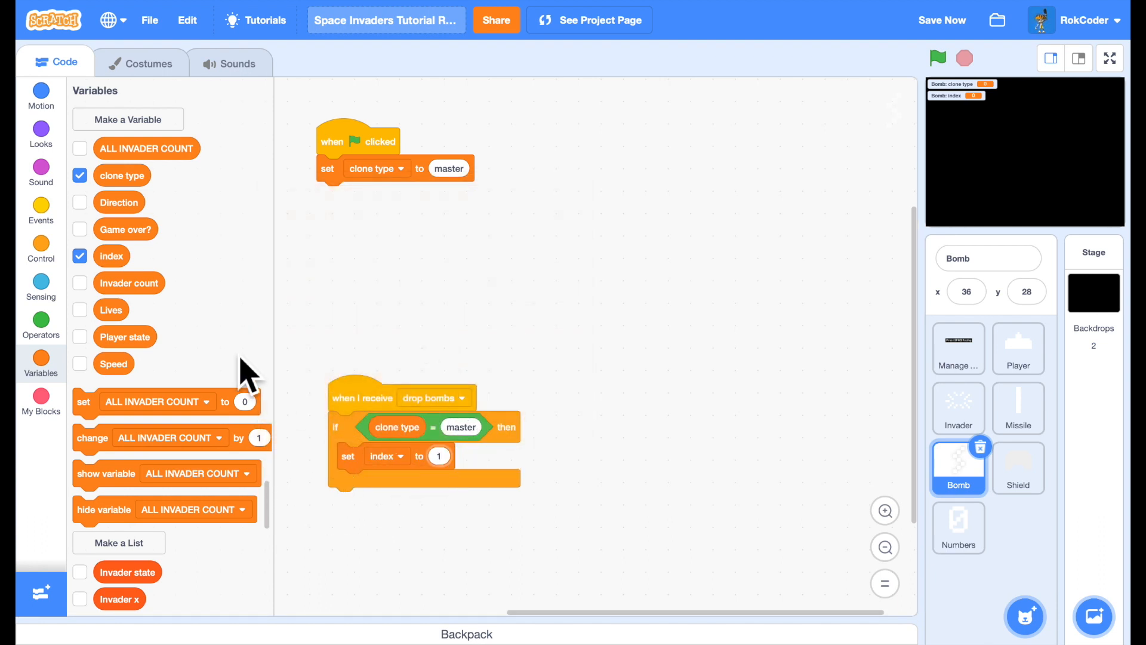
click(40, 248)
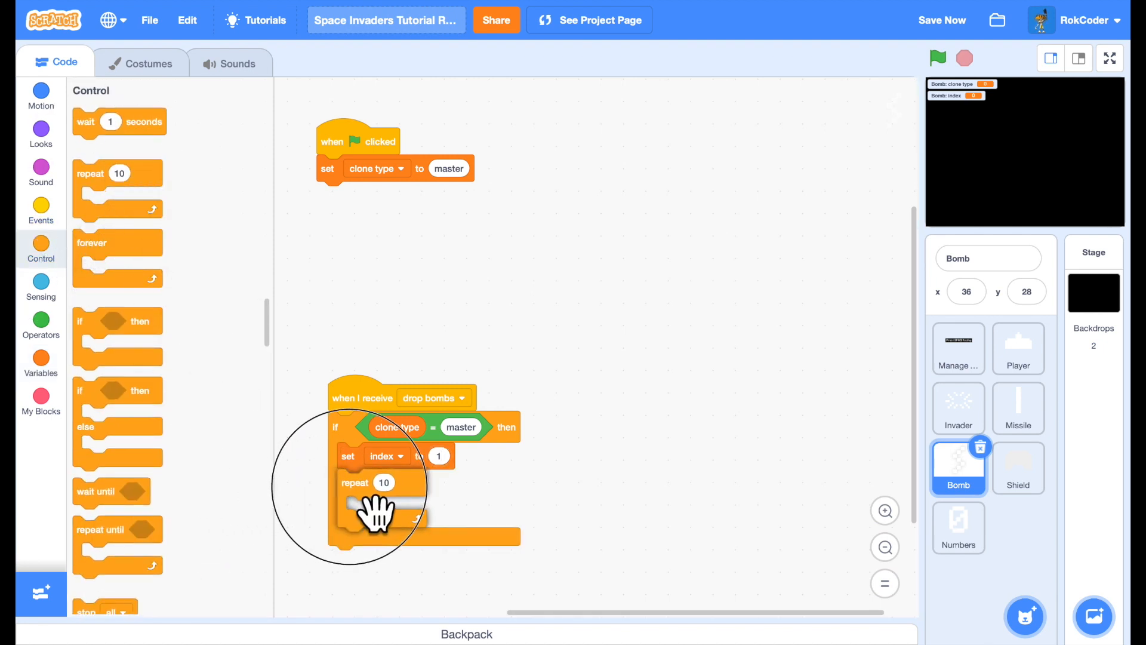
click(40, 363)
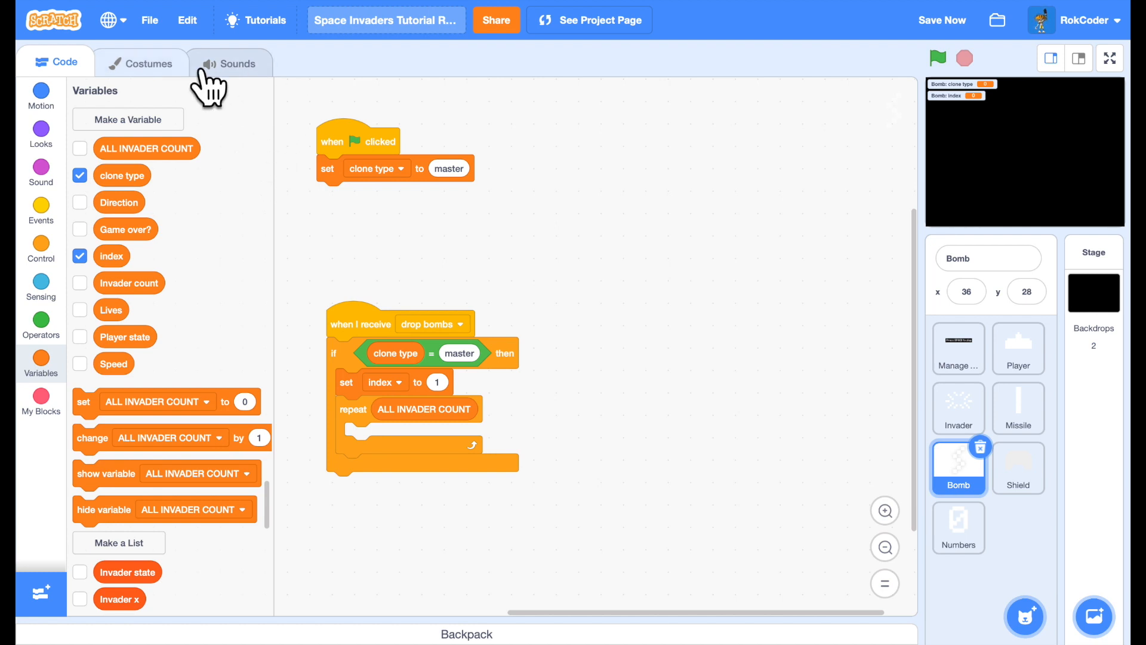
Add an if testing item index of Invader state = active inside the loop
click(40, 249)
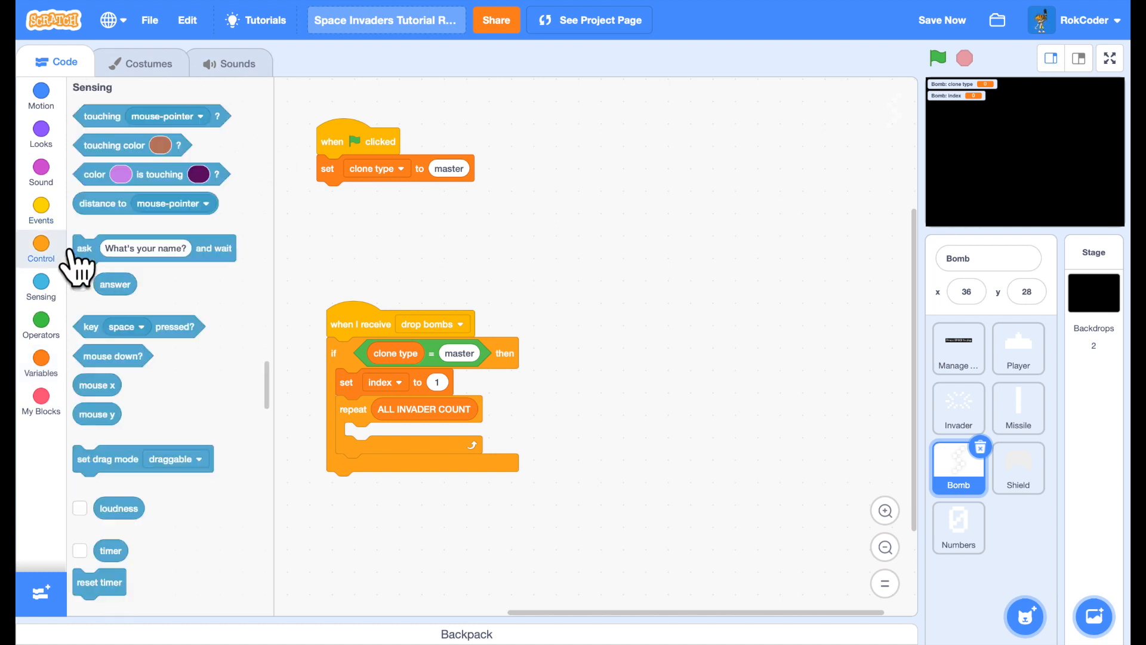
click(40, 248)
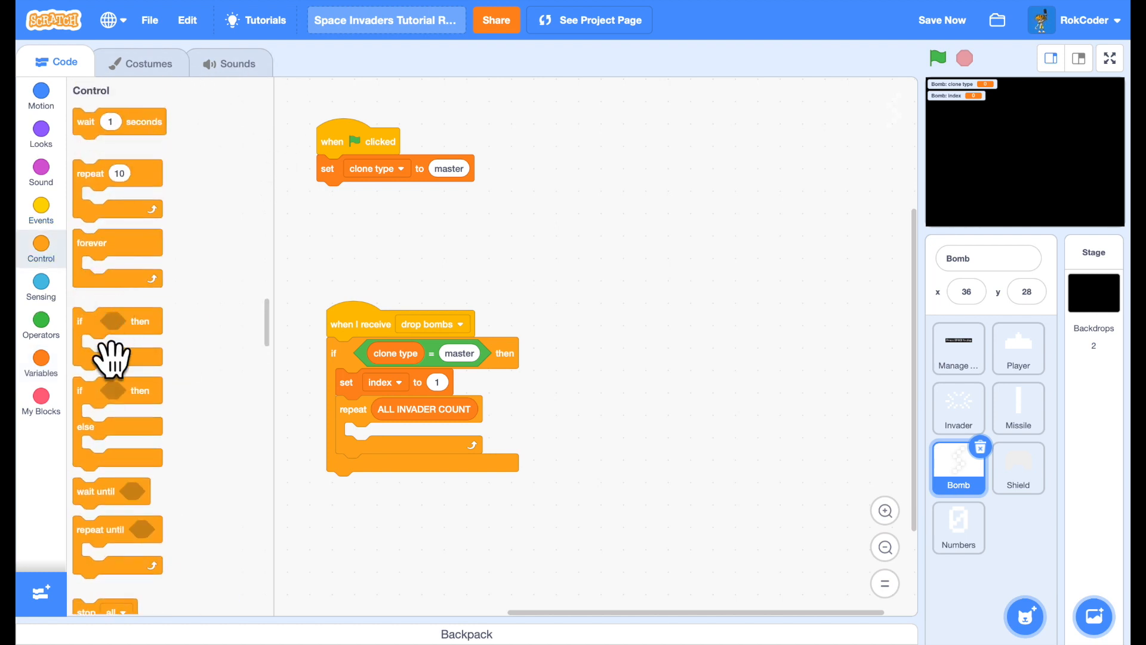
drag(114, 355, 384, 439)
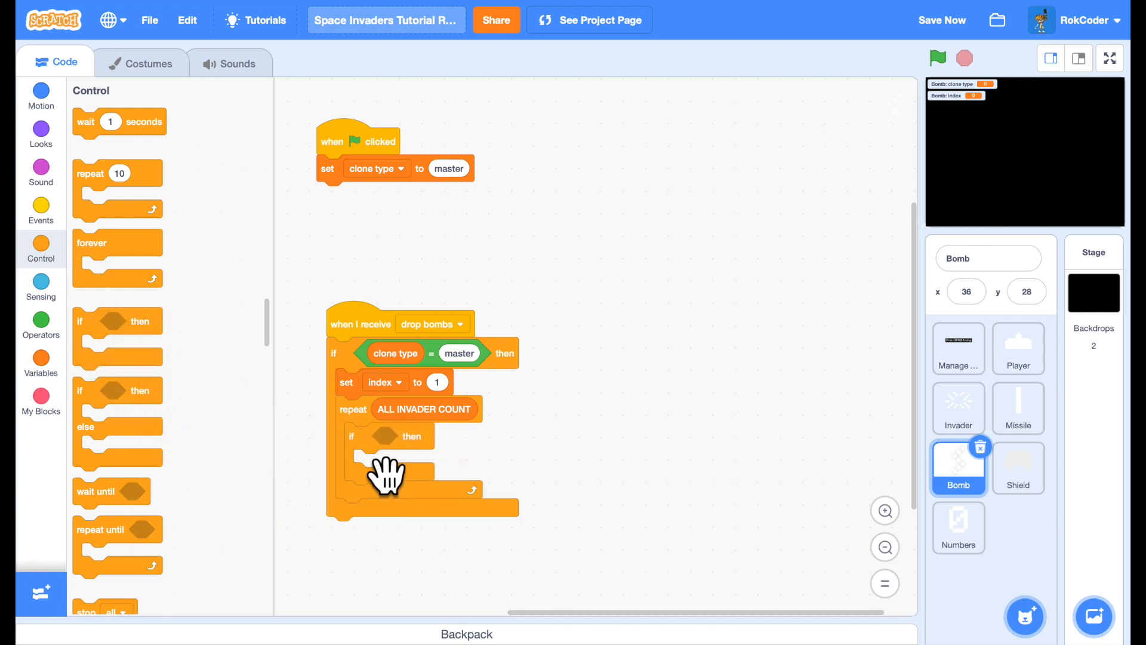
click(40, 322)
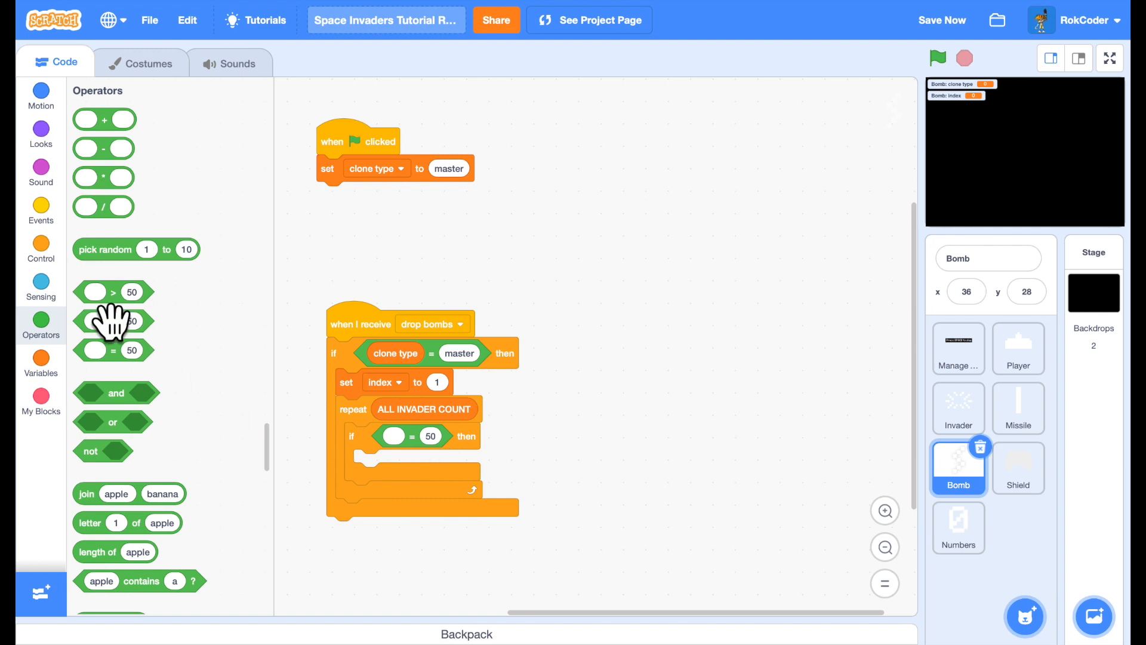
click(40, 356)
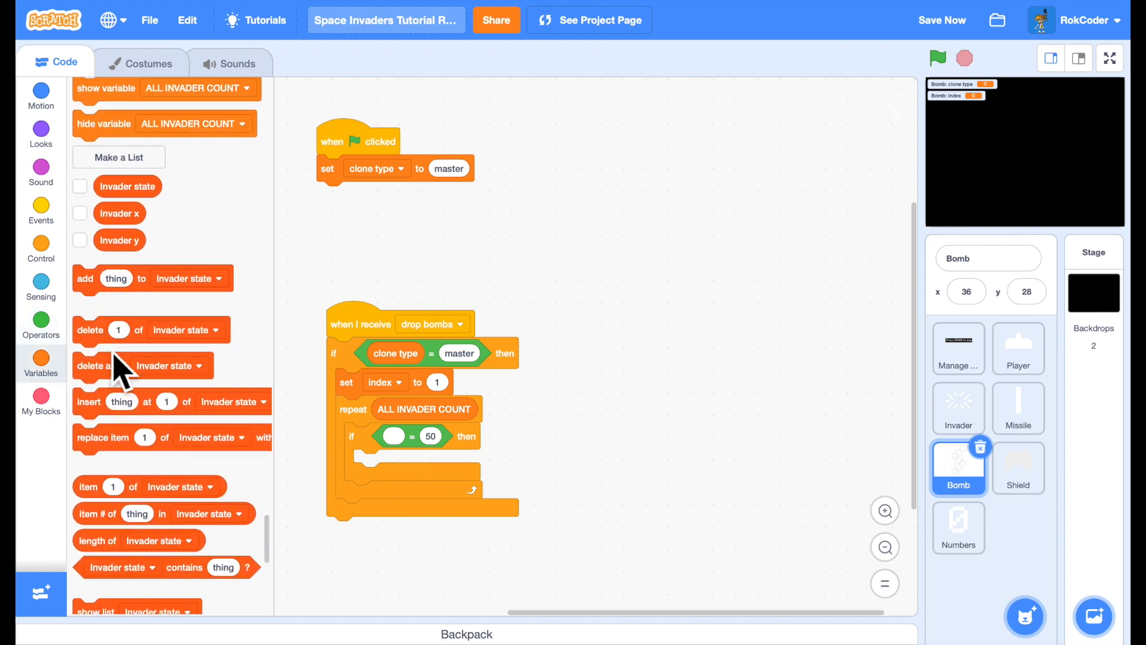
drag(112, 486, 417, 472)
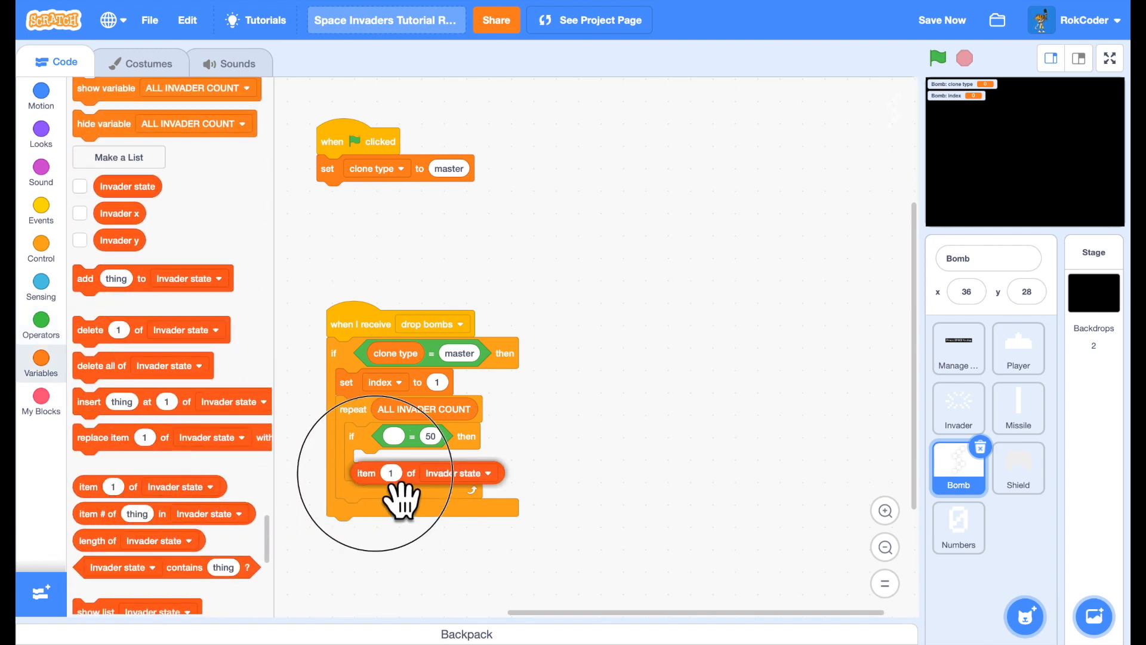
drag(424, 472, 406, 437)
text(active)
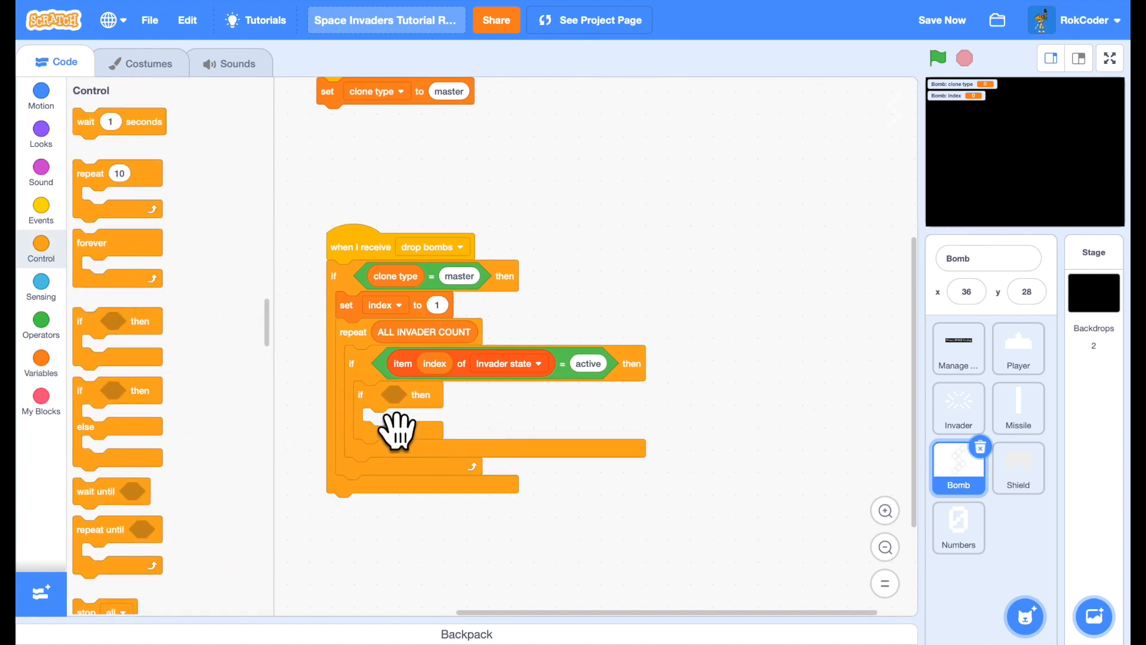
Make the inner if test pick random 1 to 20 = 1, and start a new variable
click(40, 321)
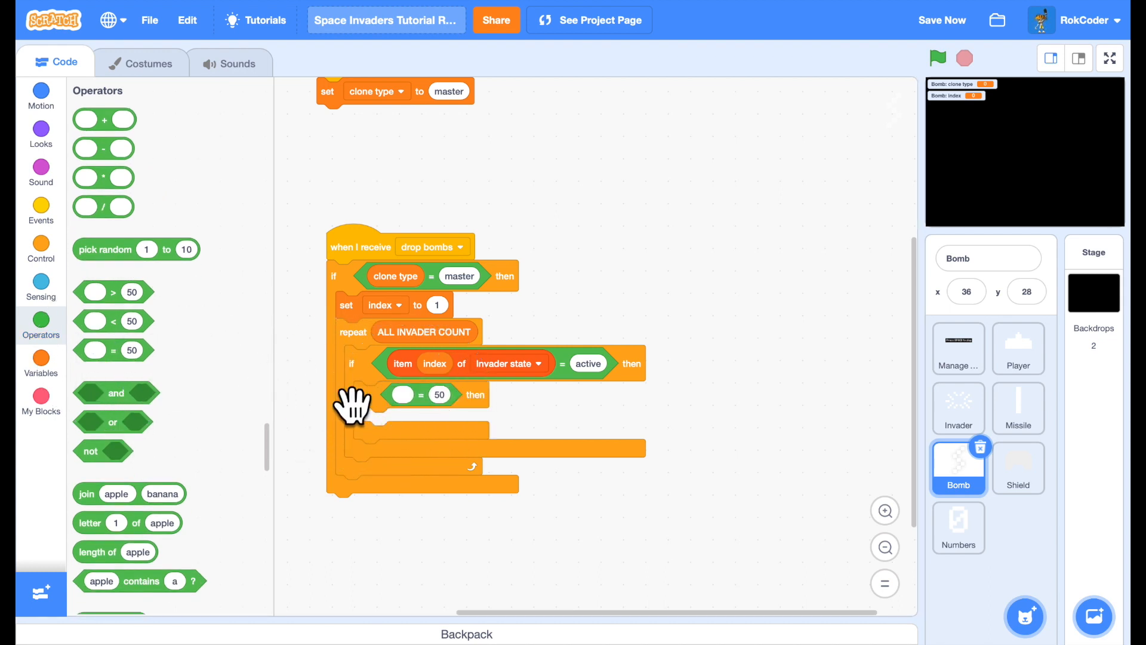
drag(136, 248, 402, 397)
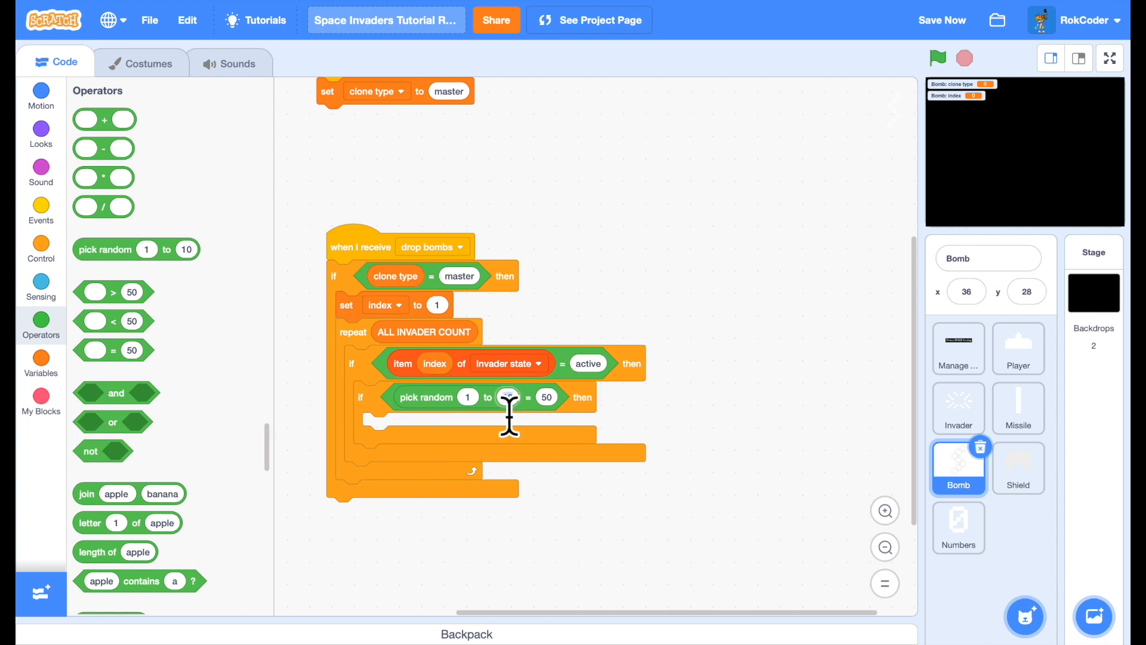
text(20)
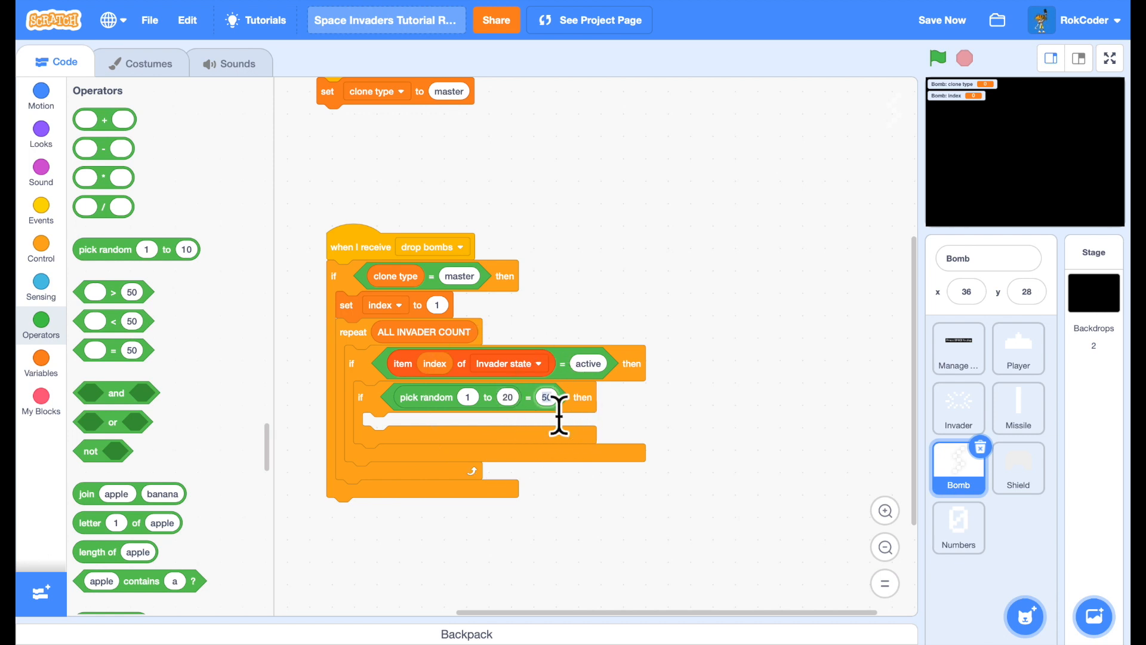
text(1)
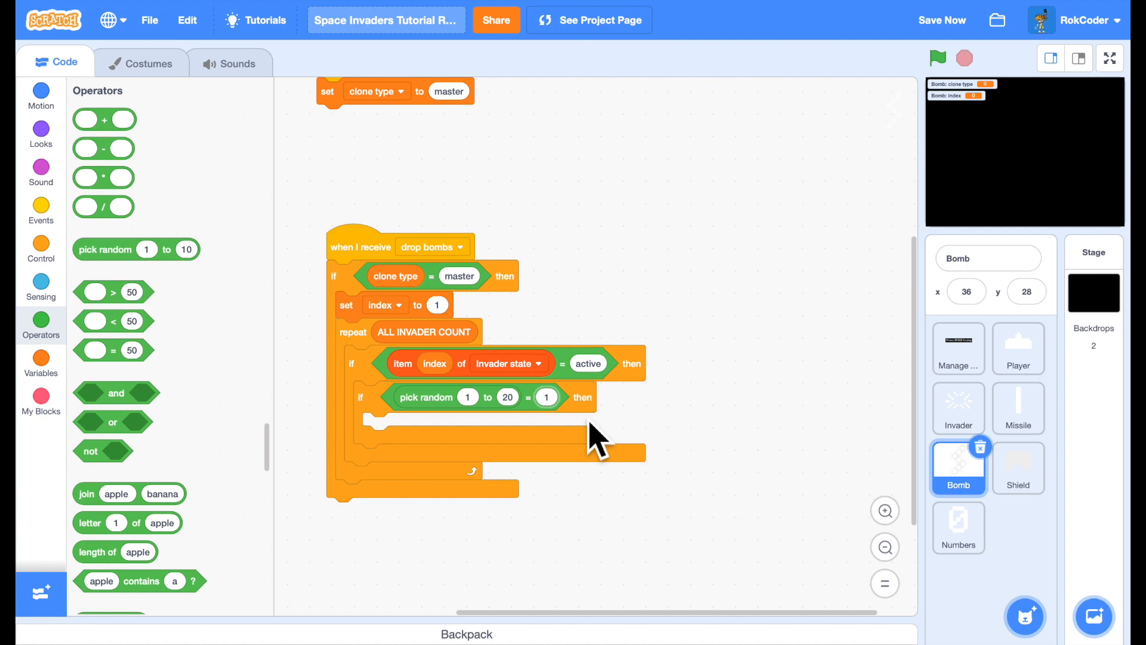
mouse_move(315, 421)
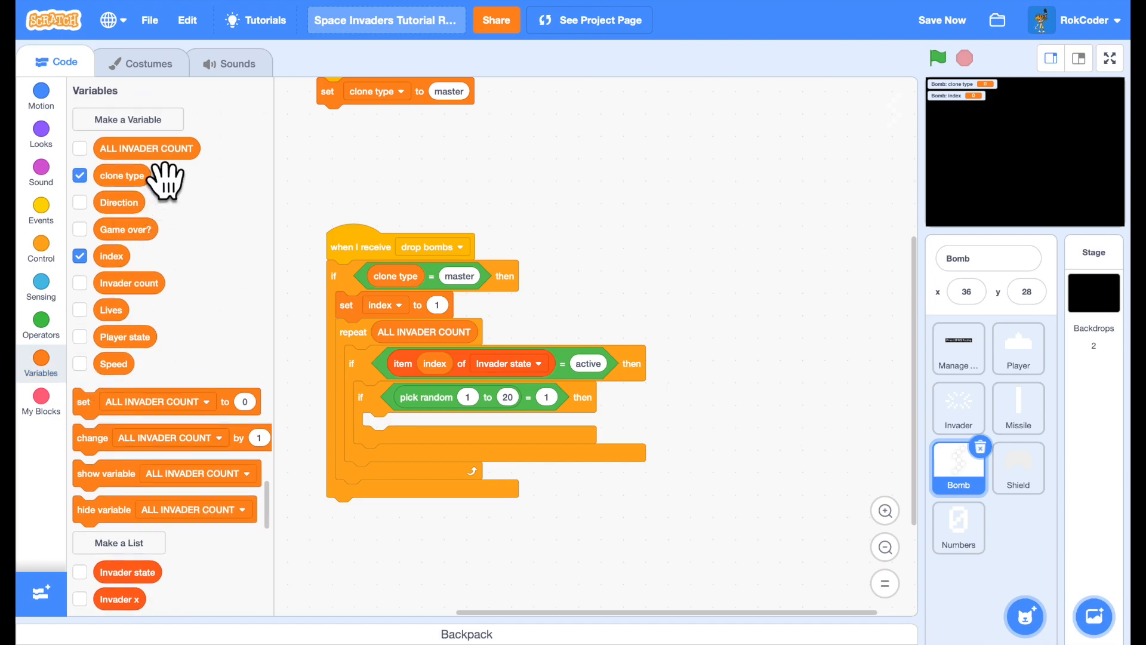
click(128, 120)
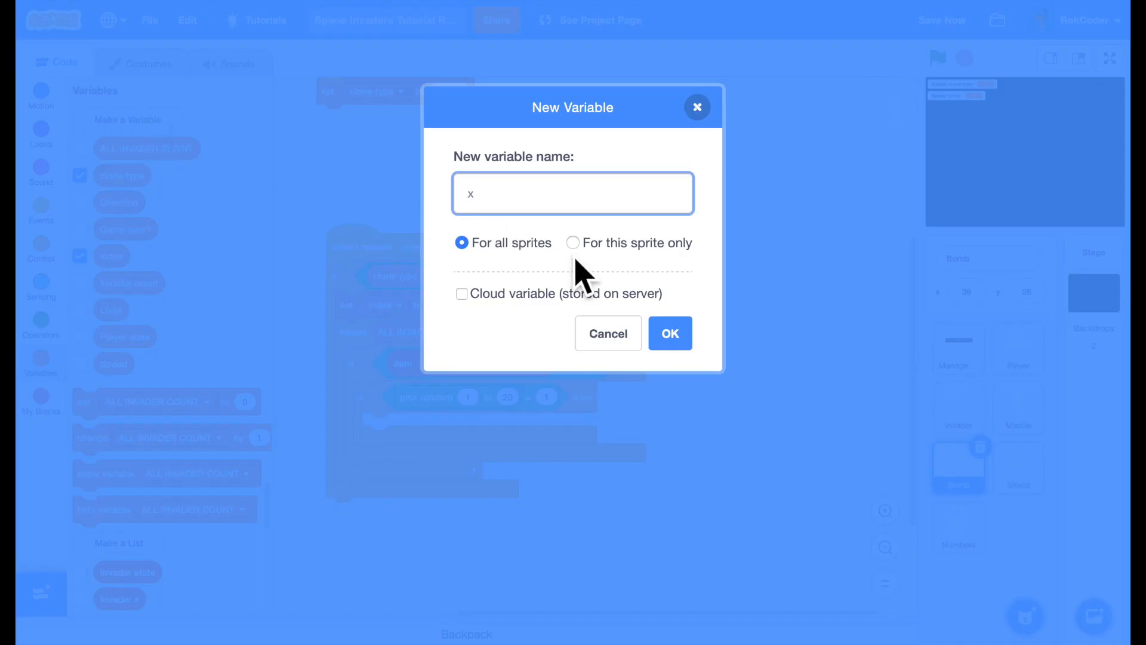
Create variable x, then a sprite-only variable y
click(669, 333)
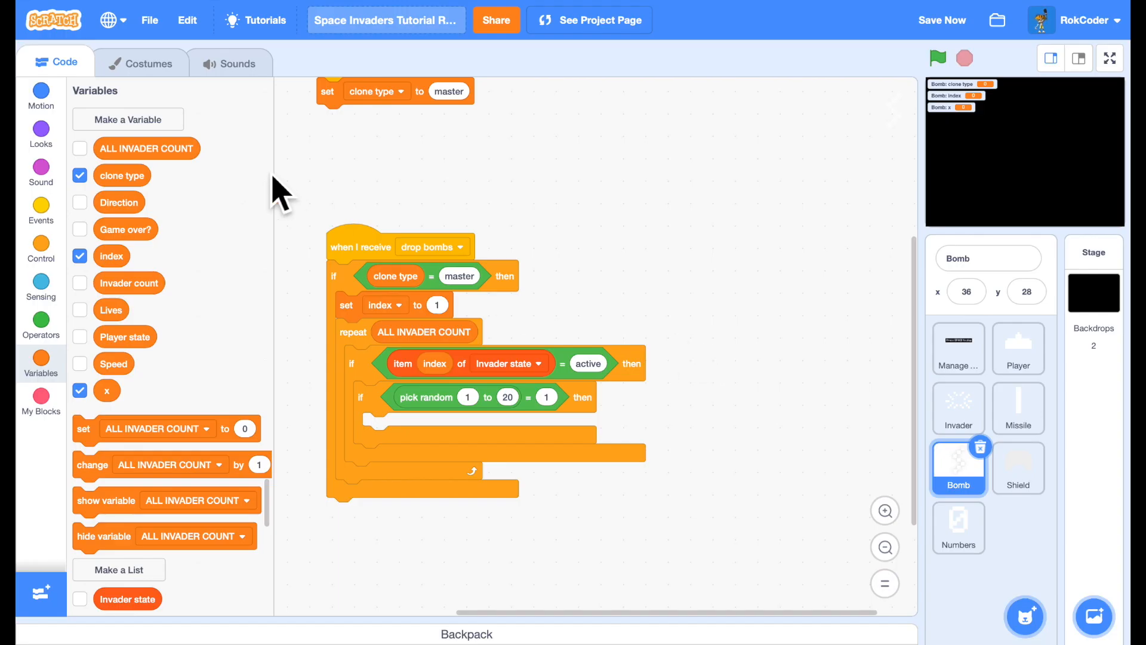
click(129, 119)
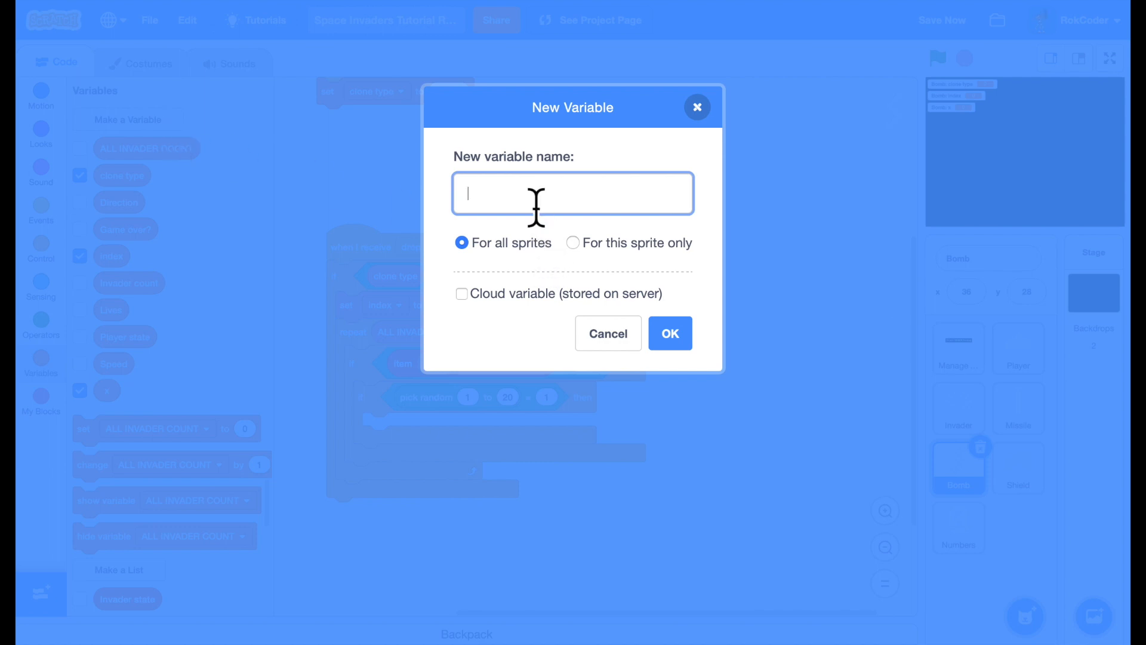
text(y)
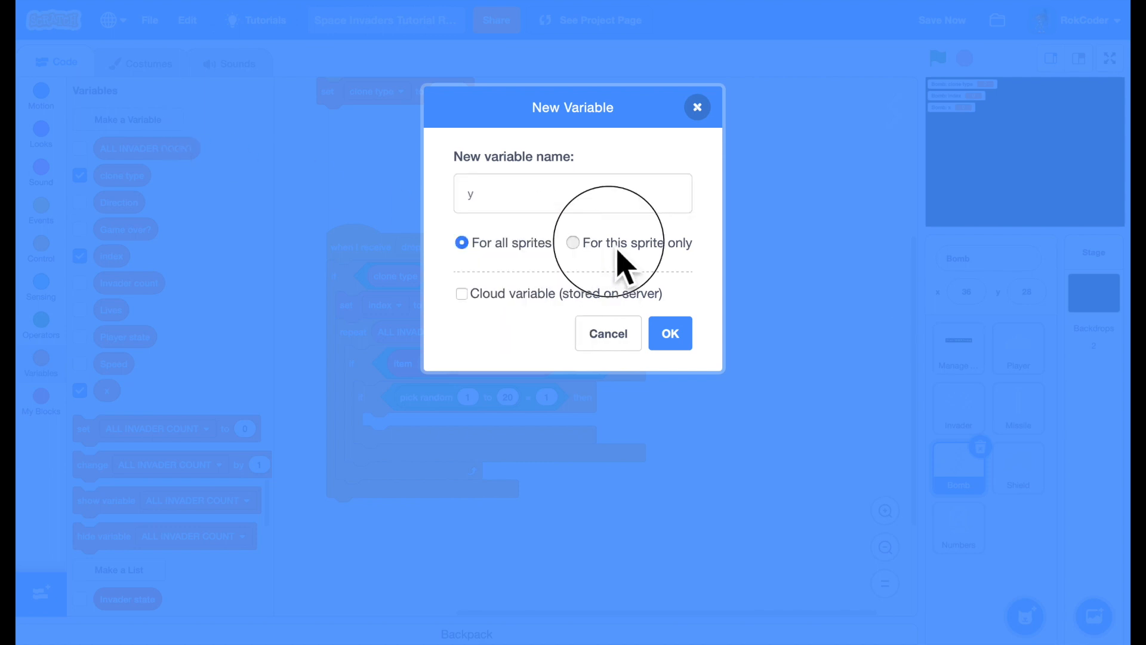
click(668, 333)
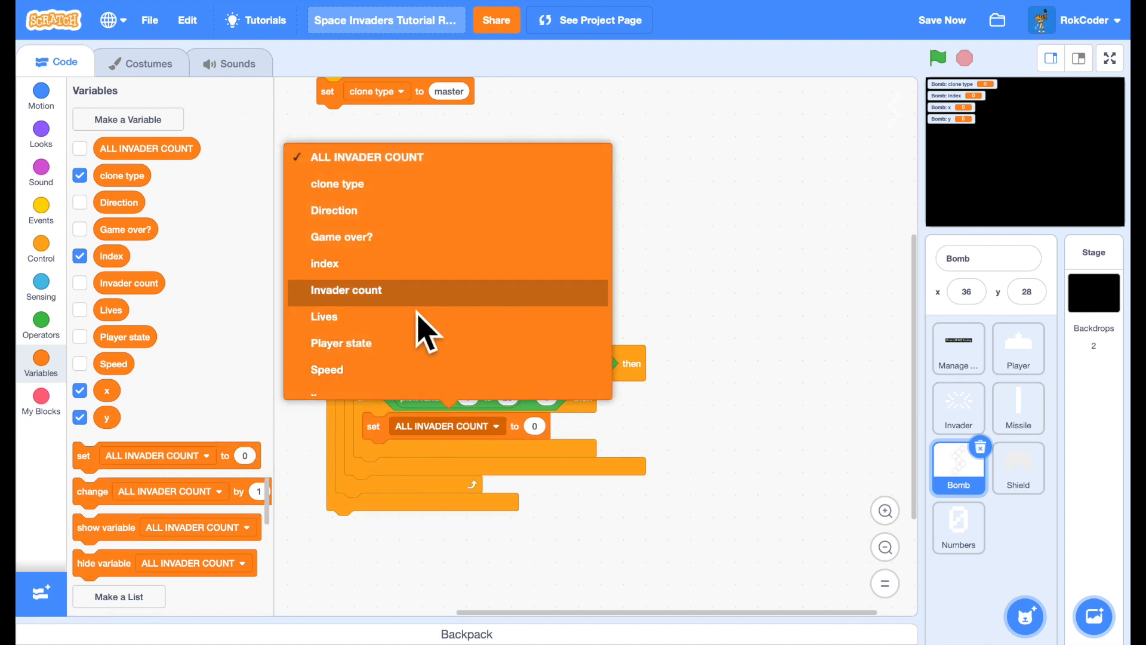
Set x to item index of Invader x and y to item index of Invader y
click(346, 290)
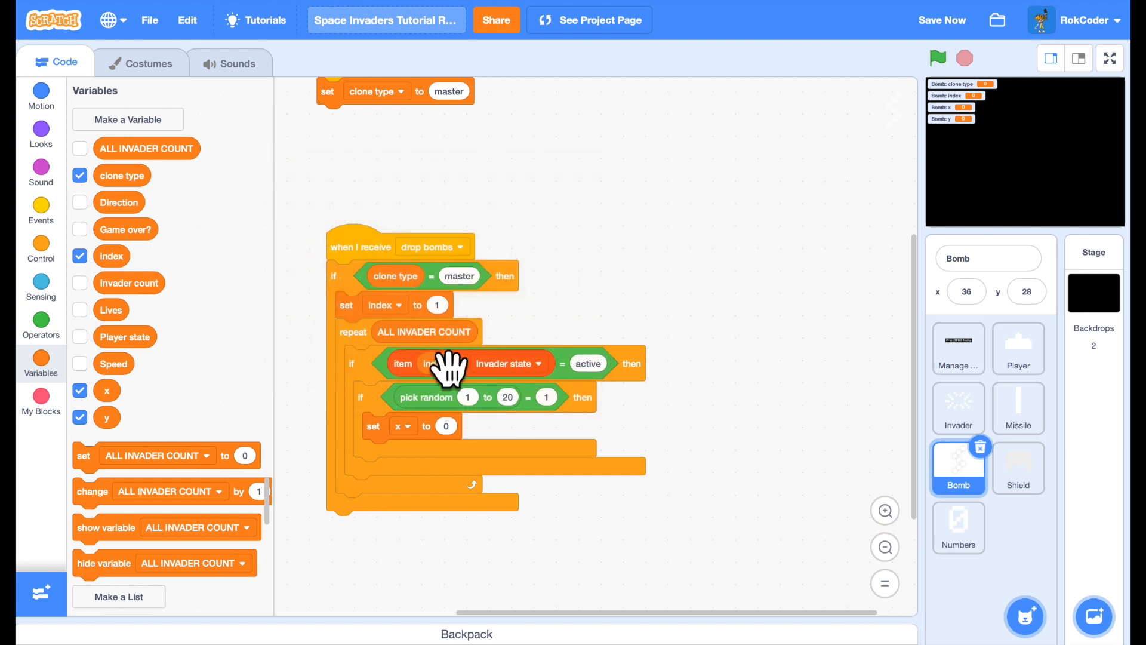
right_click(453, 364)
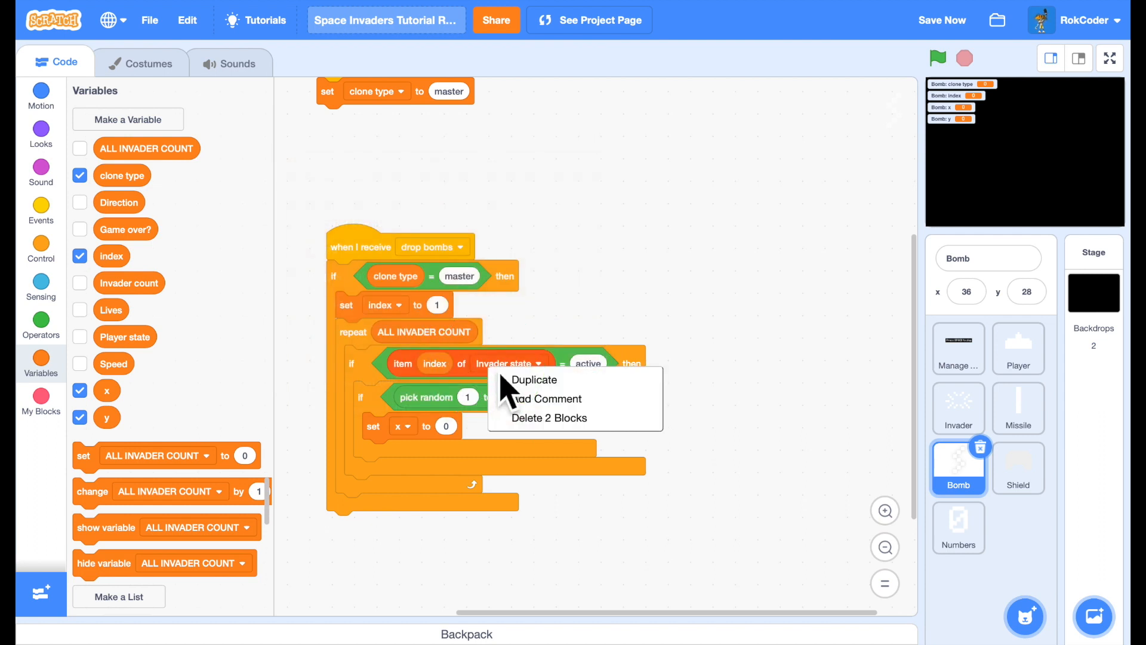
click(533, 380)
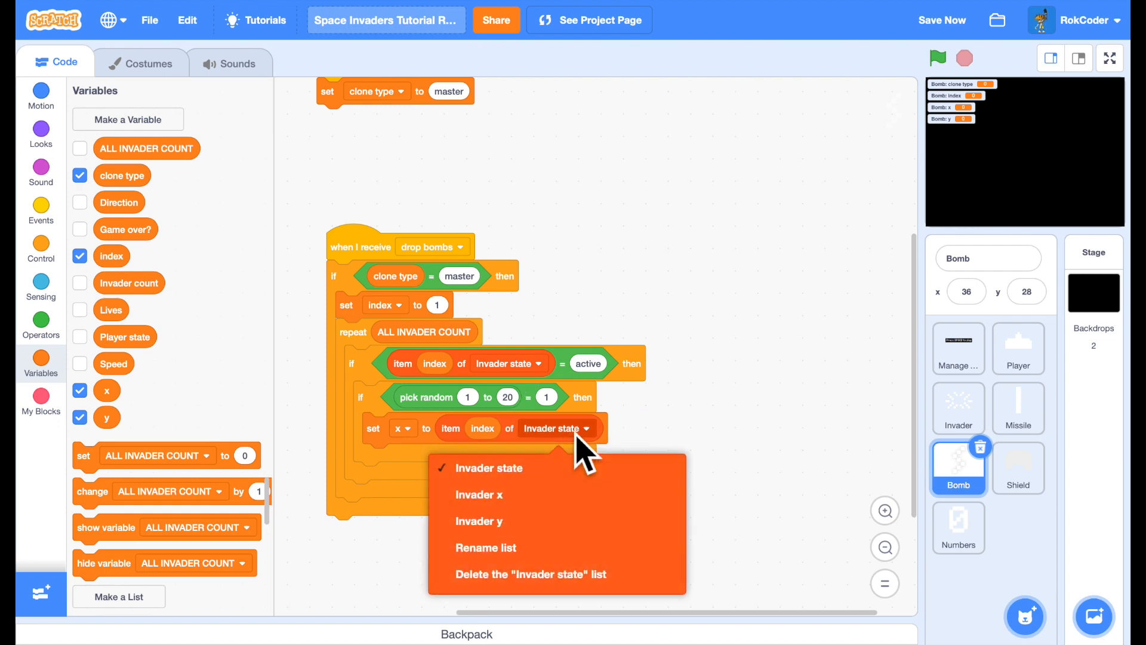
click(479, 494)
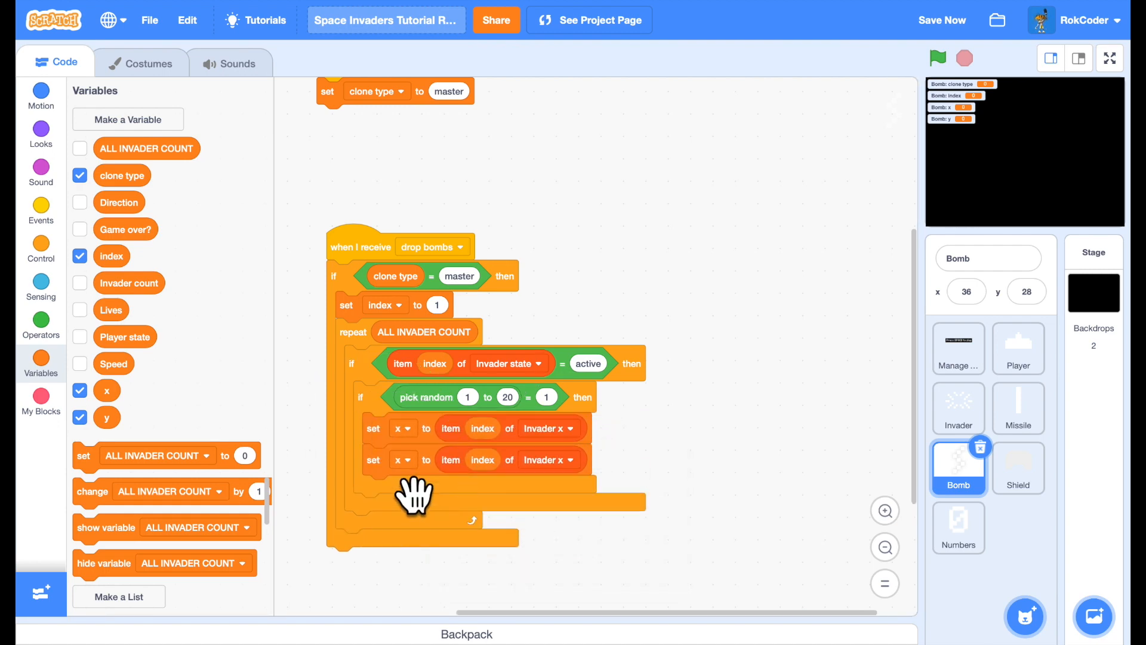
click(402, 459)
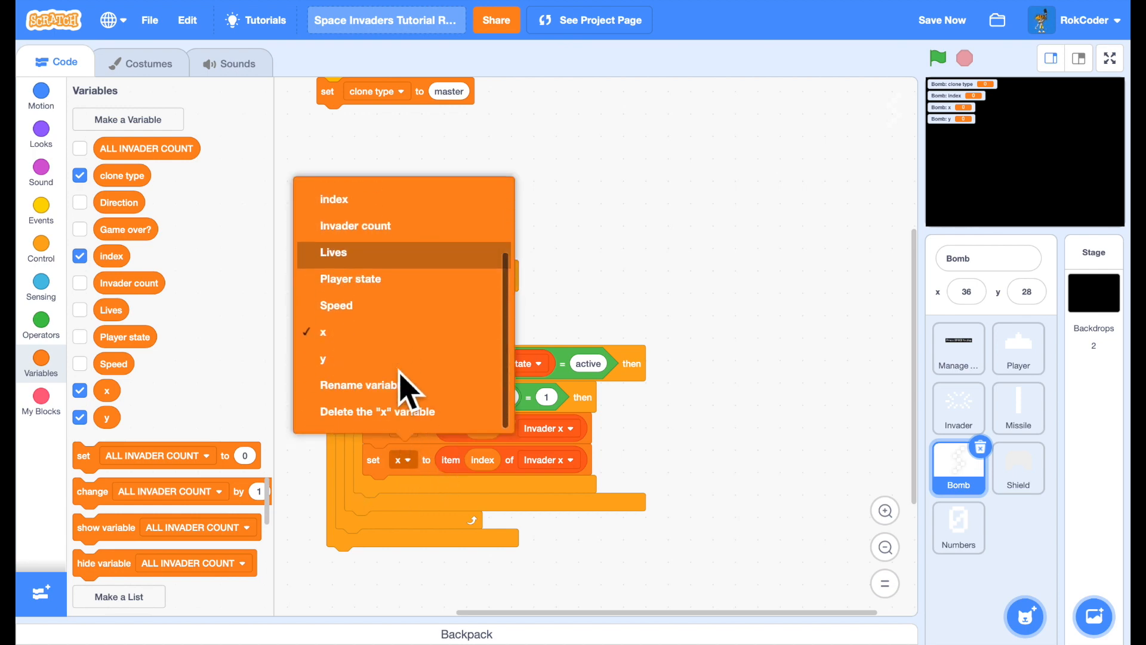
click(548, 459)
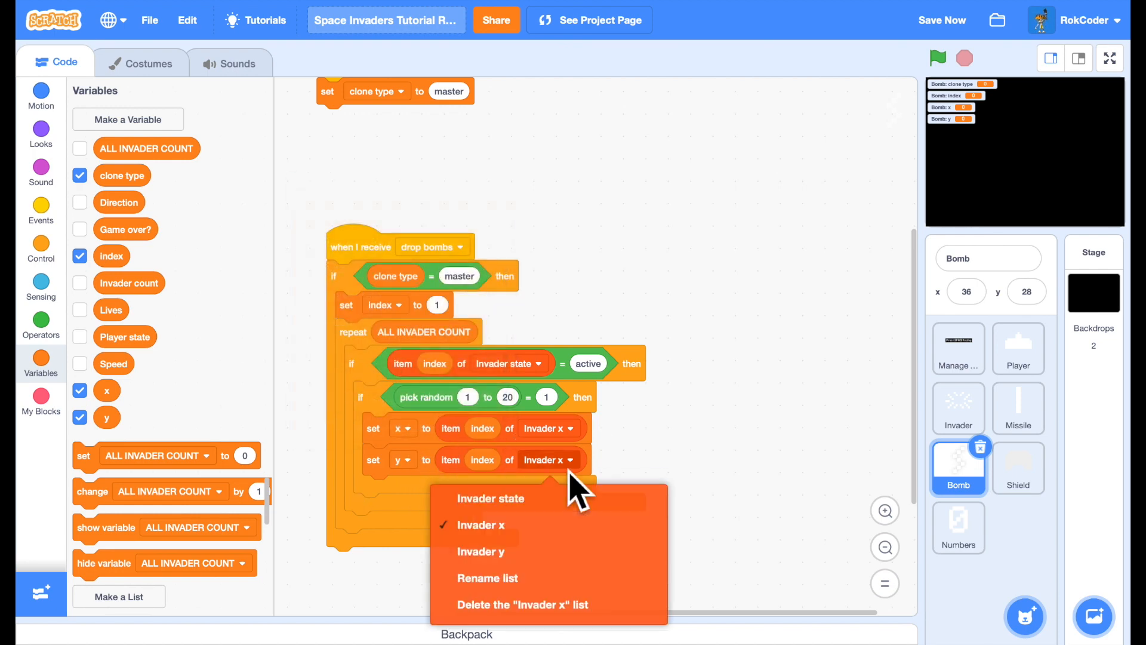
click(481, 552)
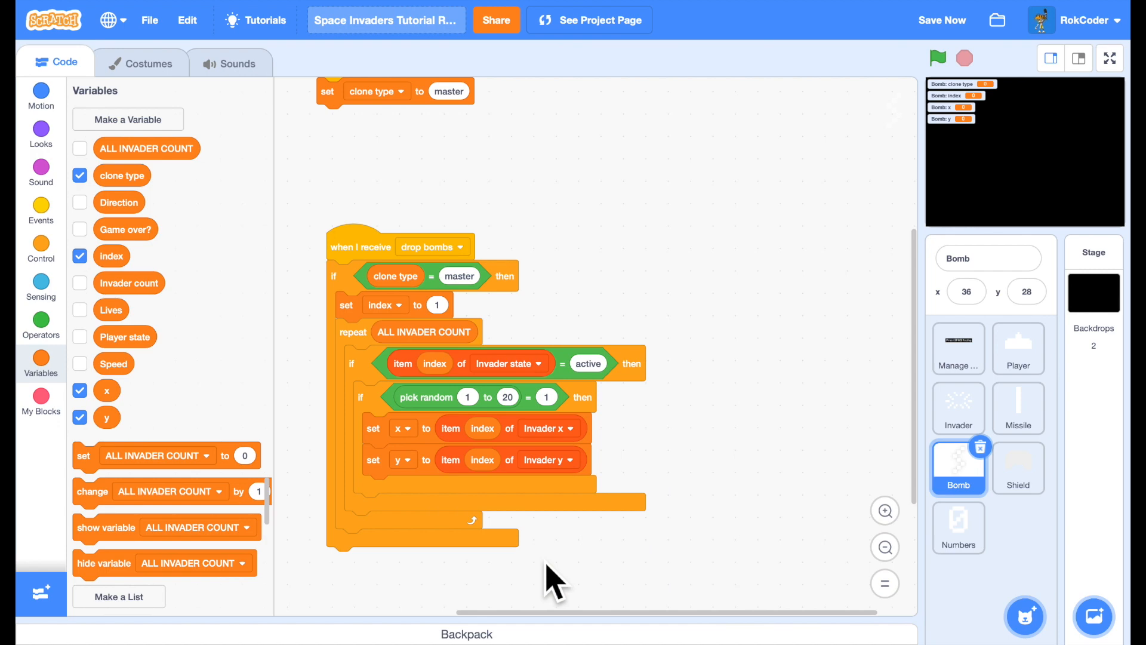
Add 'create clone of myself' below set y inside the random-chance if
click(40, 249)
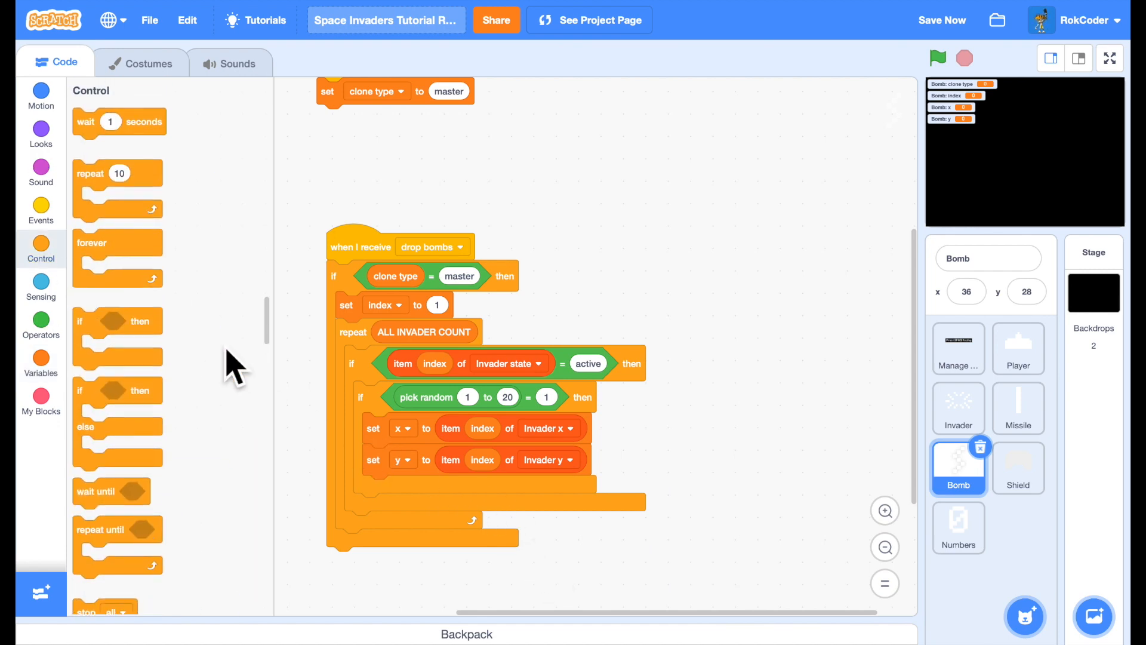
scroll(down, 3)
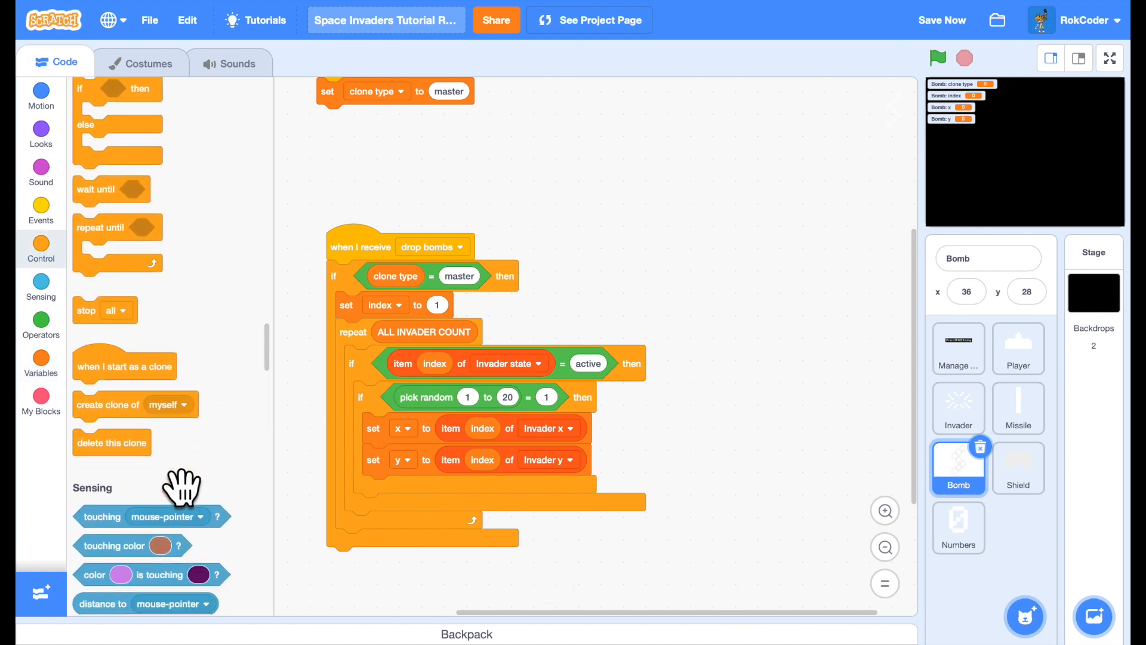
drag(135, 403, 452, 527)
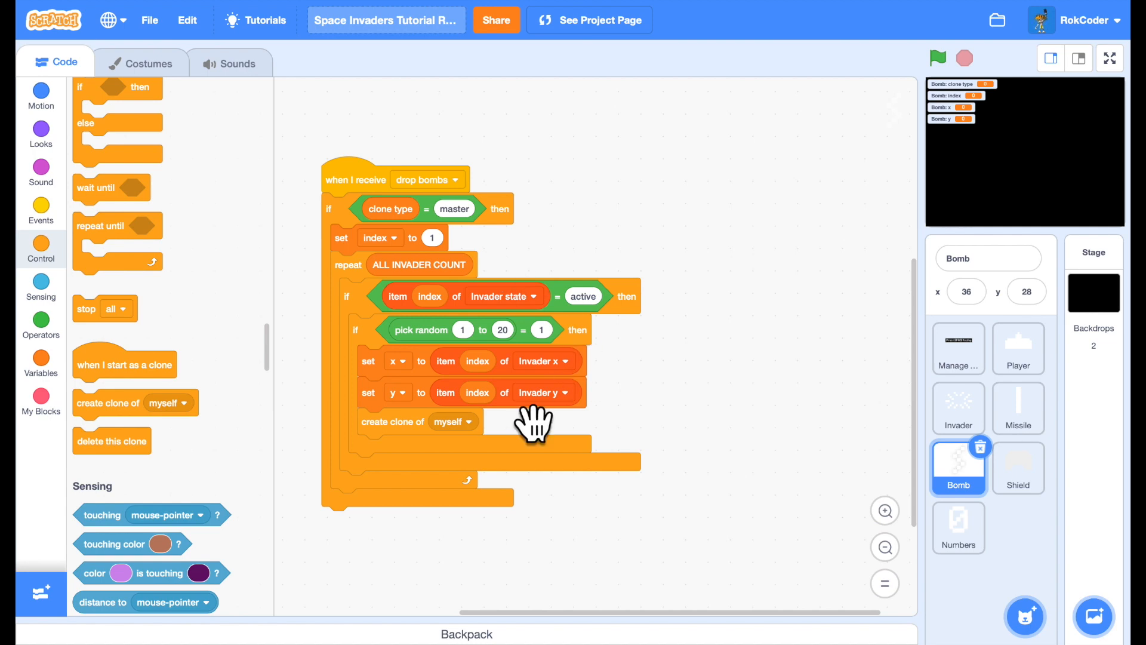
mouse_move(127, 404)
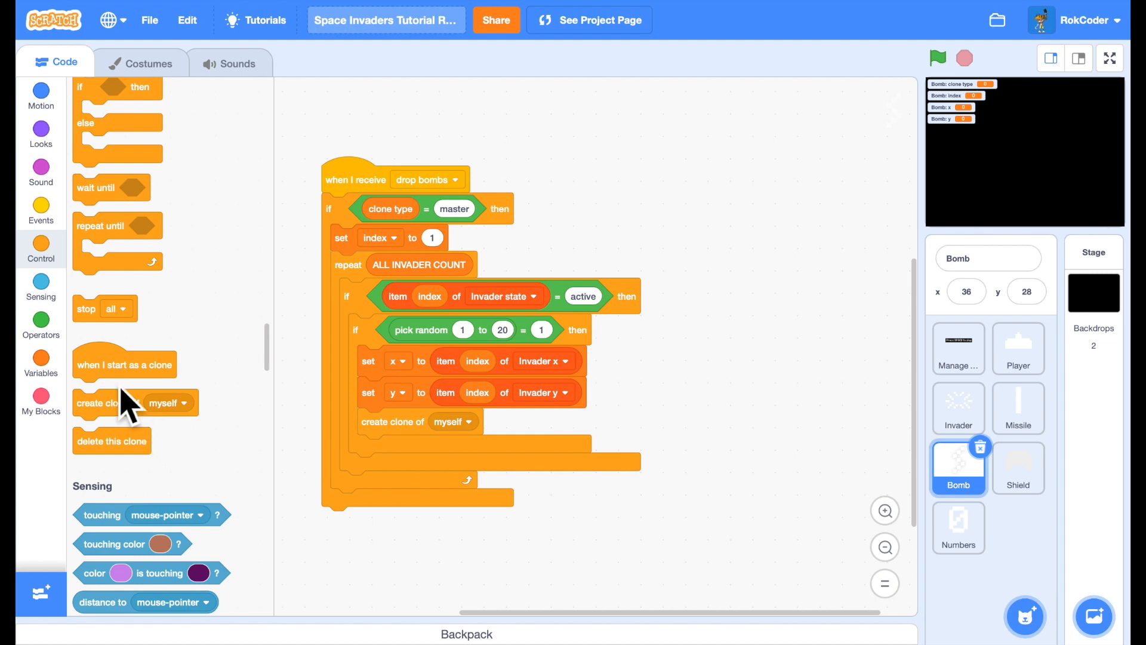
click(40, 358)
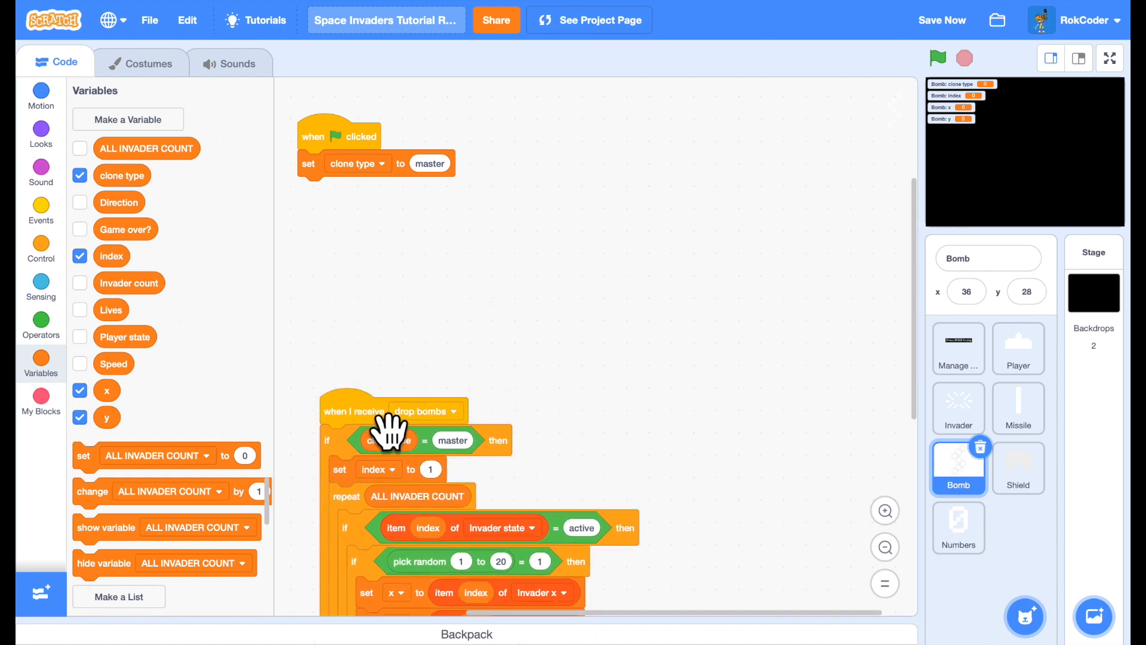
mouse_move(91, 326)
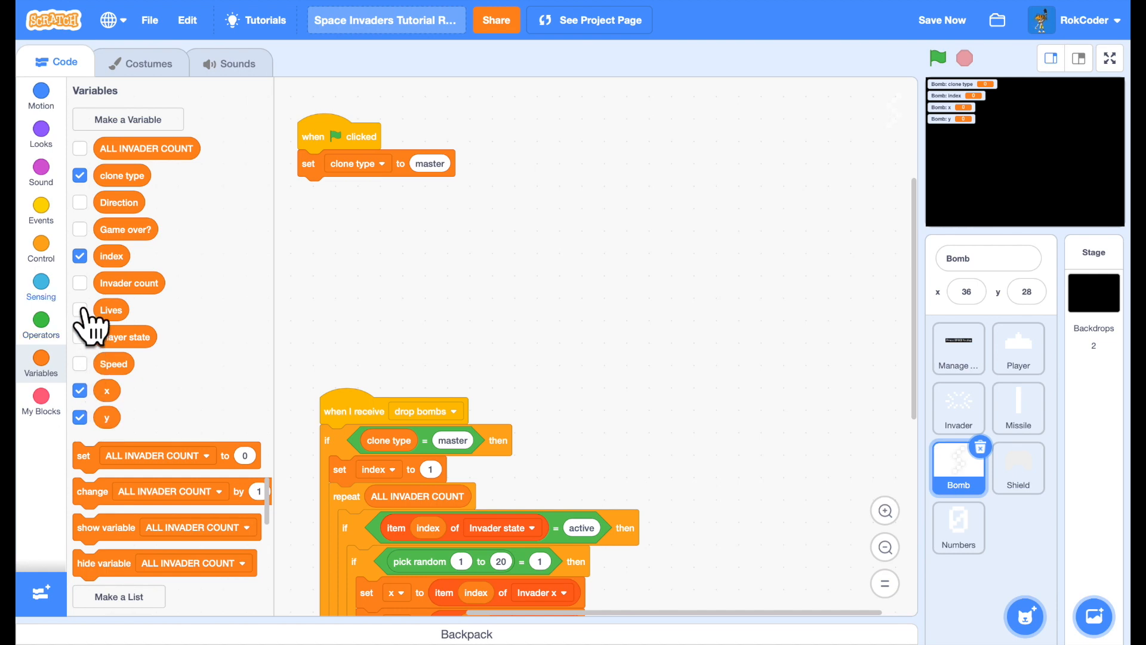
Build a when-I-receive initialise game if-else: master hides, clones delete themselves
click(40, 211)
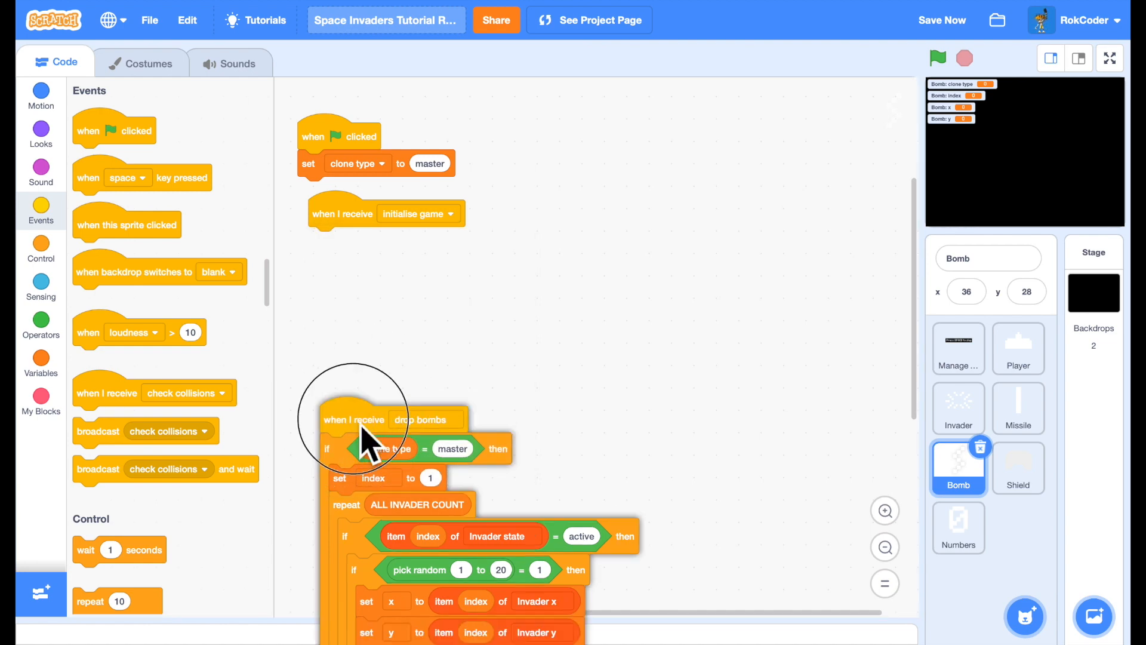
click(40, 248)
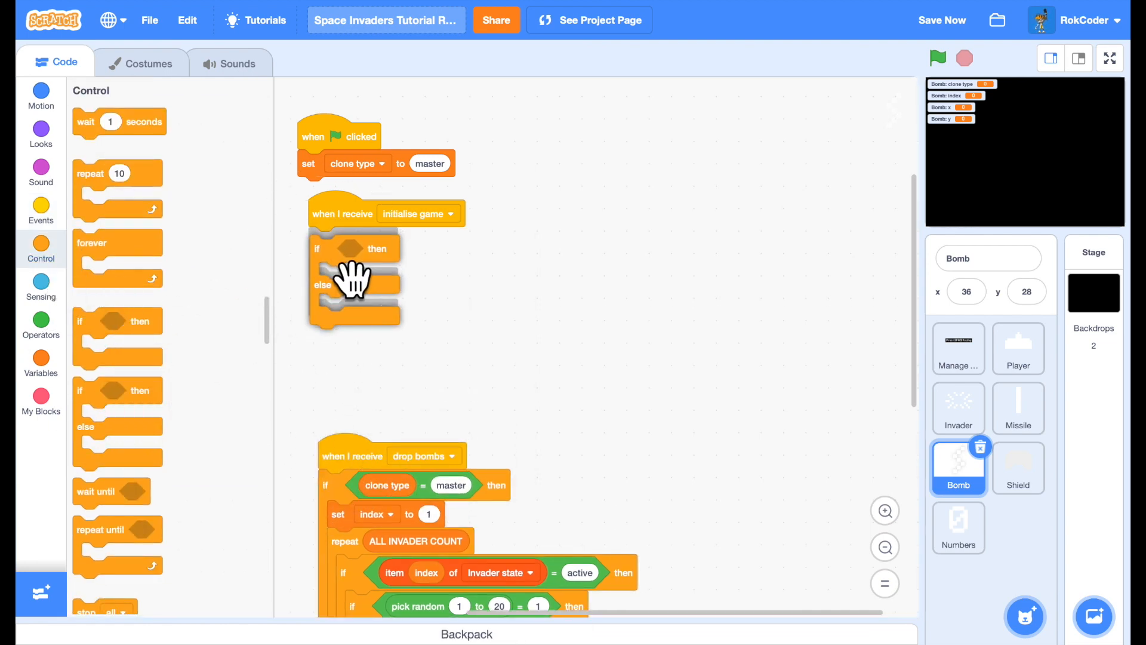
right_click(451, 485)
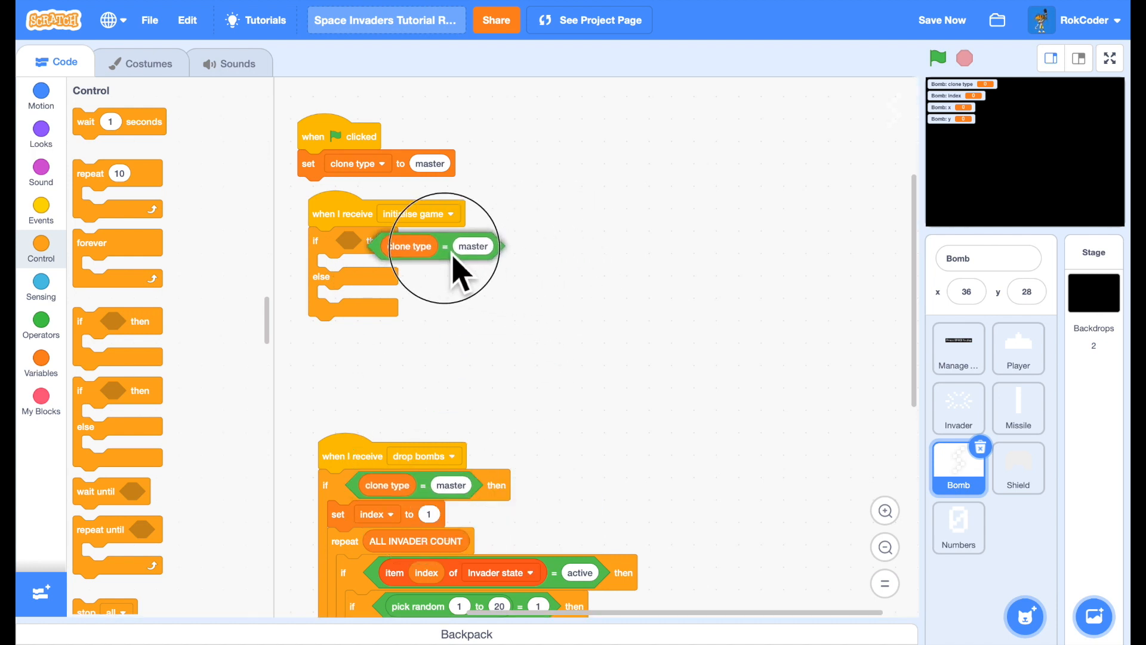
click(40, 133)
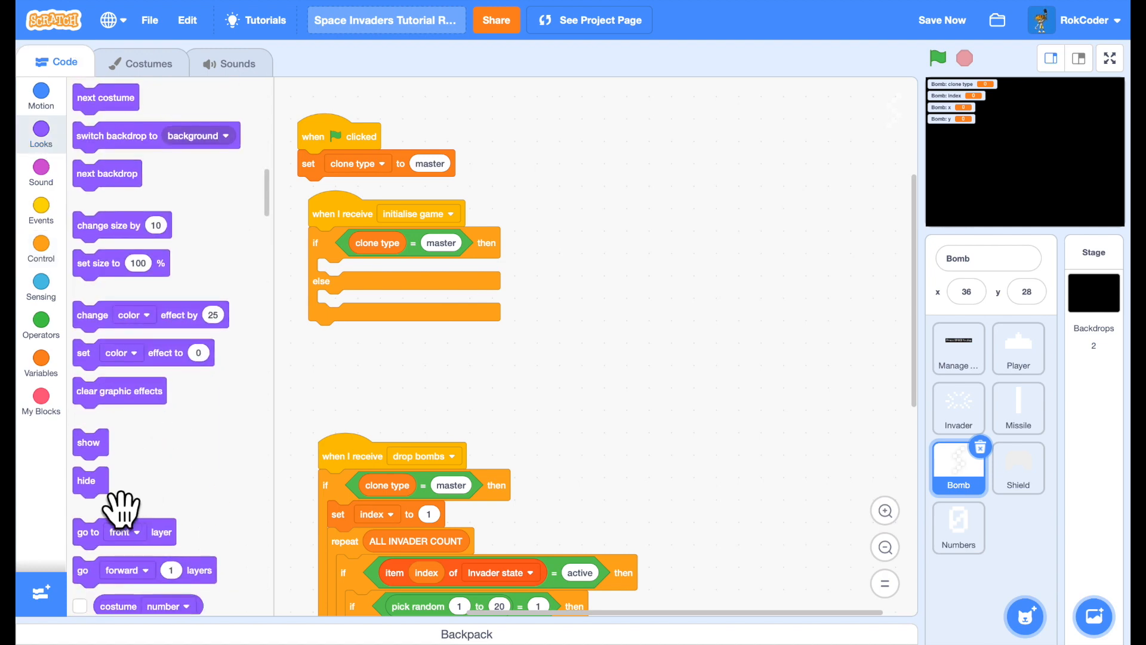
drag(85, 480, 330, 271)
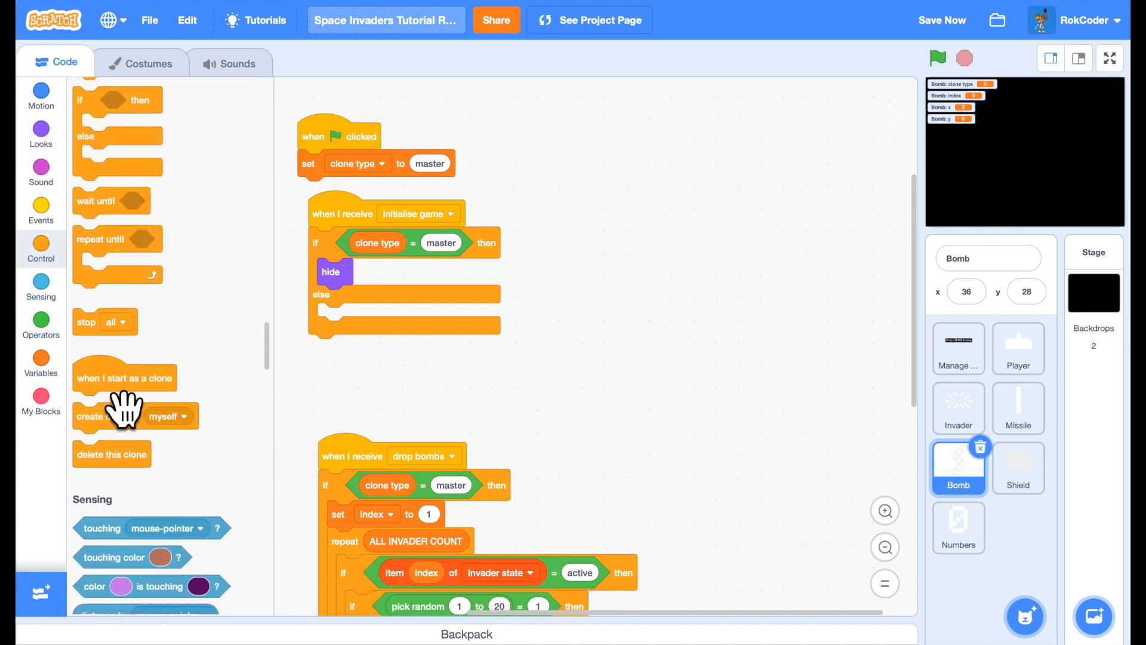
drag(111, 454, 366, 319)
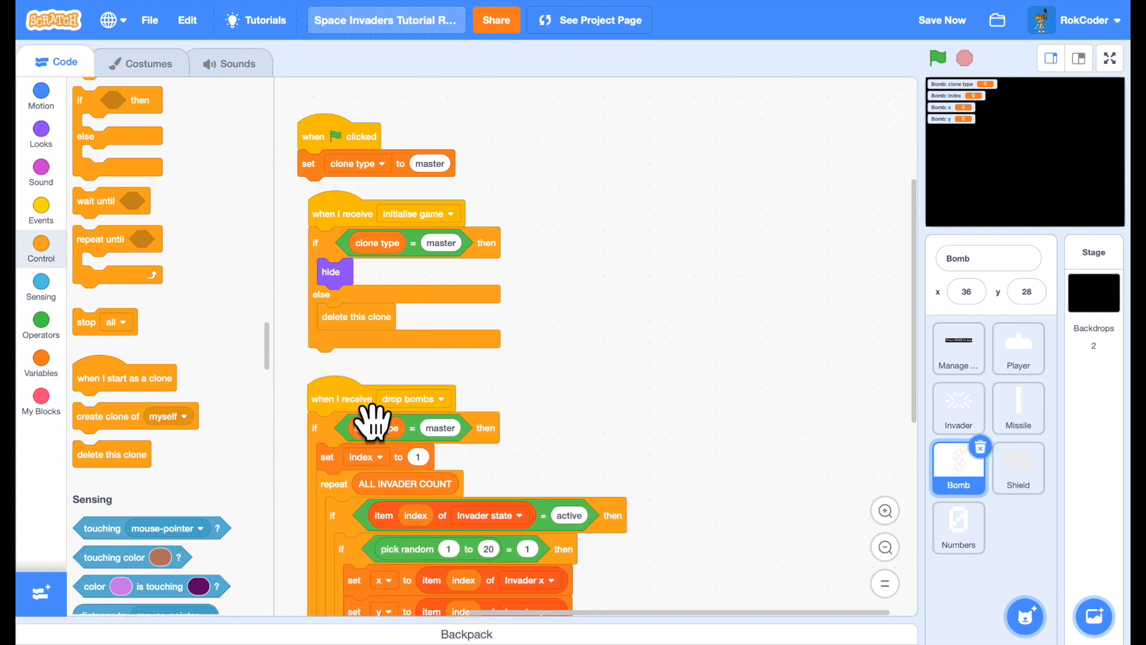
Start the Bomb clone script by setting clone type to bomb
scroll(down, 3)
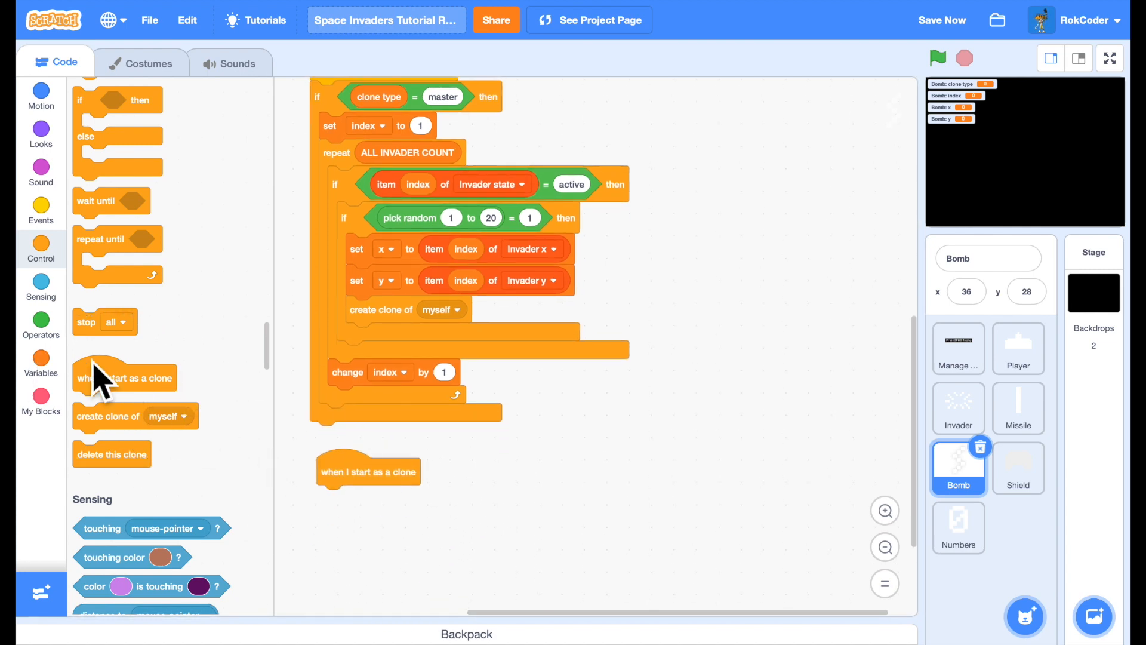
click(40, 356)
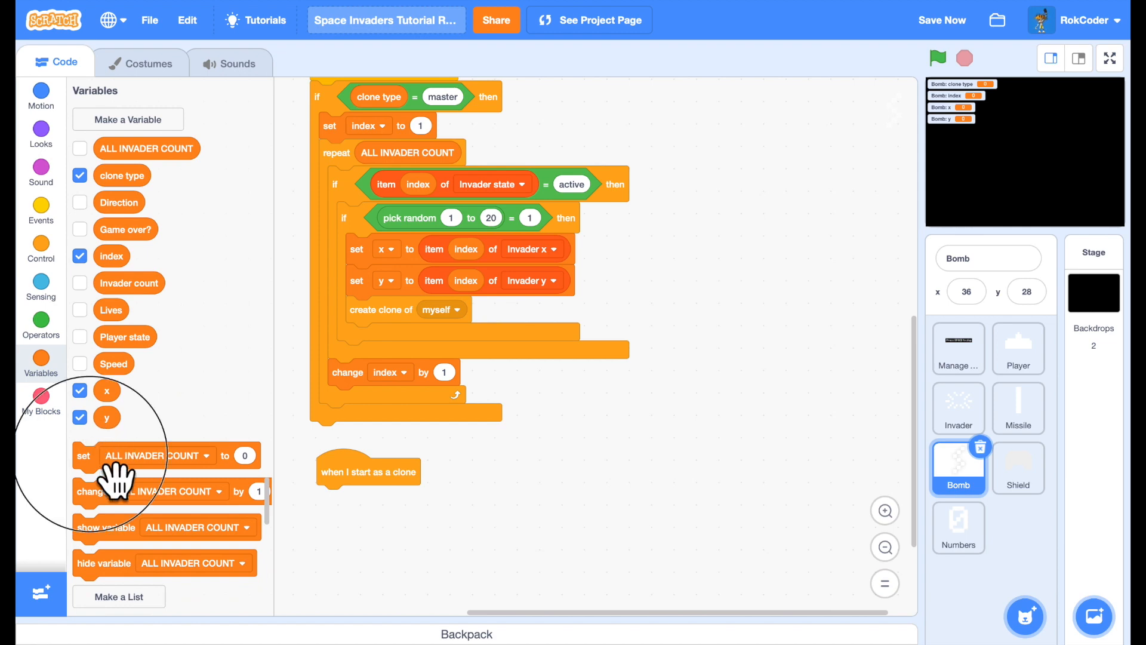
drag(84, 456, 402, 499)
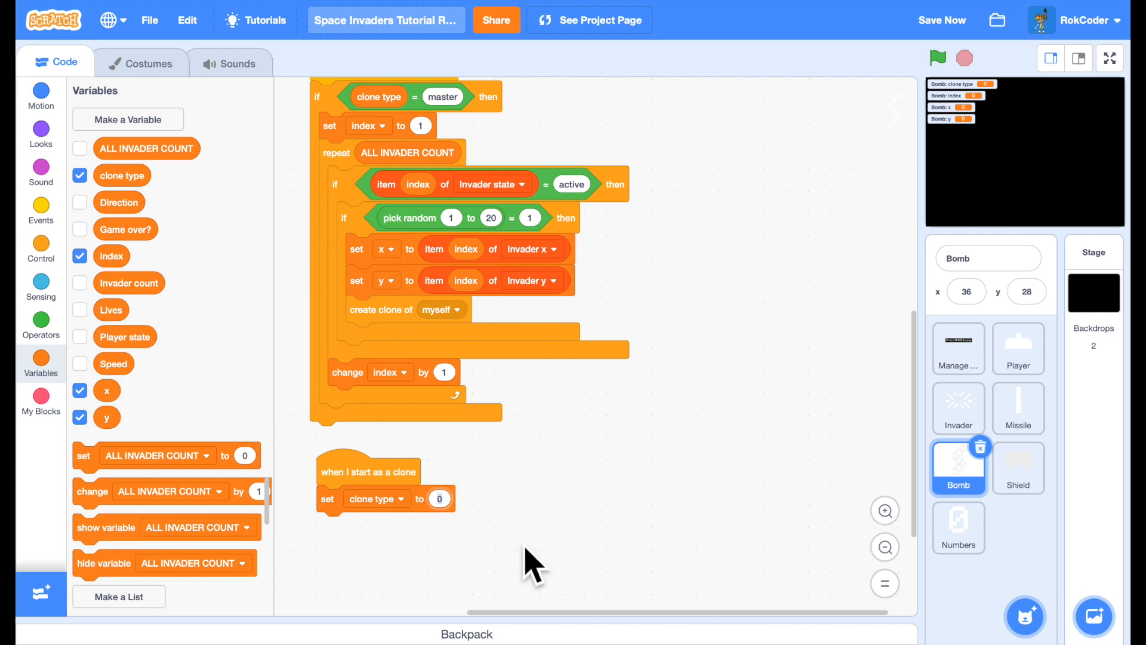
text(bomb)
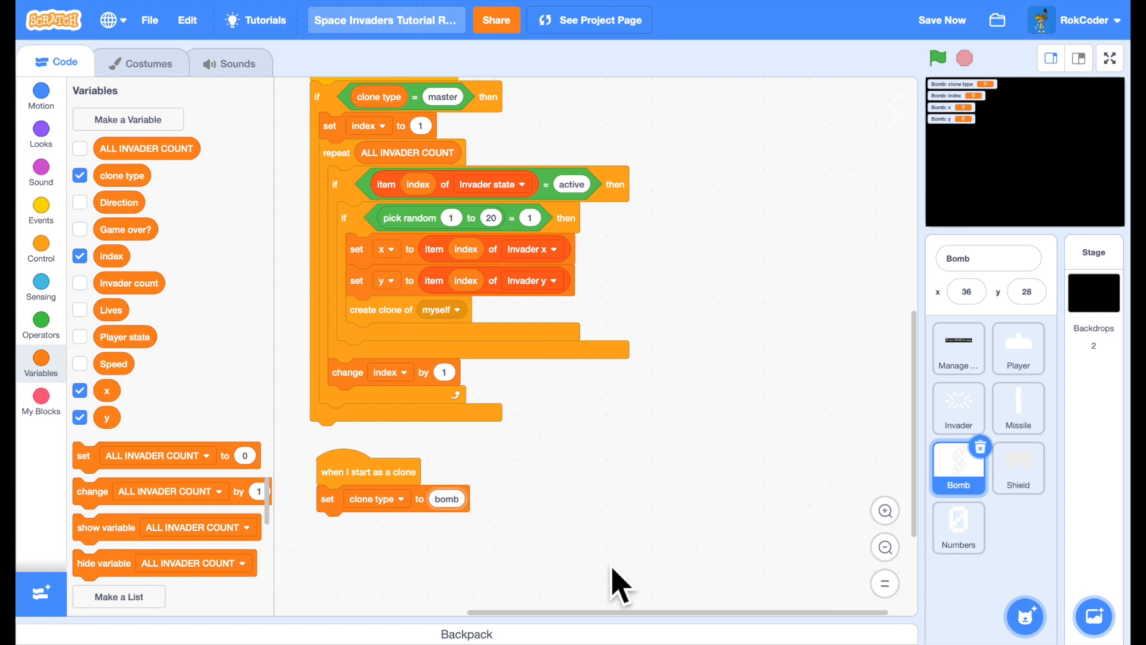
mouse_move(80, 148)
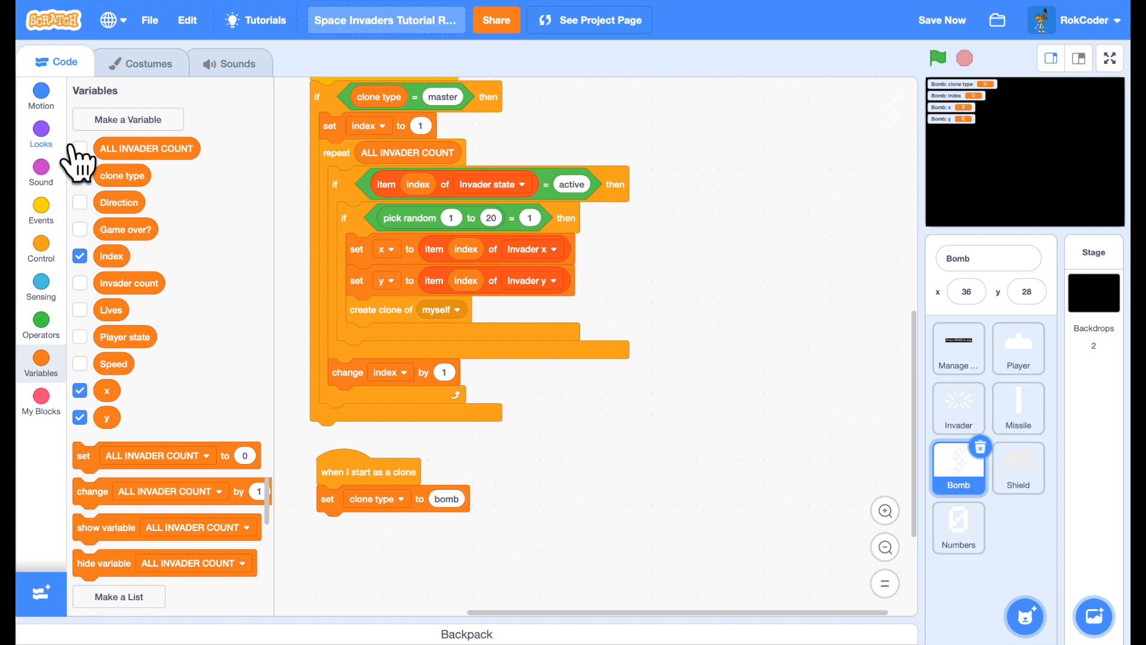
Make new bomb clones show and switch to the bomb1 costume
click(40, 134)
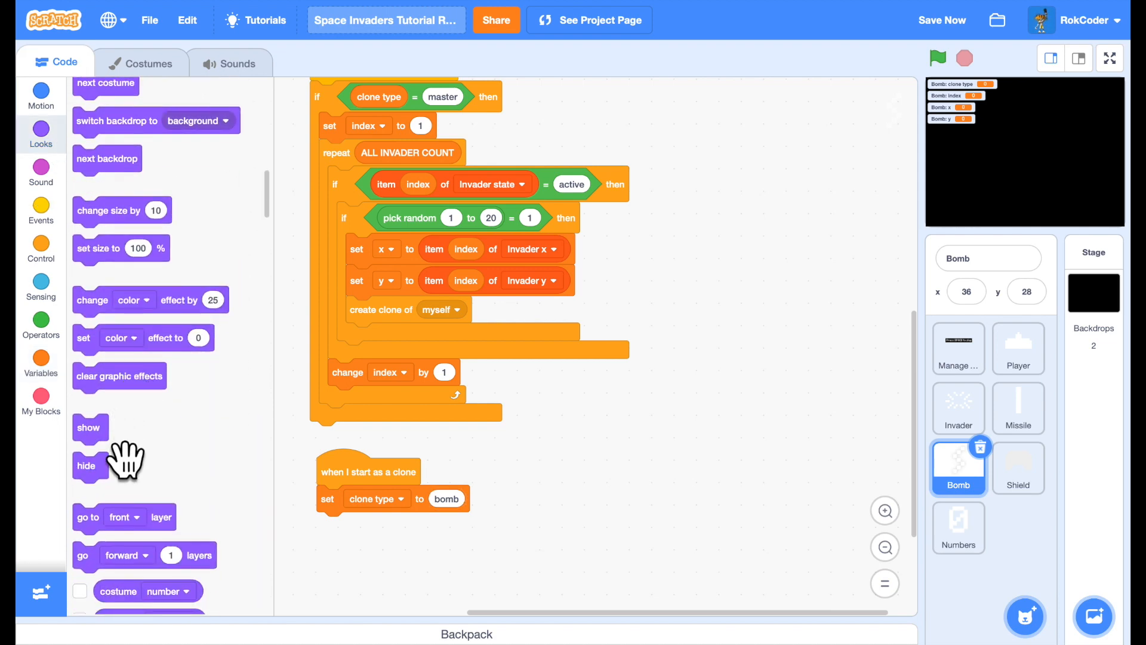
drag(88, 427, 333, 525)
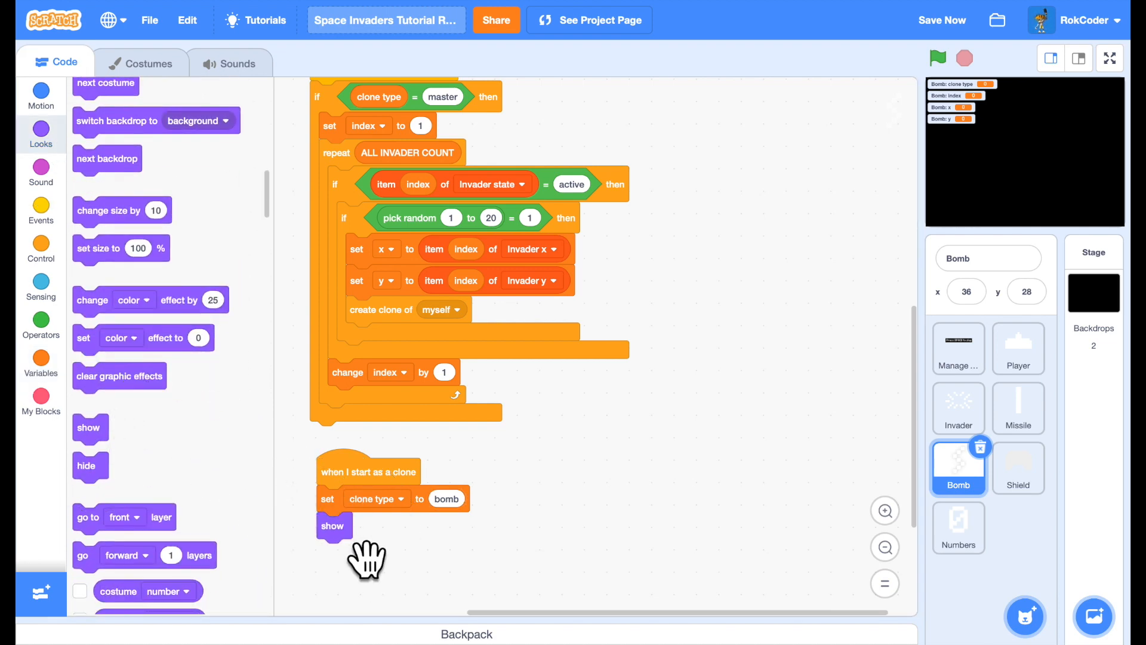
mouse_move(323, 559)
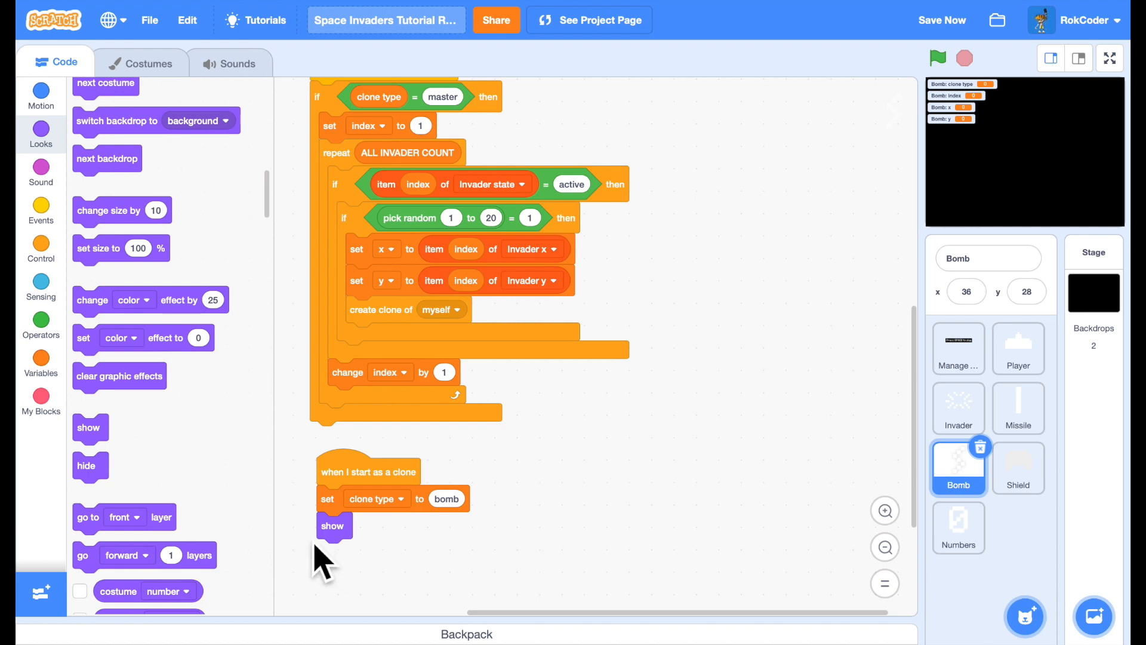
mouse_move(131, 165)
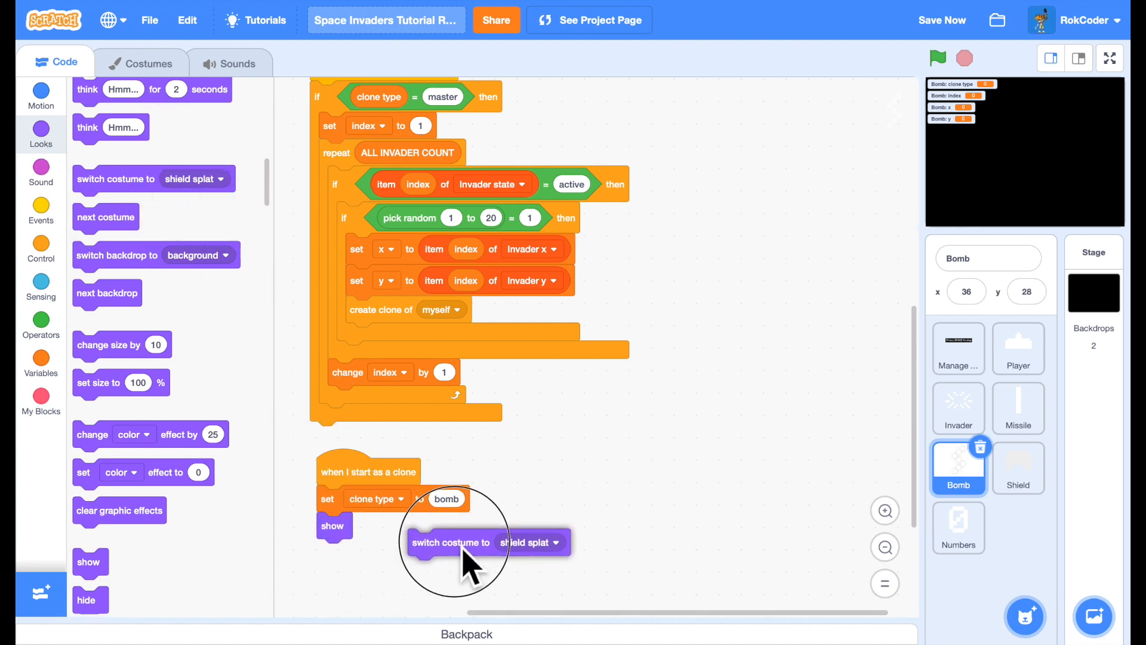
click(468, 542)
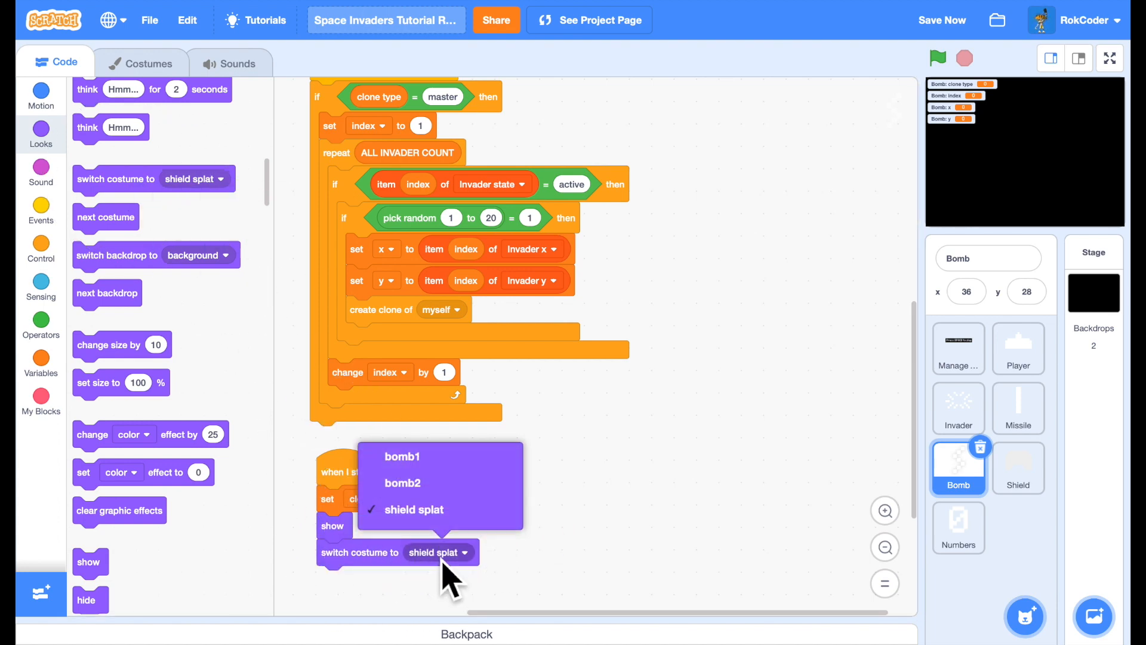
click(401, 456)
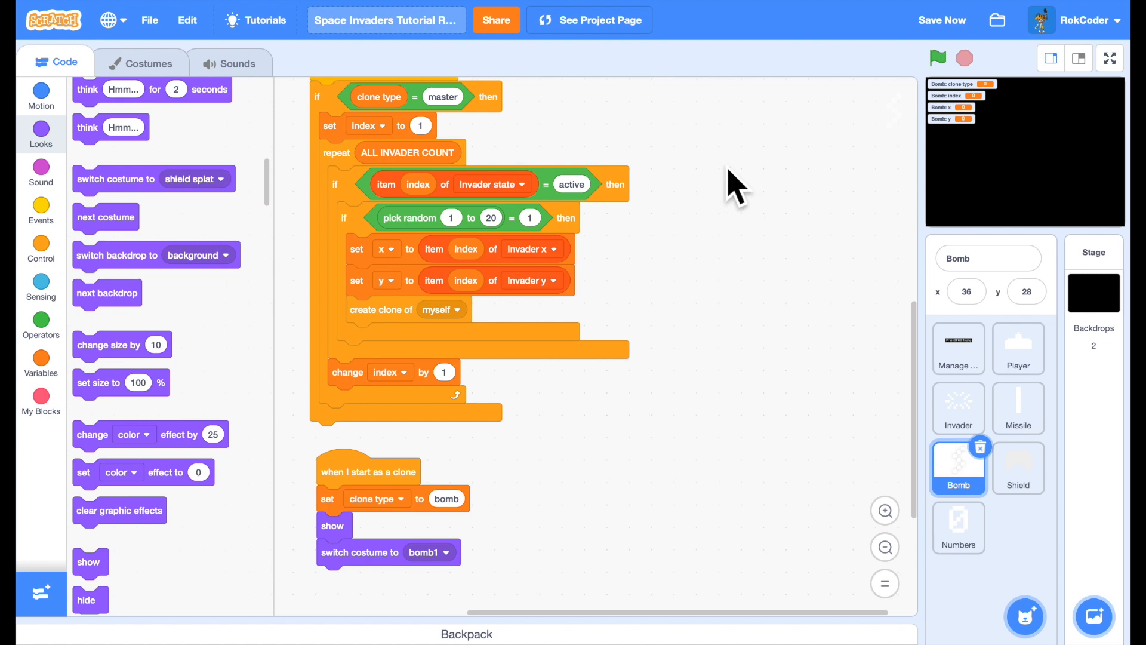
scroll(down, 3)
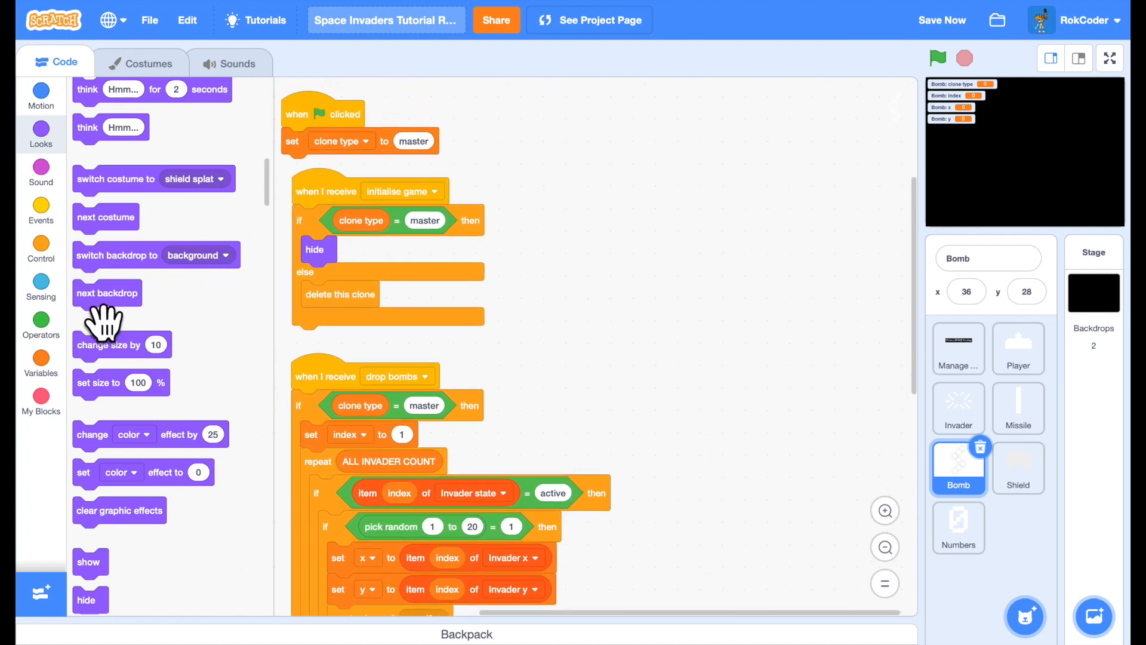
Add a when I receive update other sprites script that changes y by -06
click(40, 210)
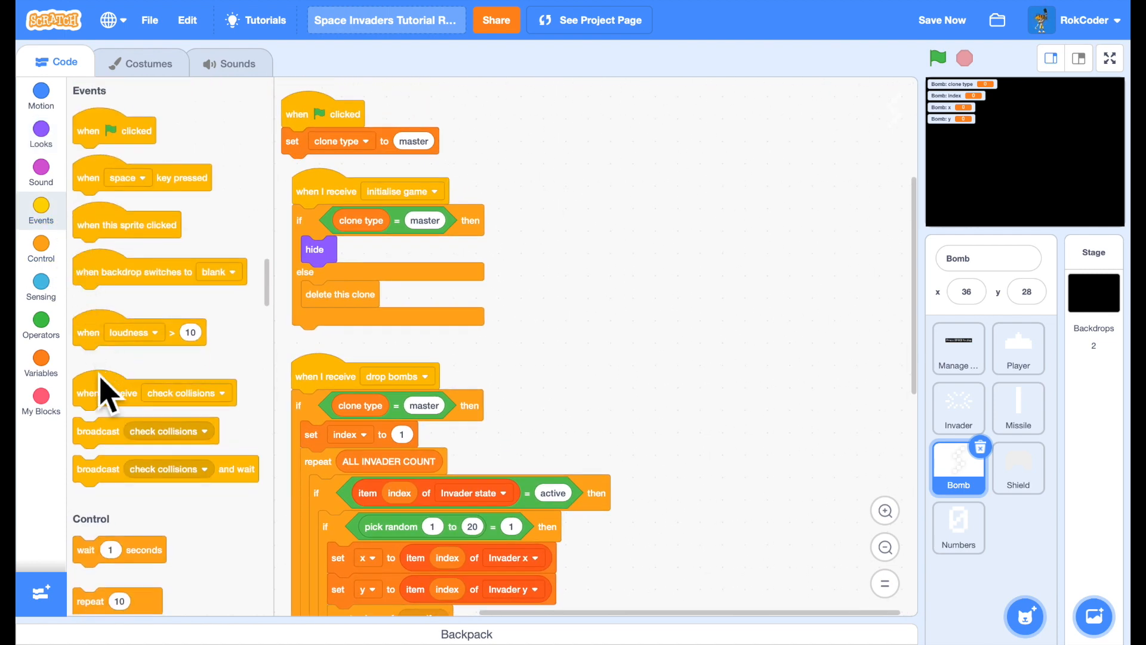
drag(106, 393, 723, 118)
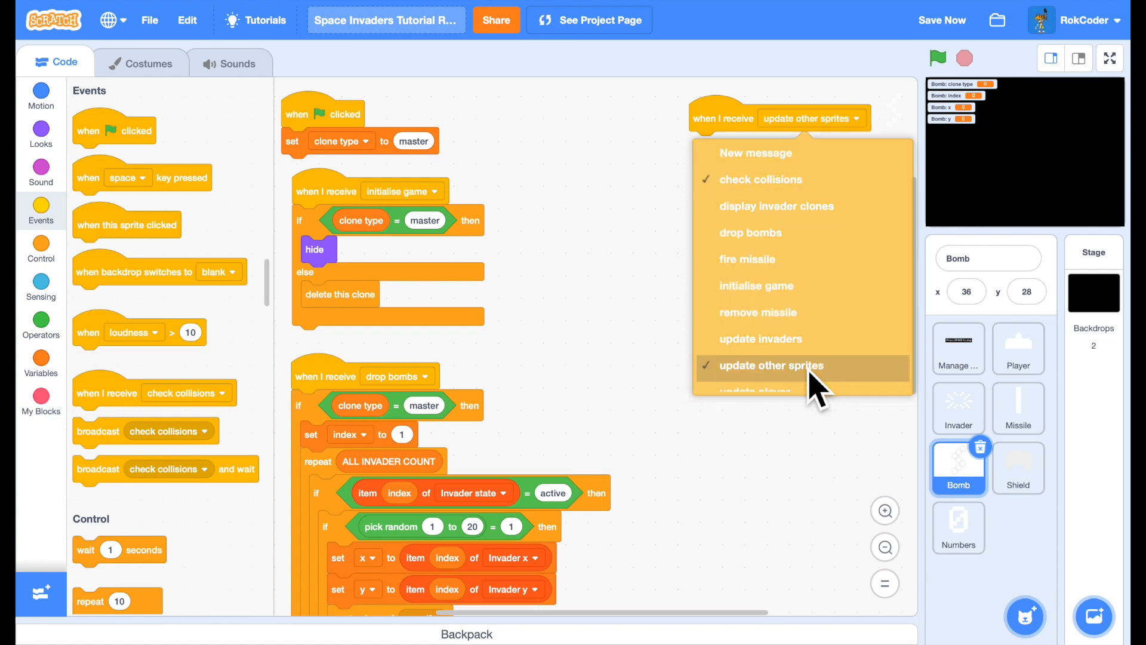
click(771, 366)
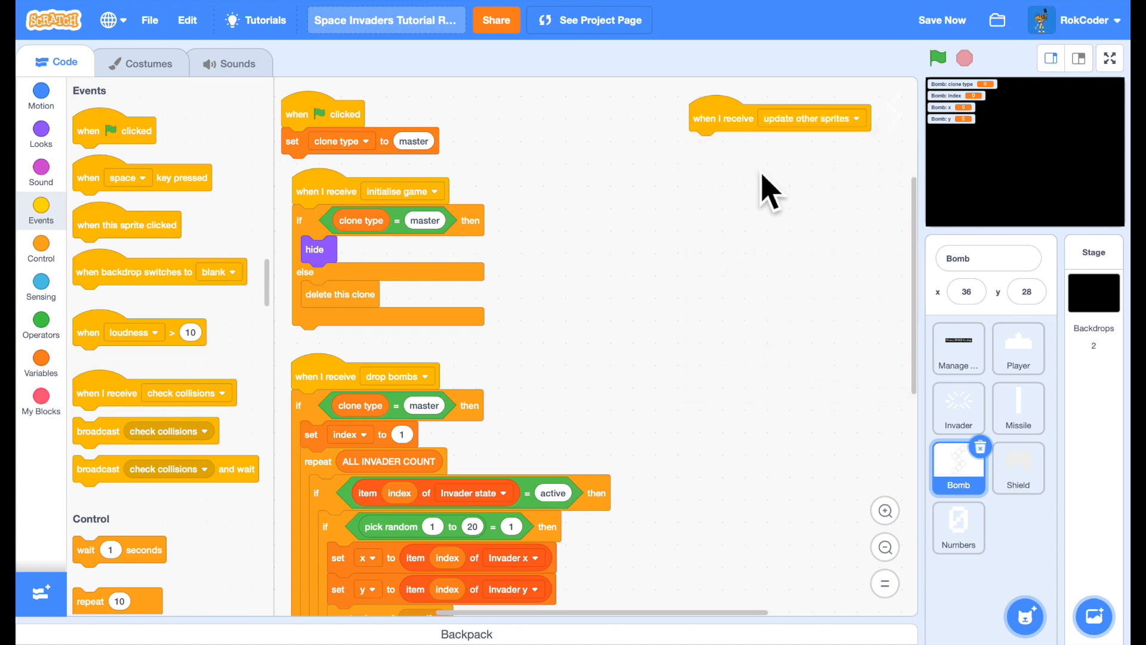
mouse_move(760, 194)
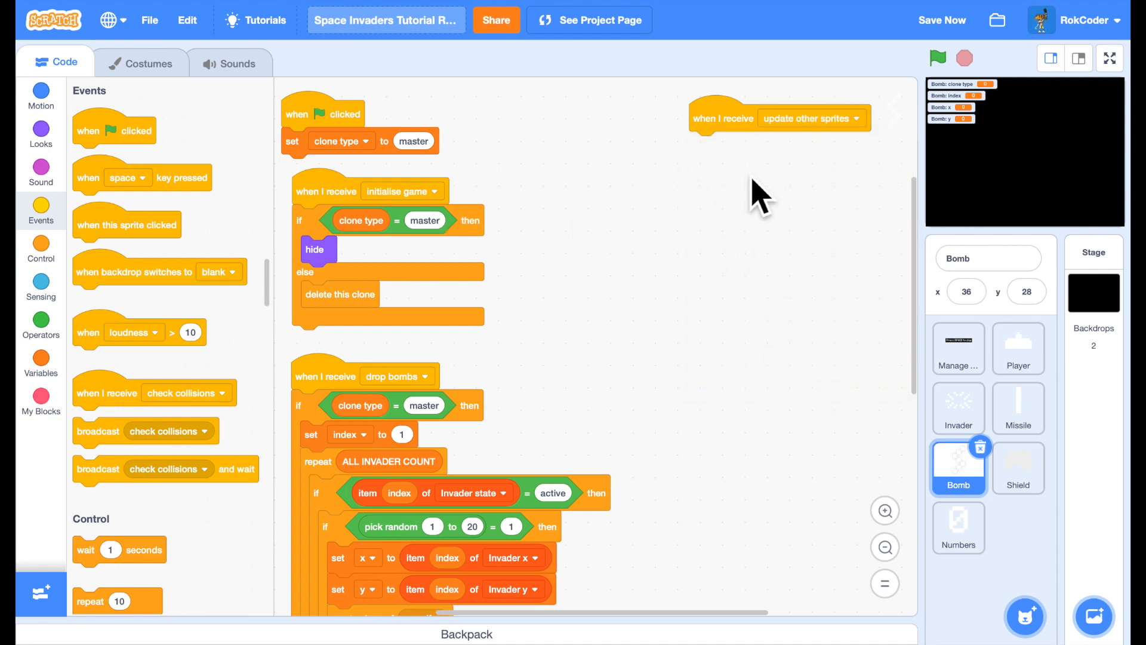
click(40, 247)
text(bomb)
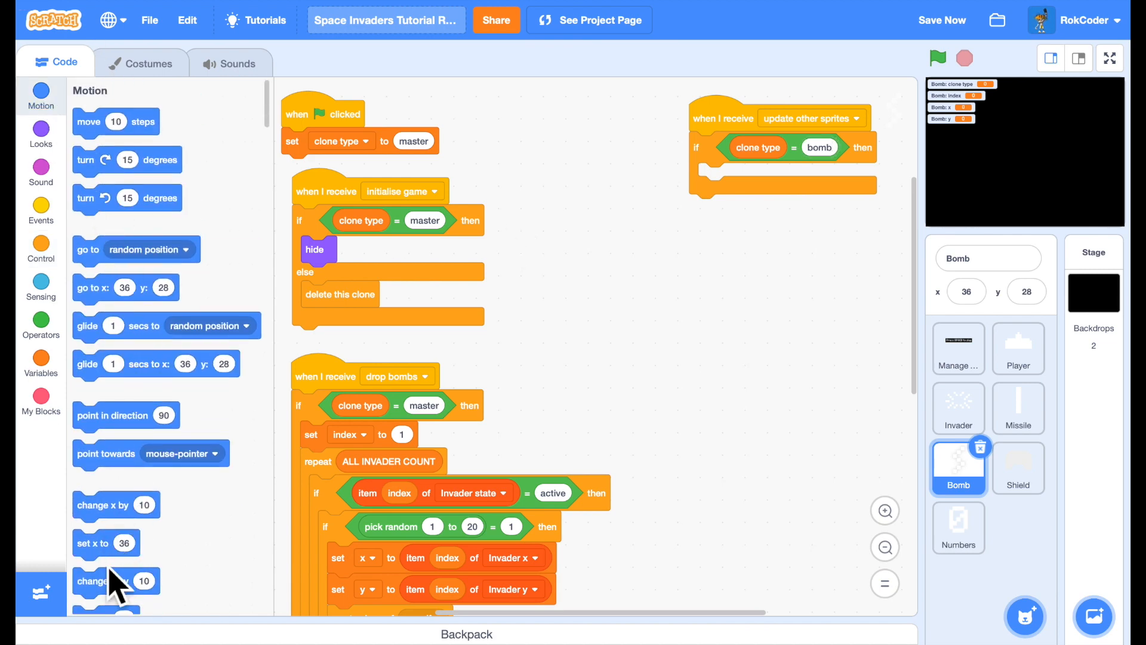
drag(110, 580, 730, 176)
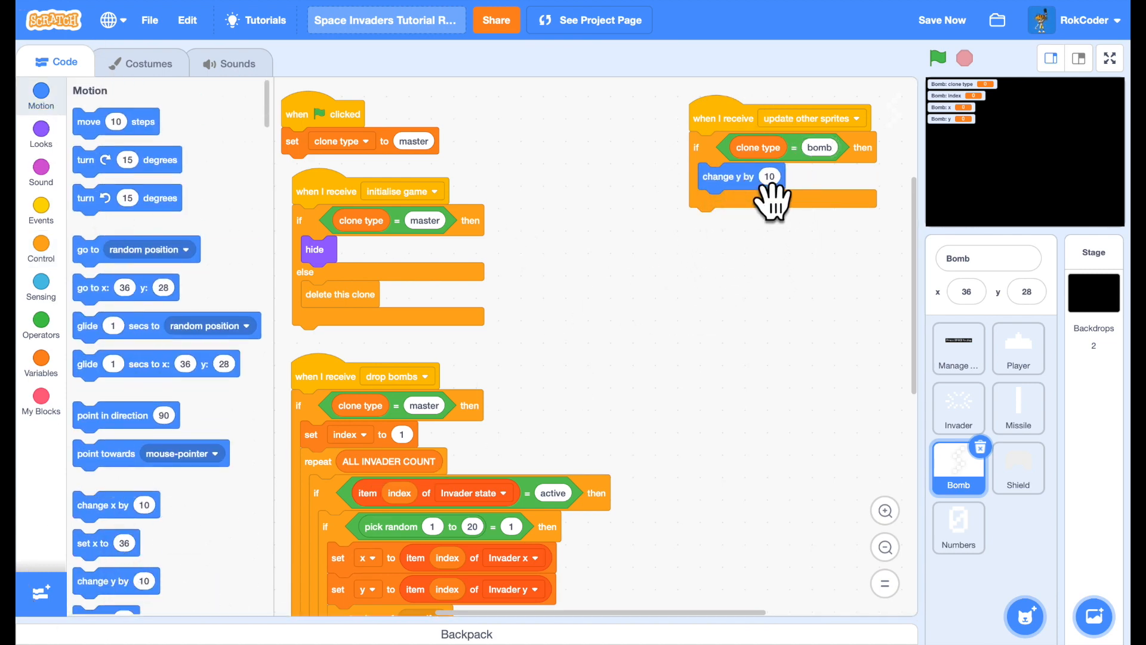
text(-06)
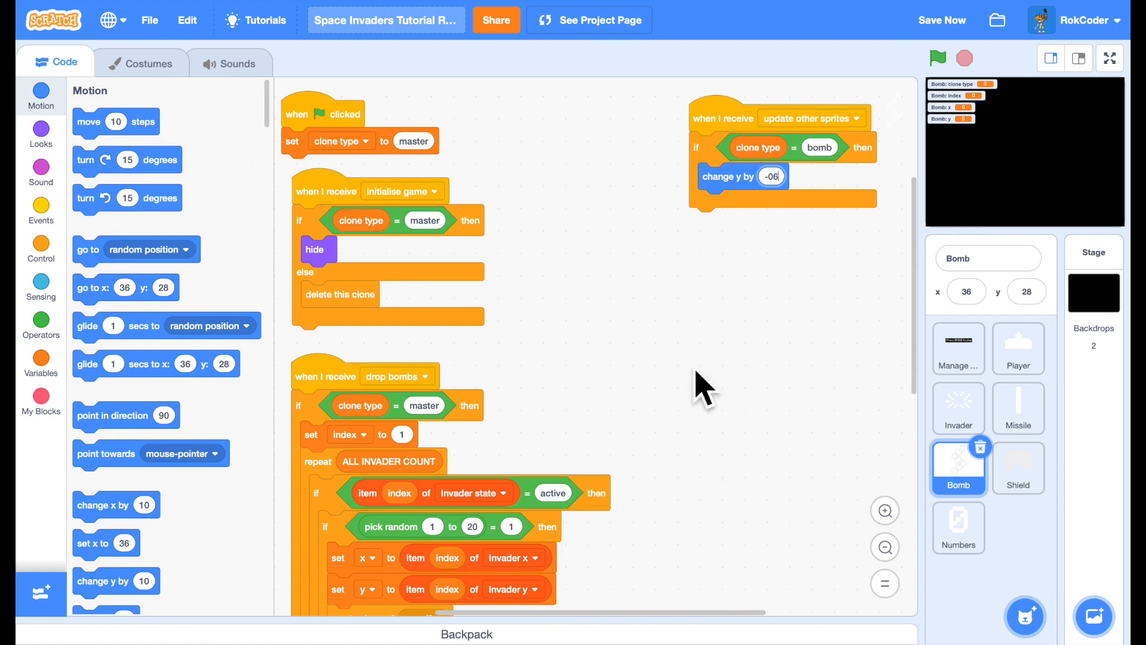
Add an if-then below the movement testing touching edge?
click(40, 249)
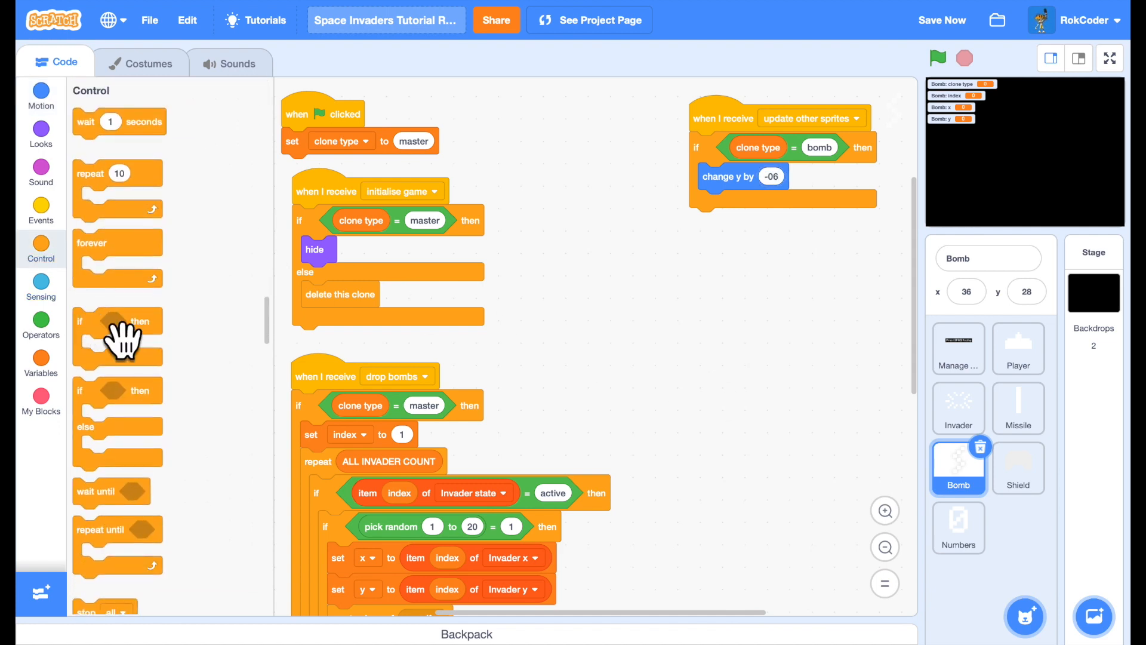
drag(117, 339, 738, 212)
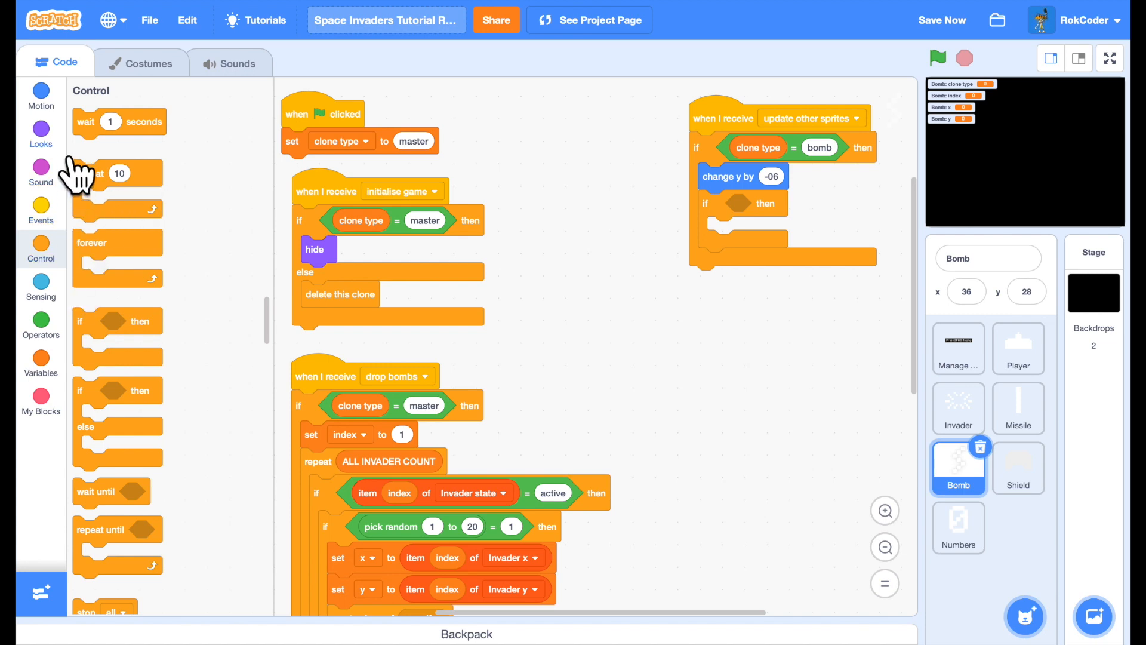
click(40, 286)
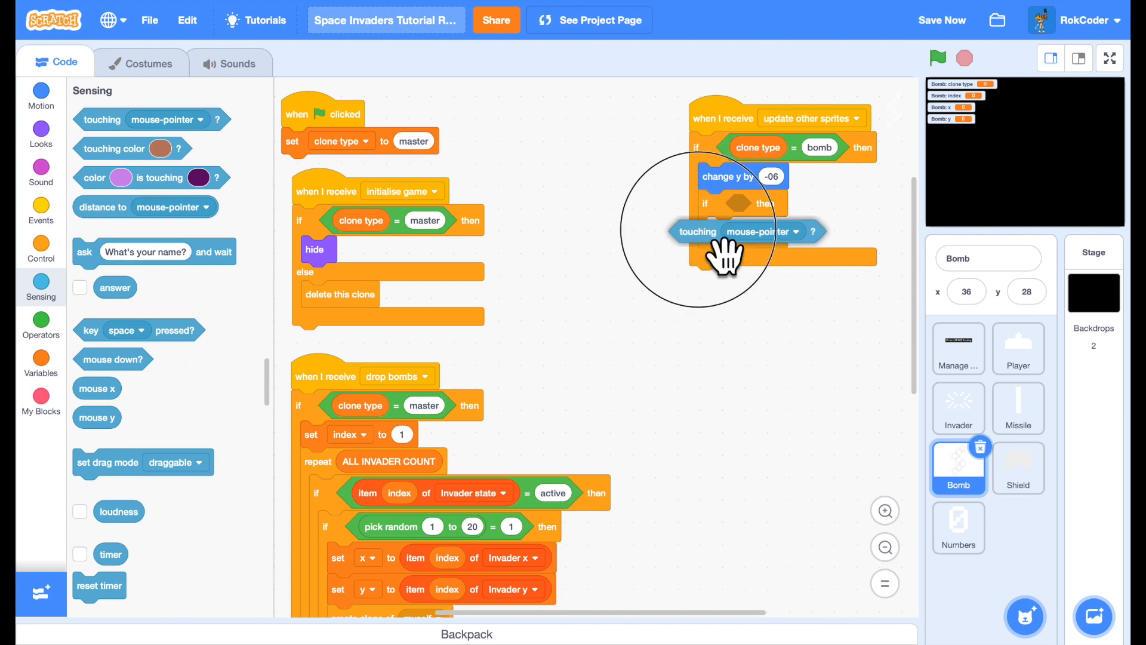
click(771, 230)
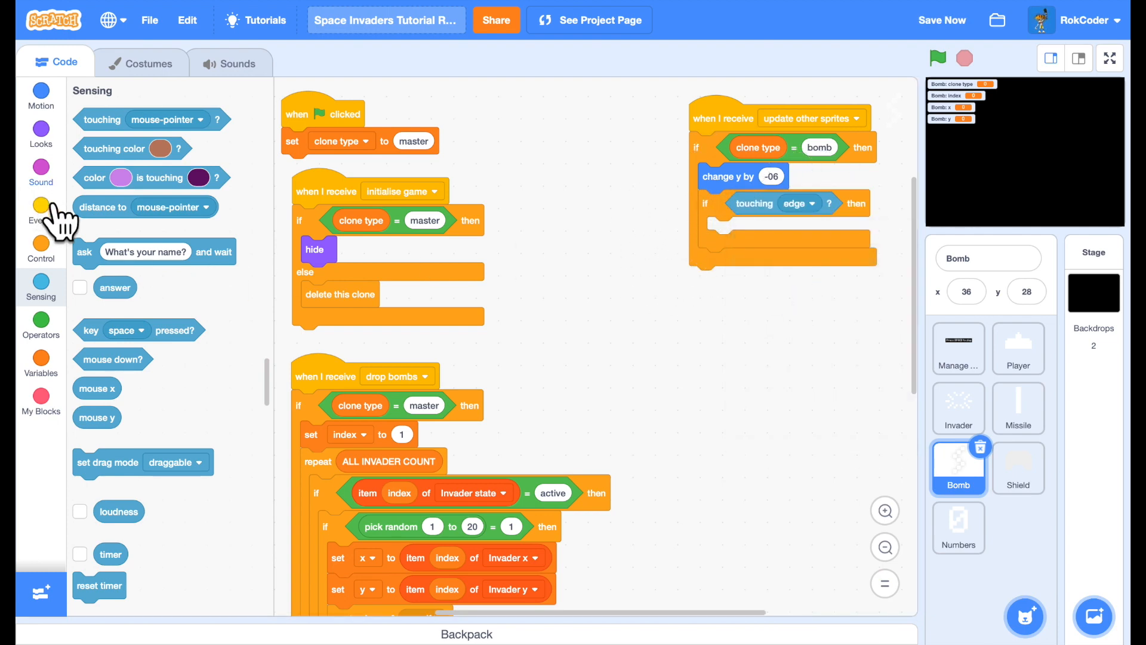
click(40, 241)
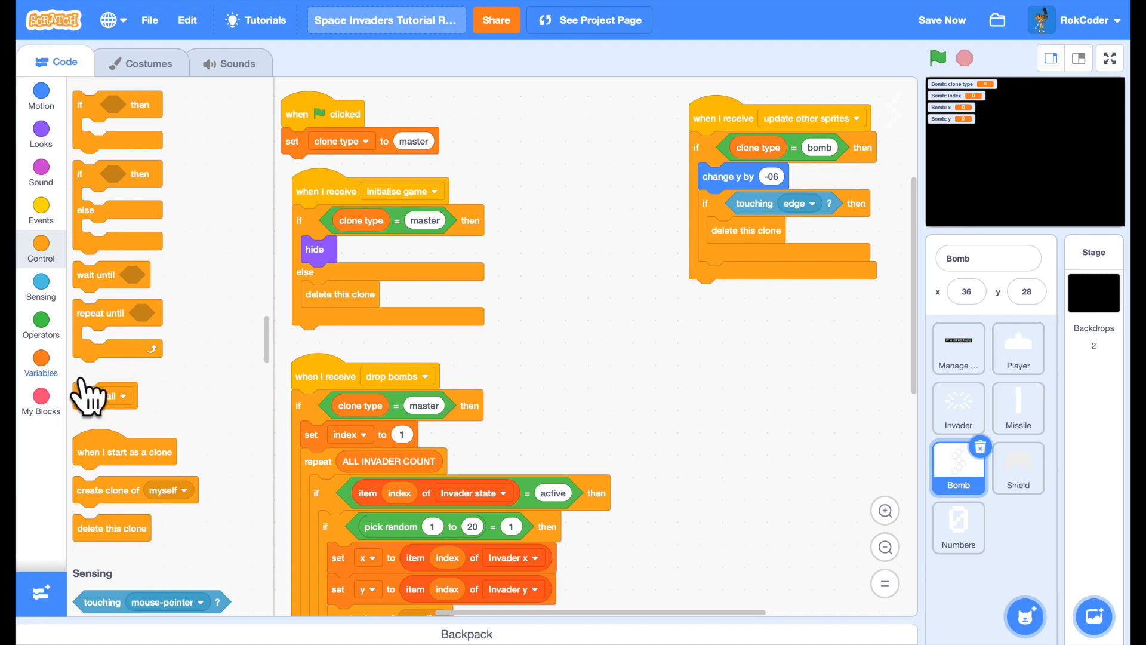
Delete bomb clones at the edge and add a when I receive remove bombs clone-deleting script
click(40, 211)
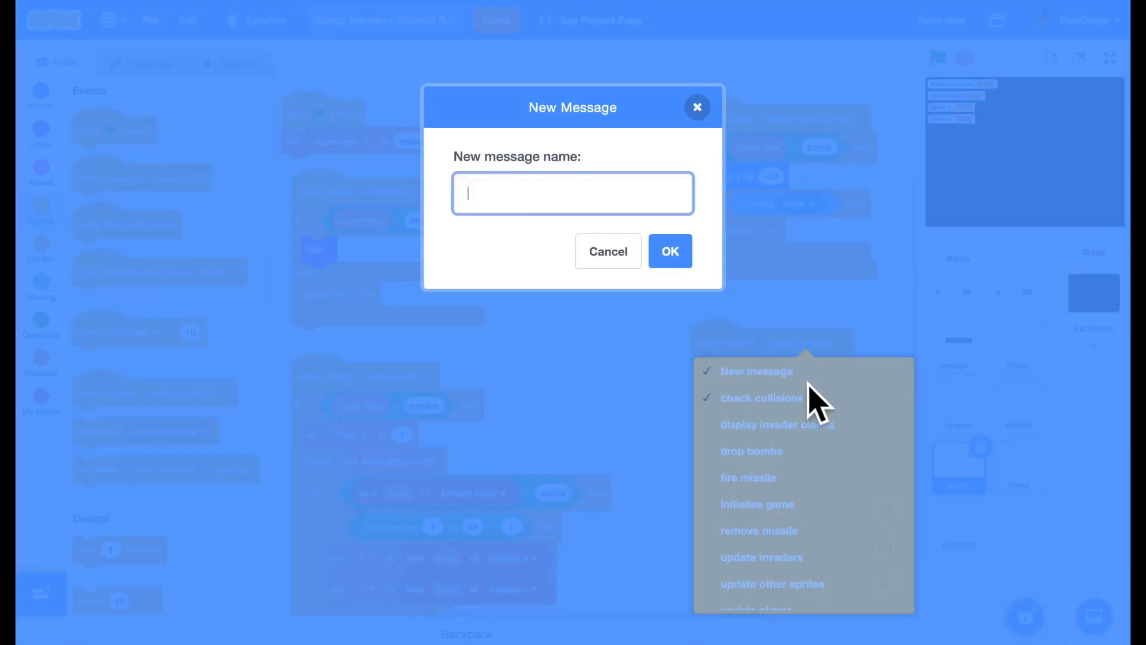
text(remove bombs)
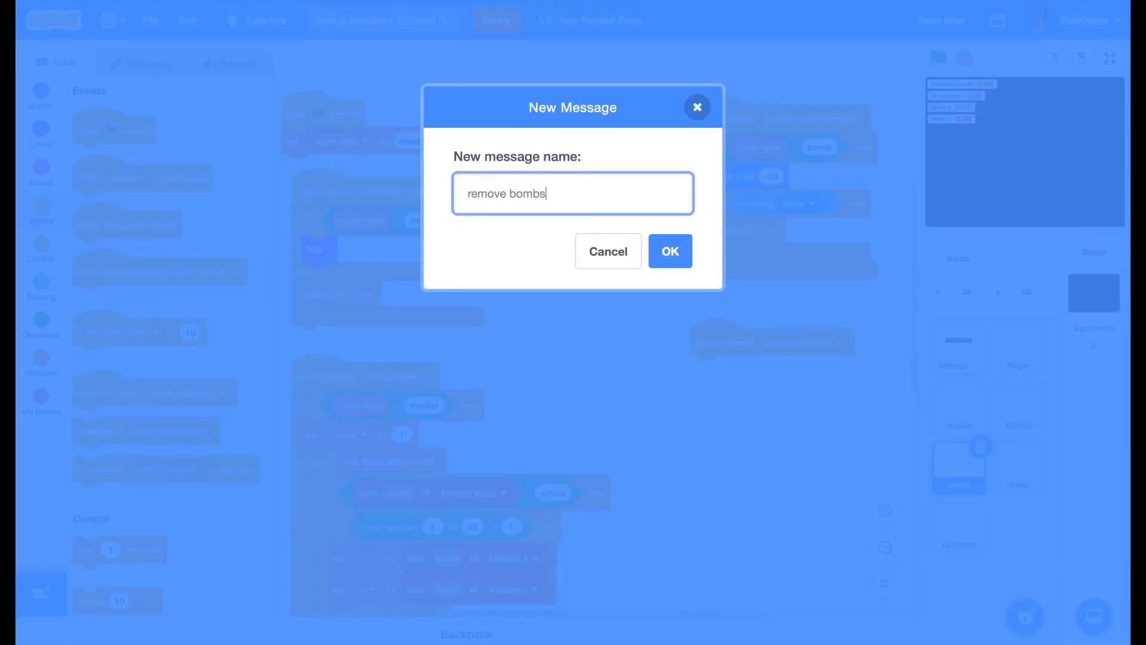
click(668, 251)
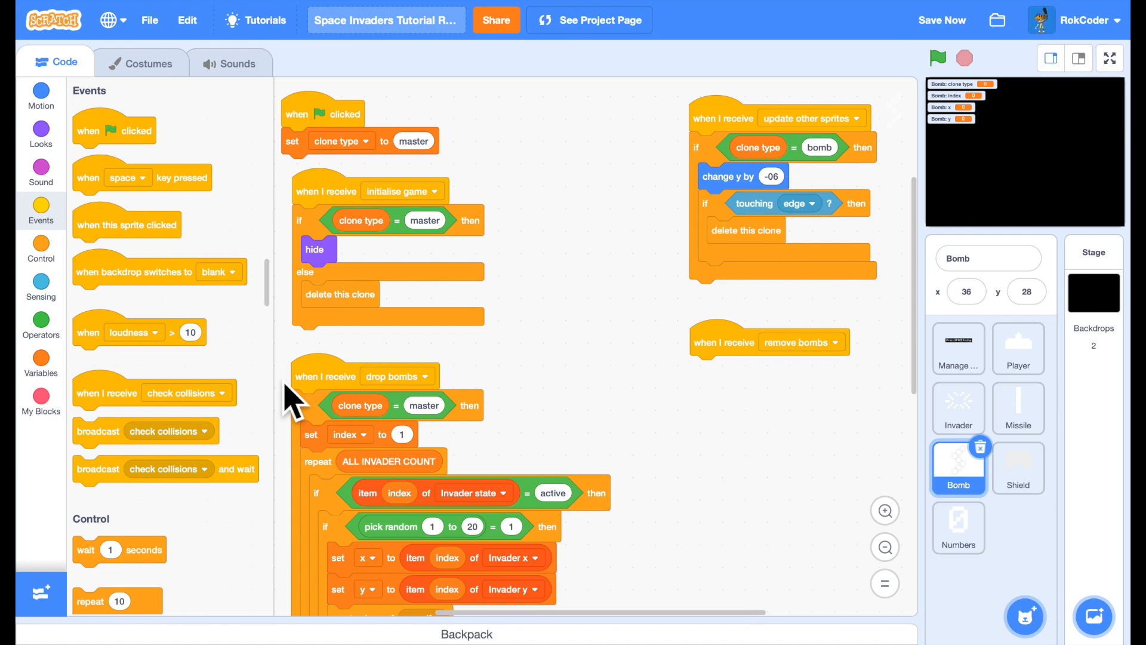
click(40, 248)
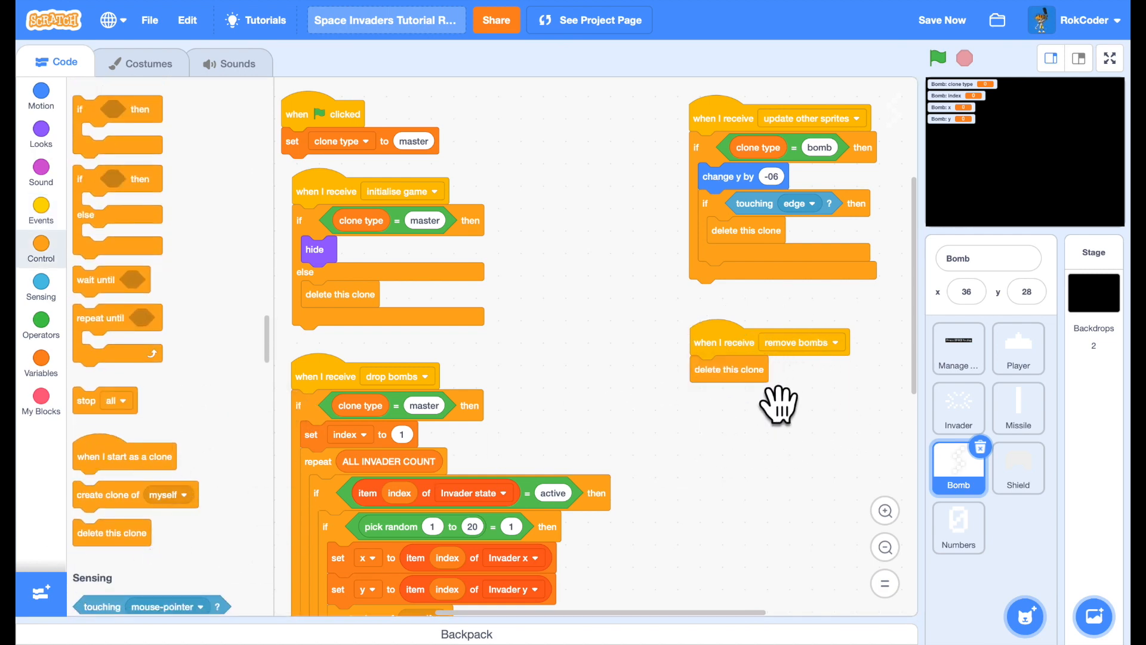
mouse_move(727, 408)
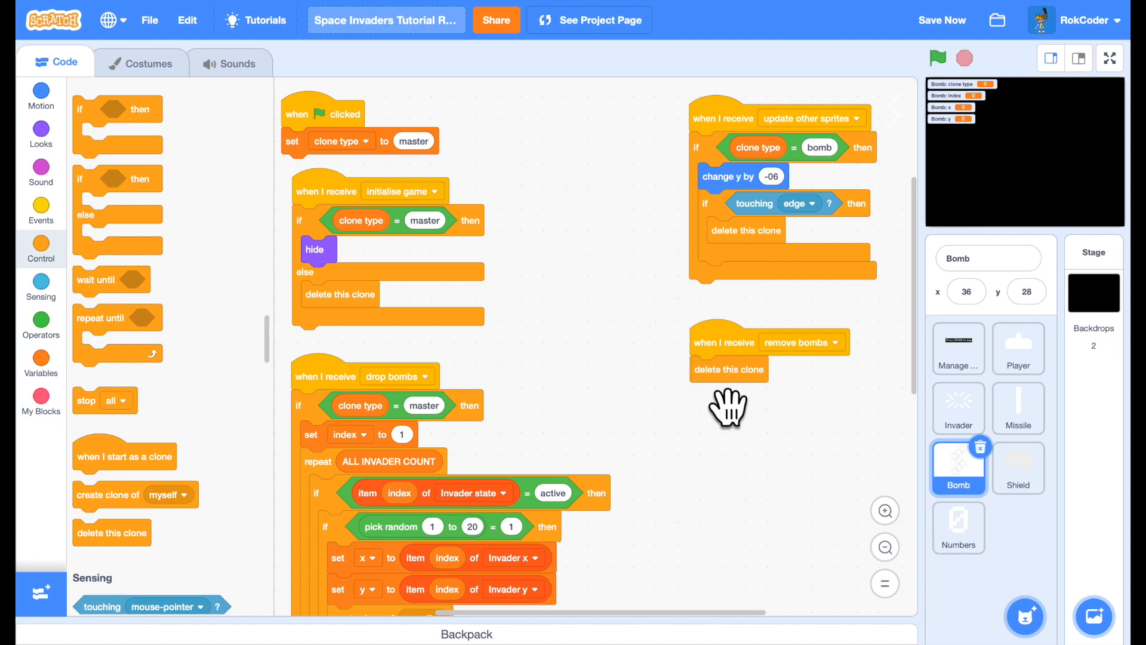
mouse_move(804, 446)
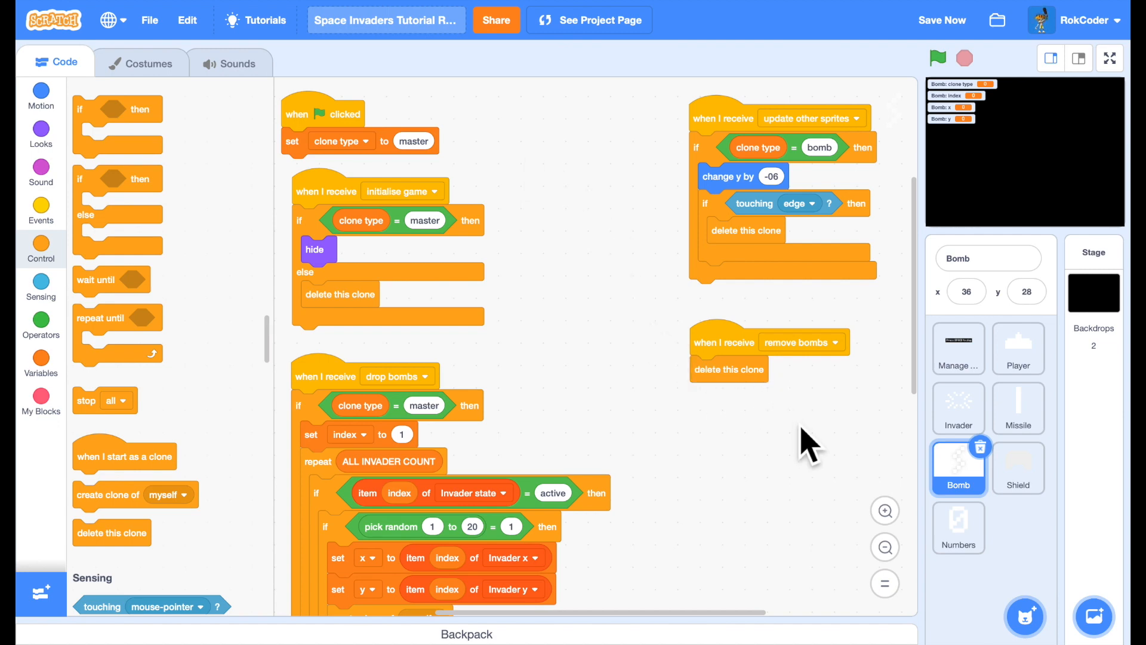
scroll(down, 3)
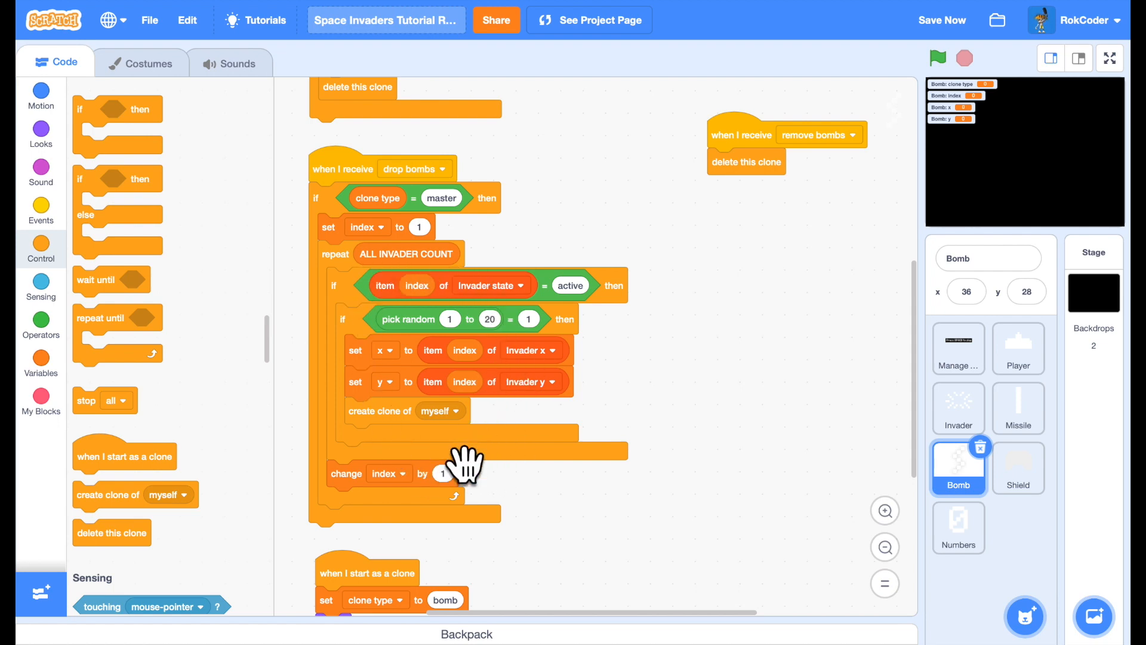
mouse_move(442, 350)
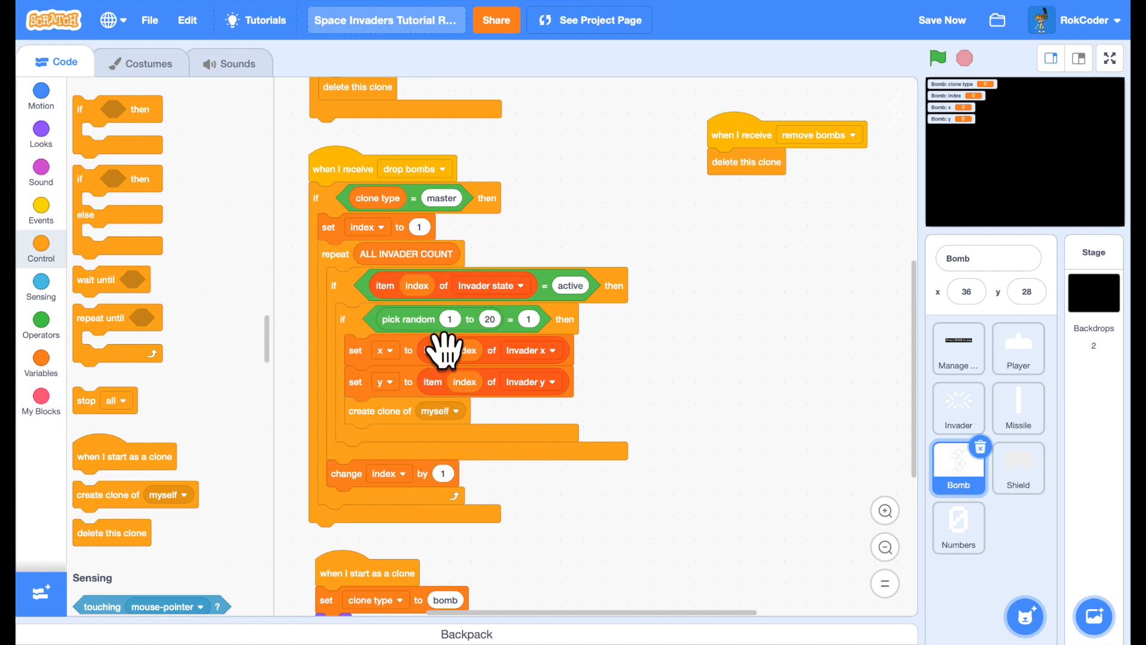
Make a custom drop bombs block, move the dropping logic under it, and call it
click(40, 403)
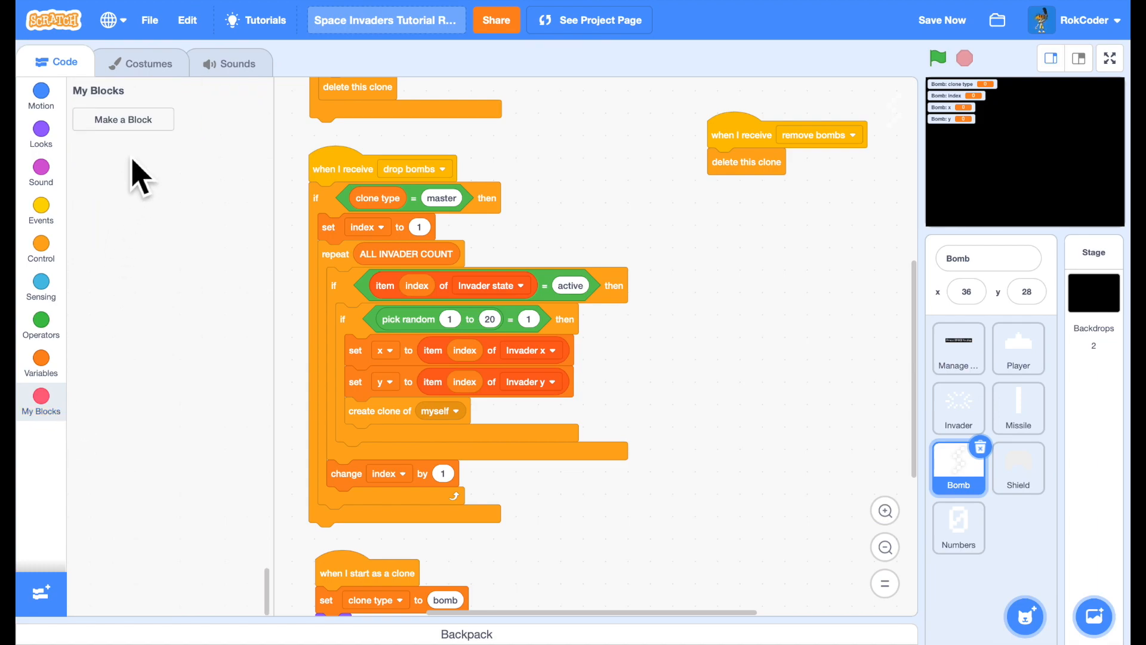
click(123, 119)
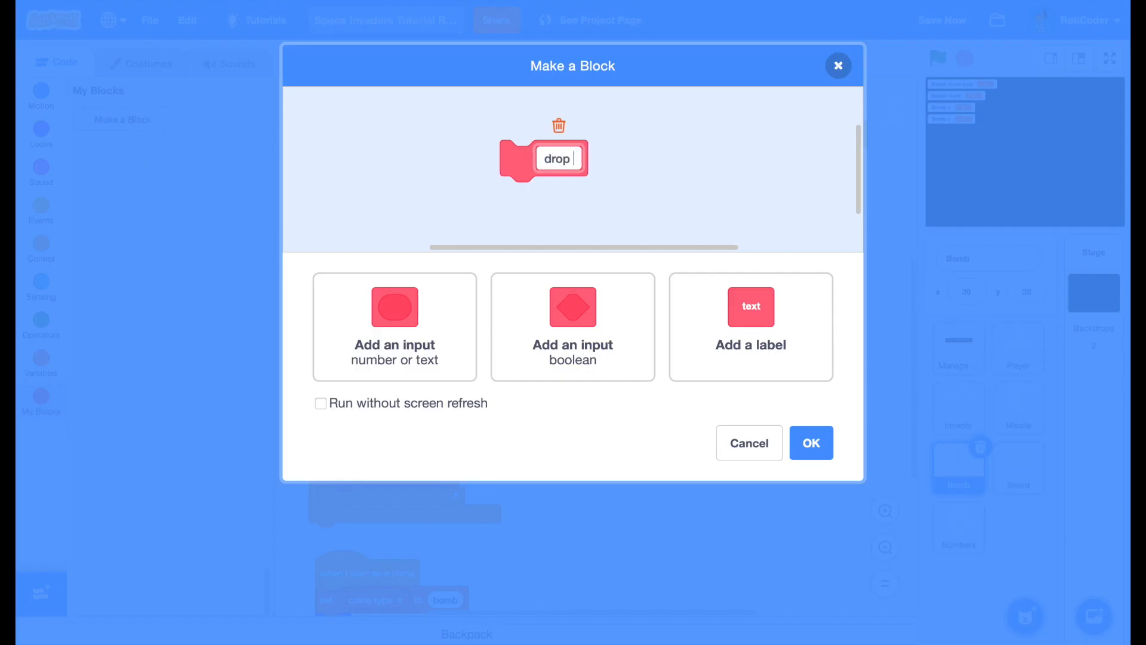
text(bombs)
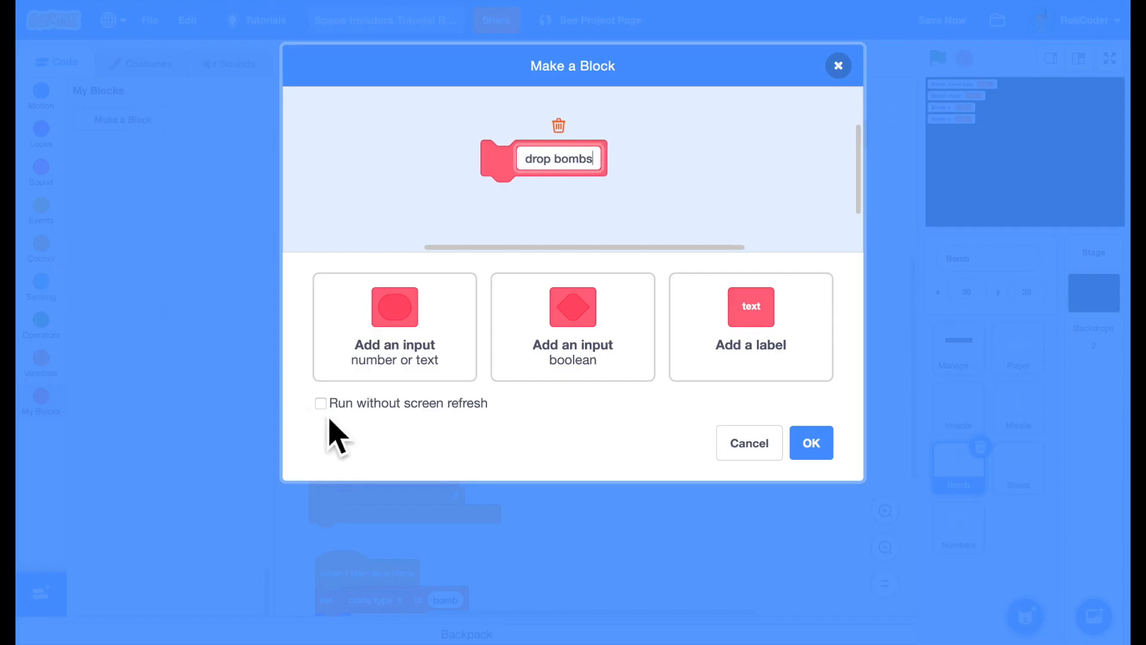
click(810, 442)
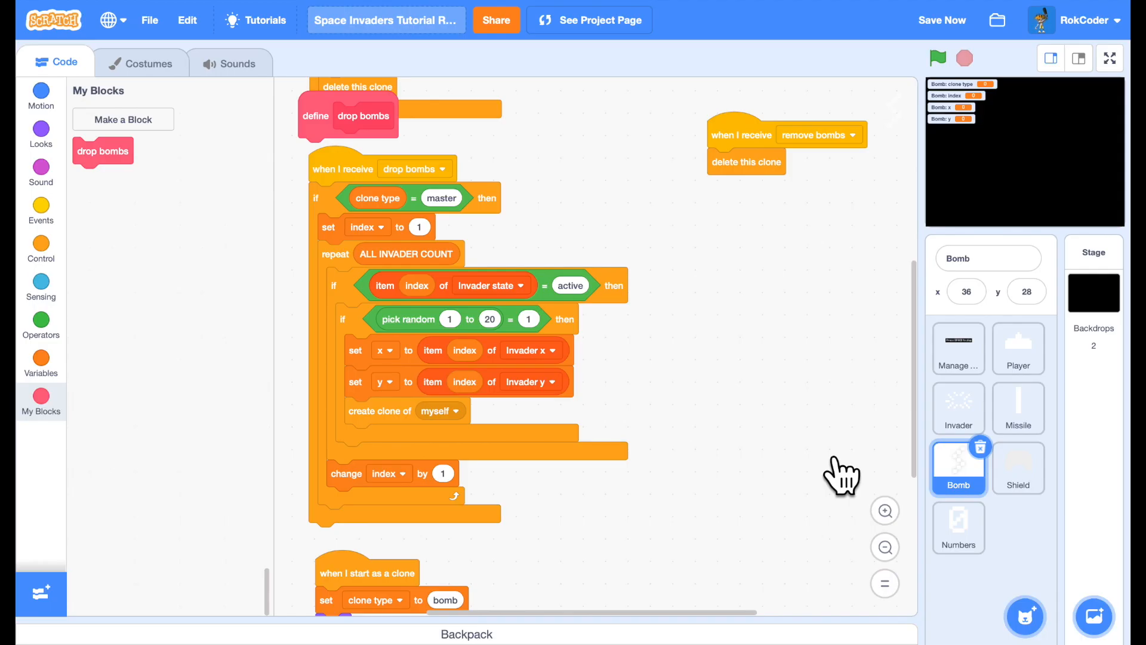
mouse_move(351, 142)
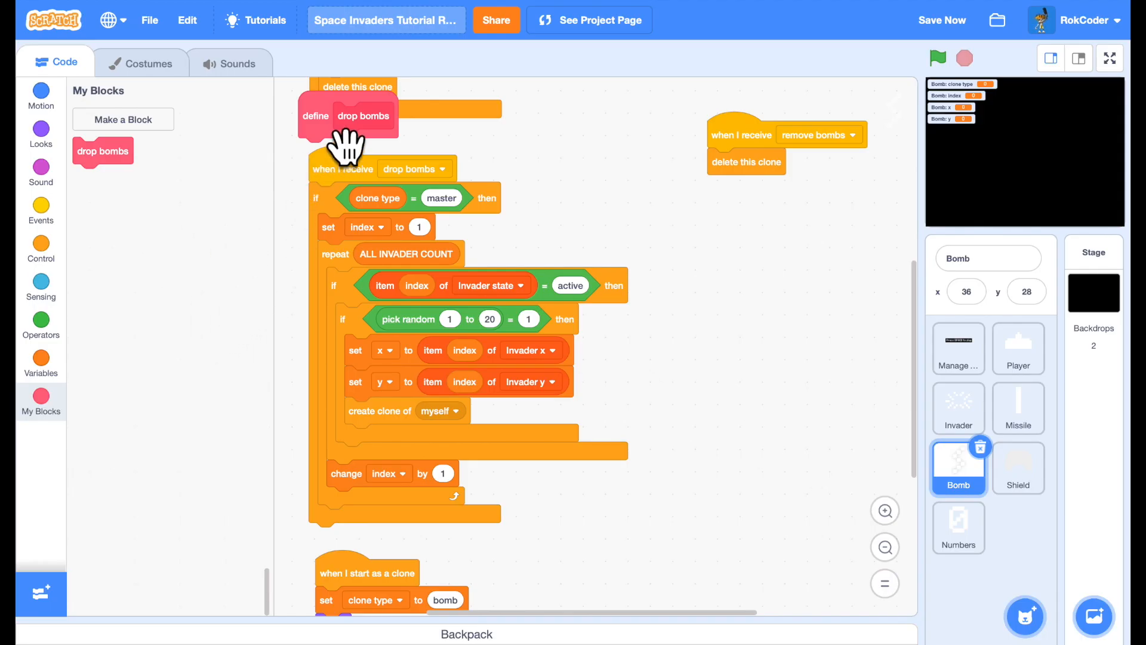
drag(347, 116, 727, 236)
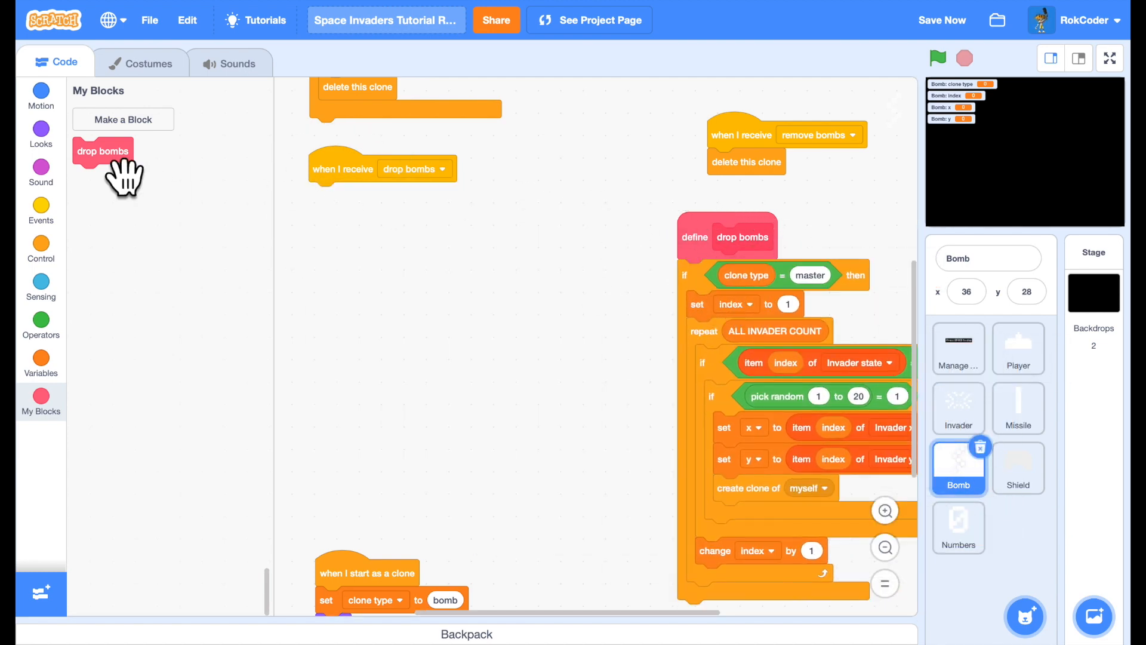
drag(102, 151, 339, 195)
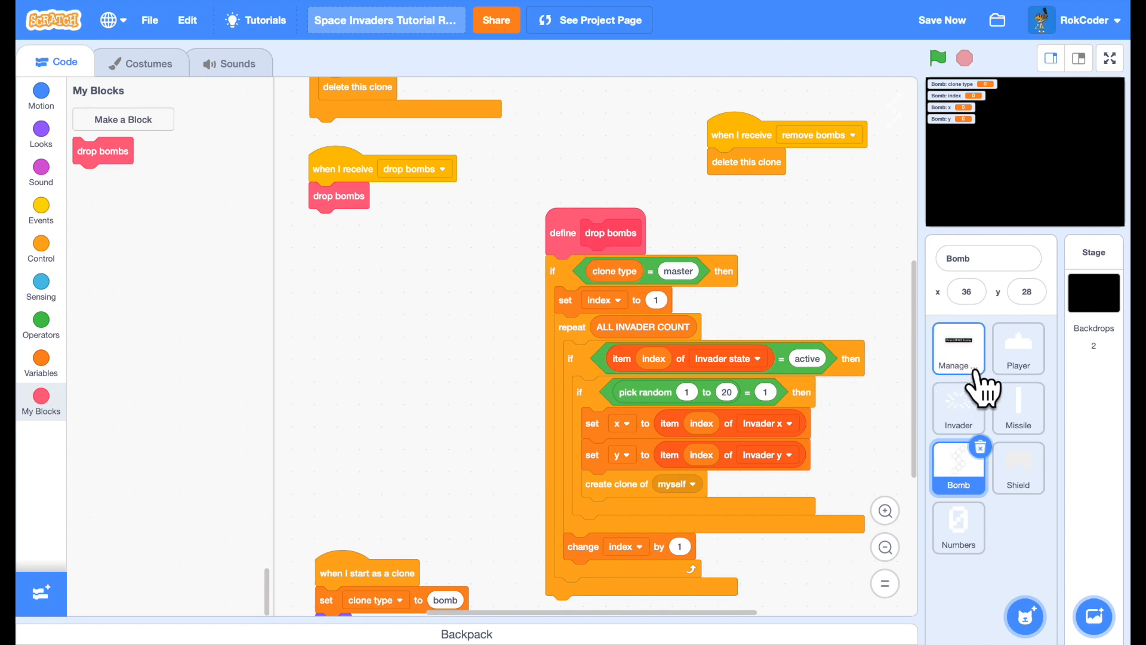
click(957, 349)
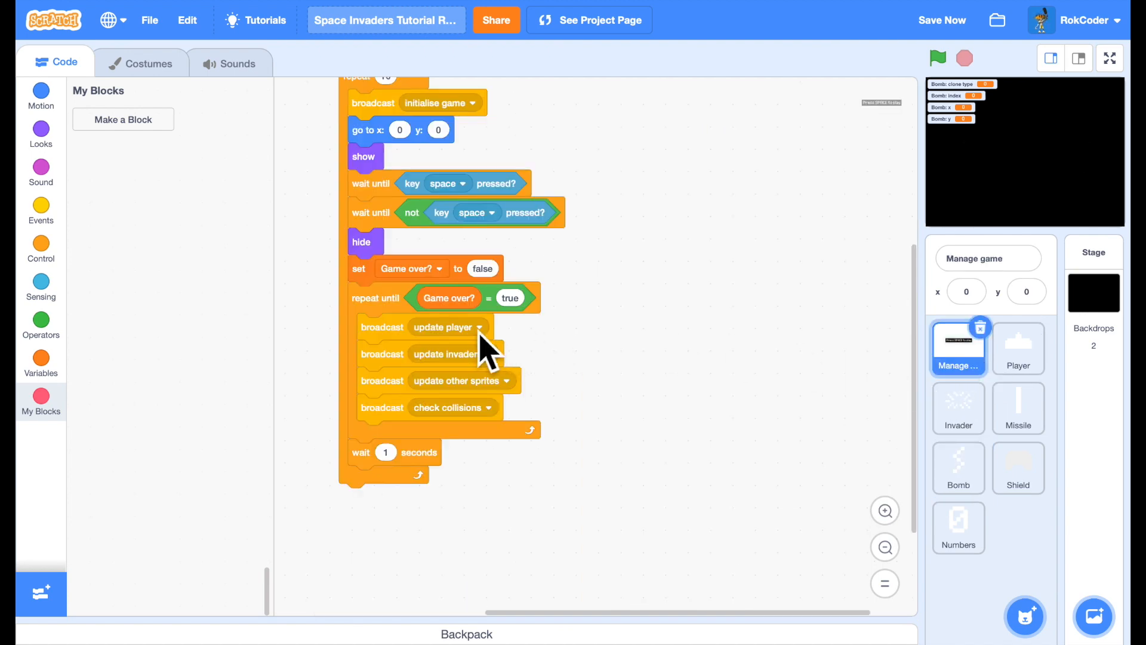
mouse_move(570, 398)
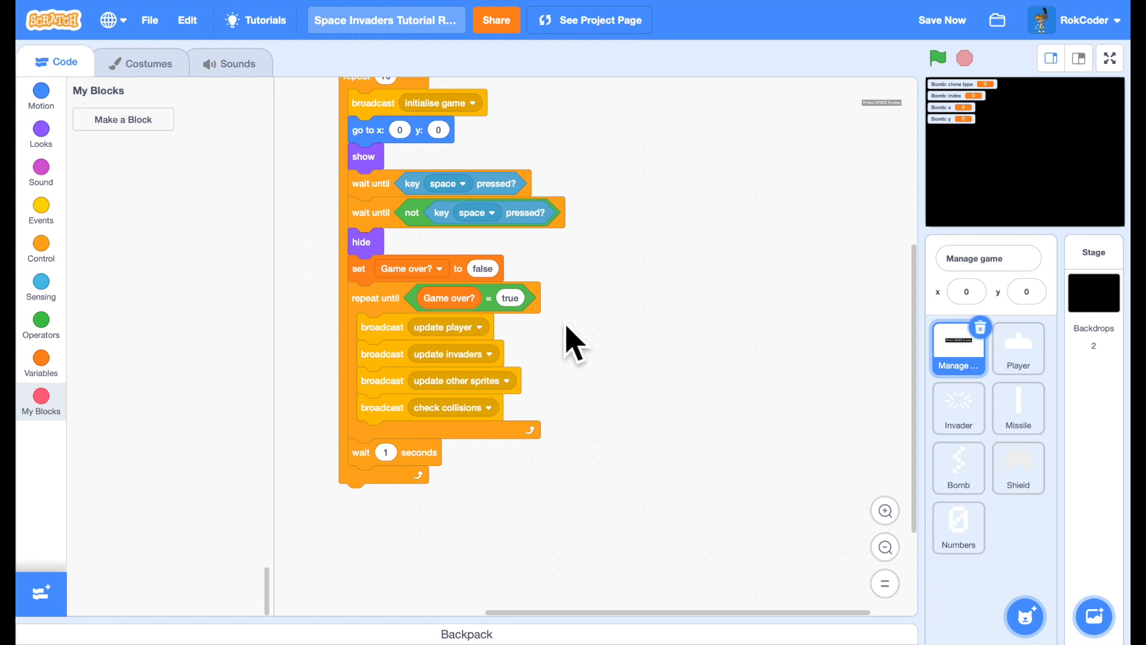
mouse_move(661, 387)
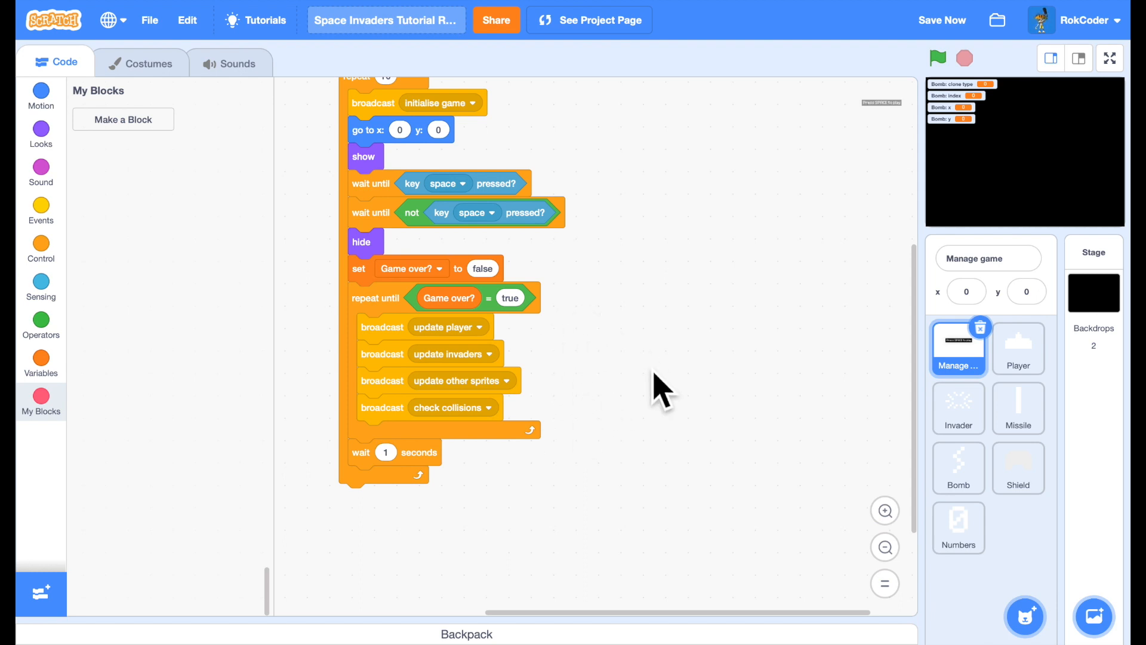
mouse_move(1049, 467)
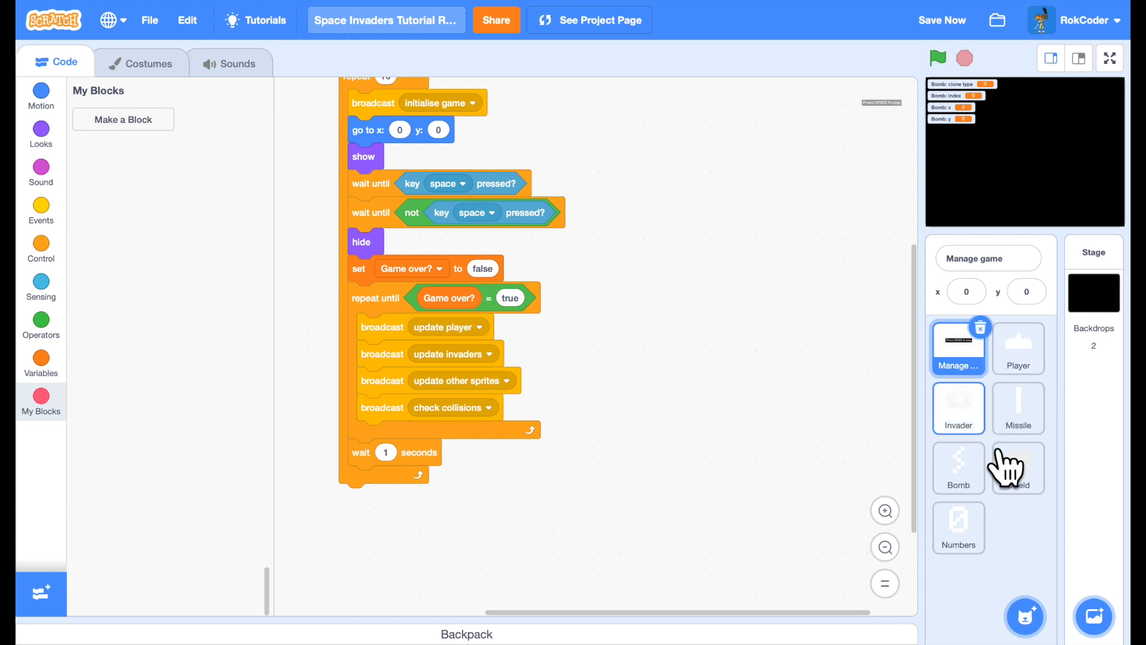
click(957, 468)
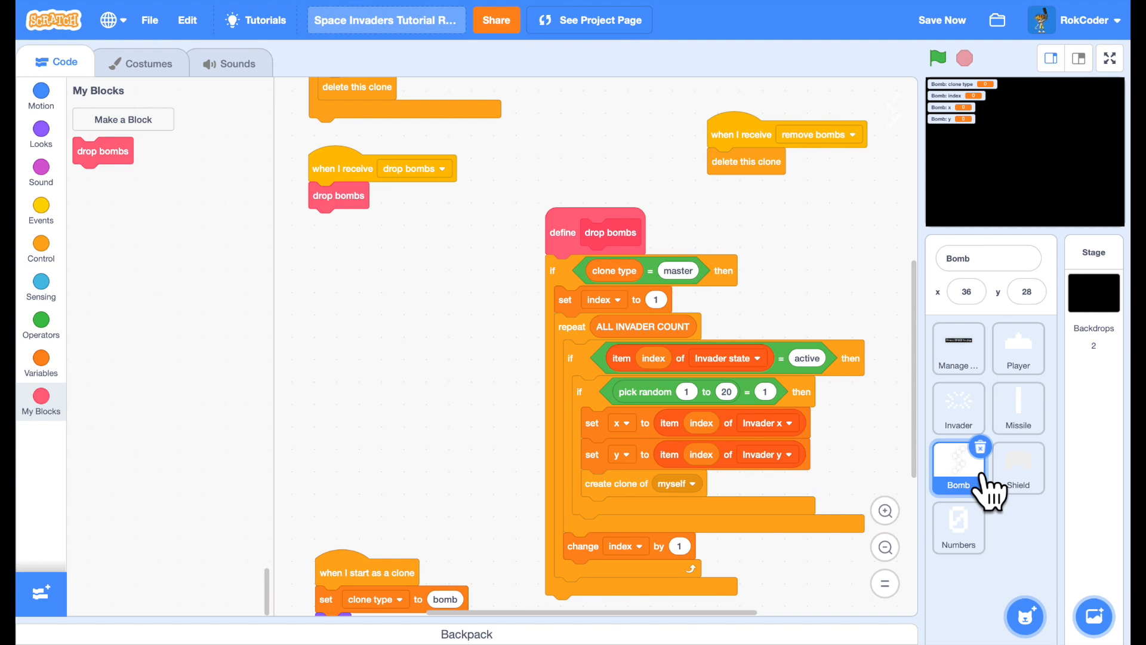
End the Player's initialise game script with set Player state to active
click(1018, 347)
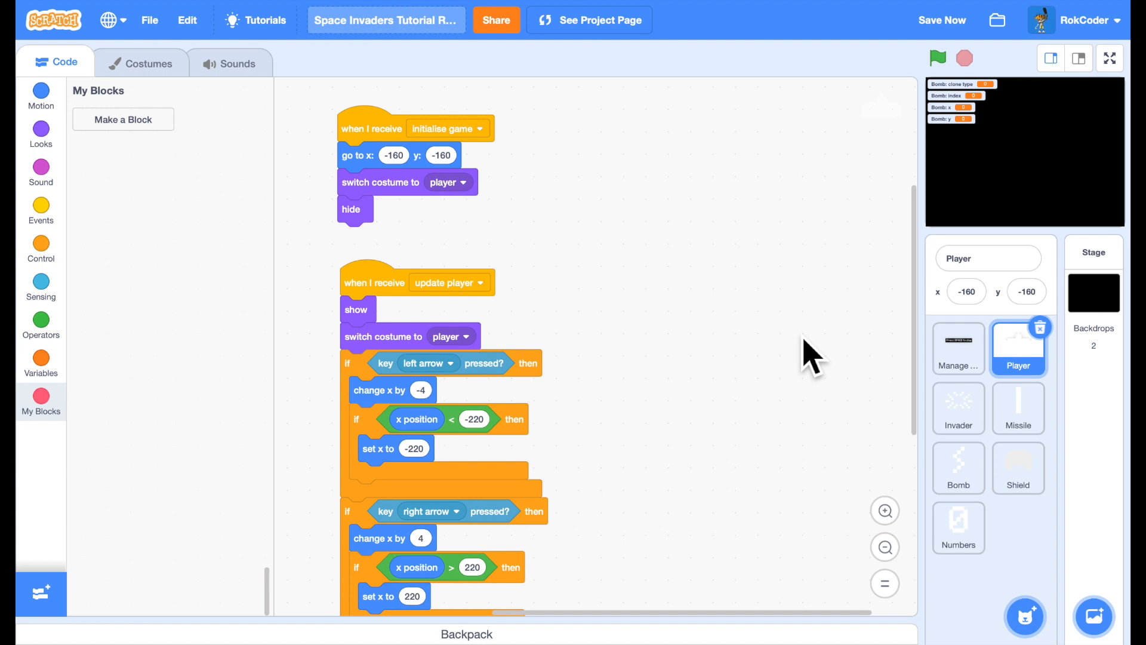
mouse_move(772, 356)
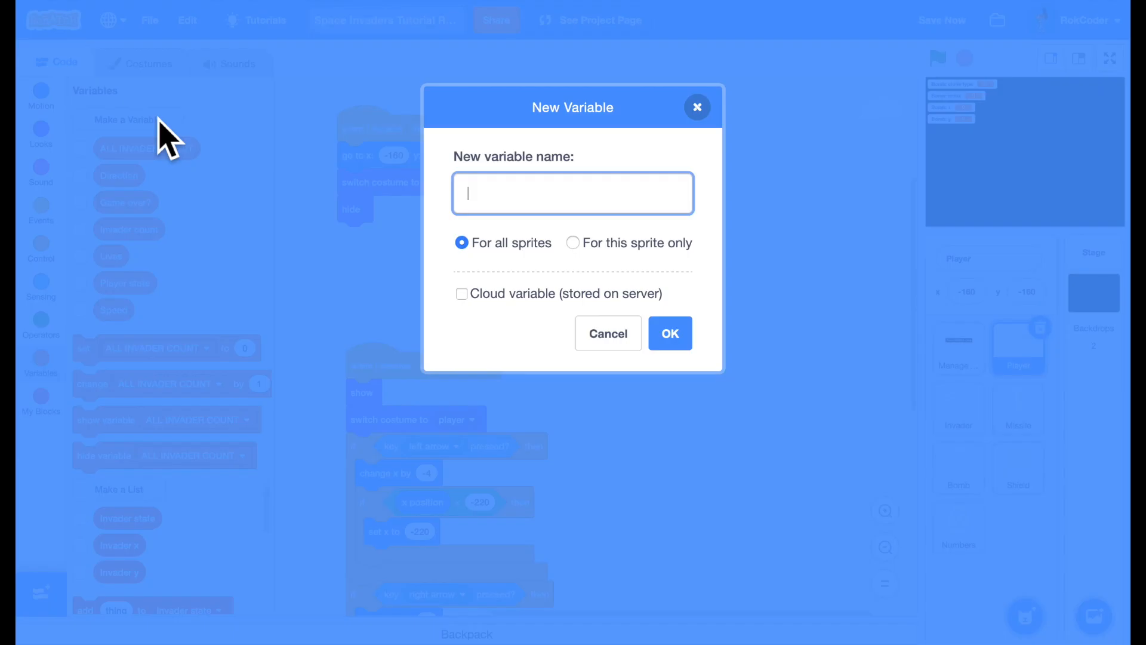
text(Player state)
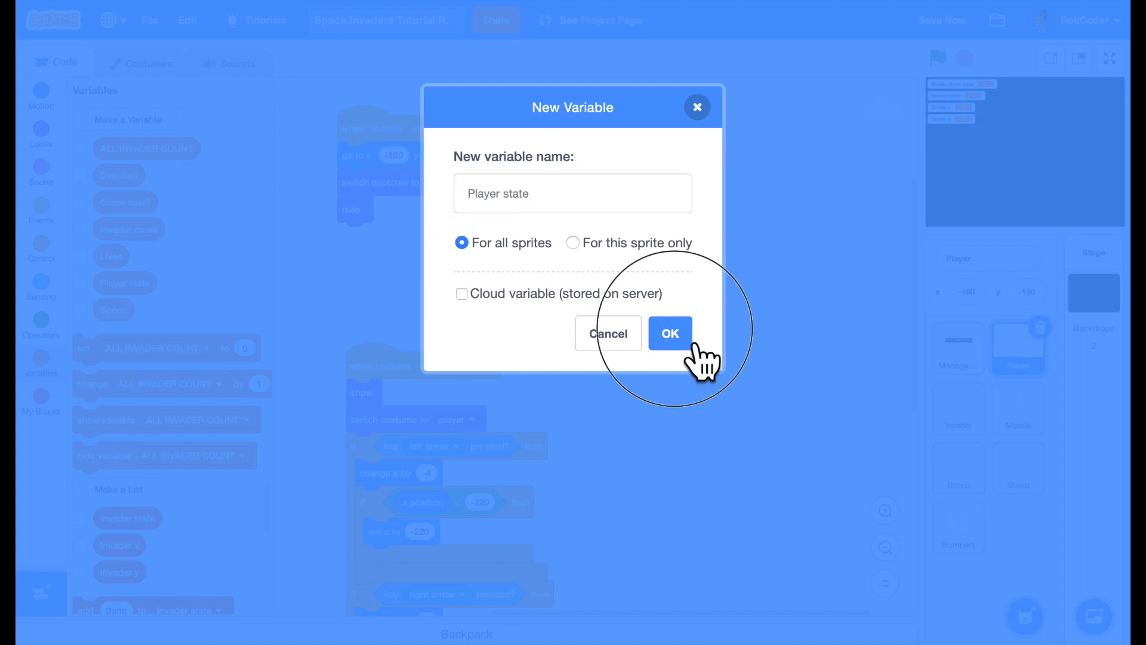
click(668, 333)
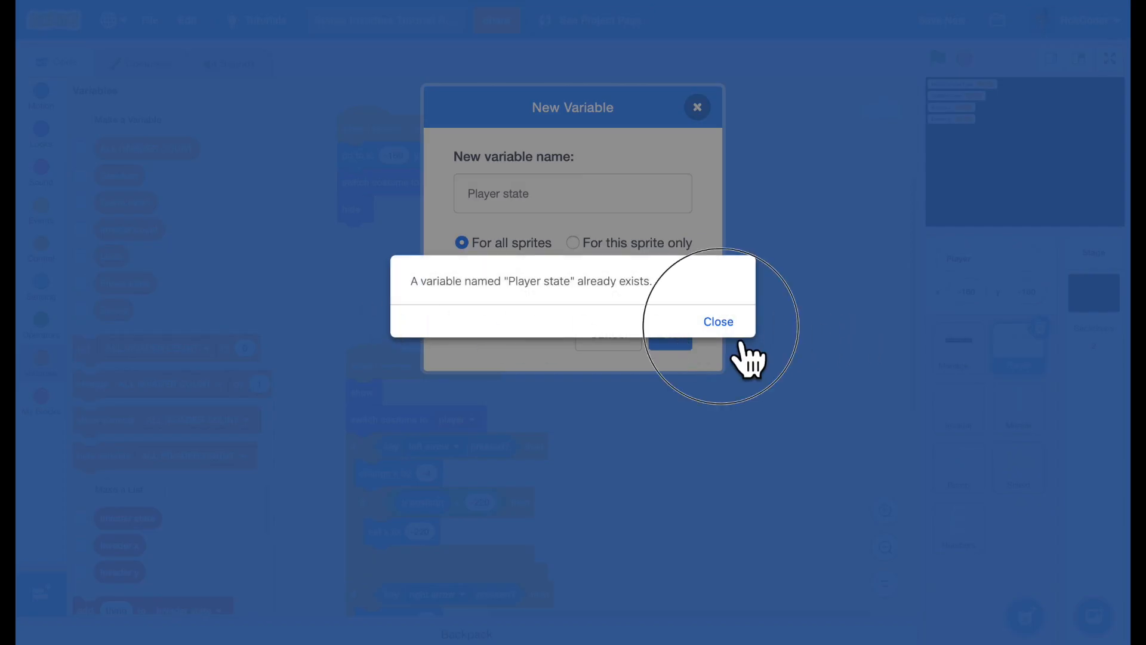
click(716, 322)
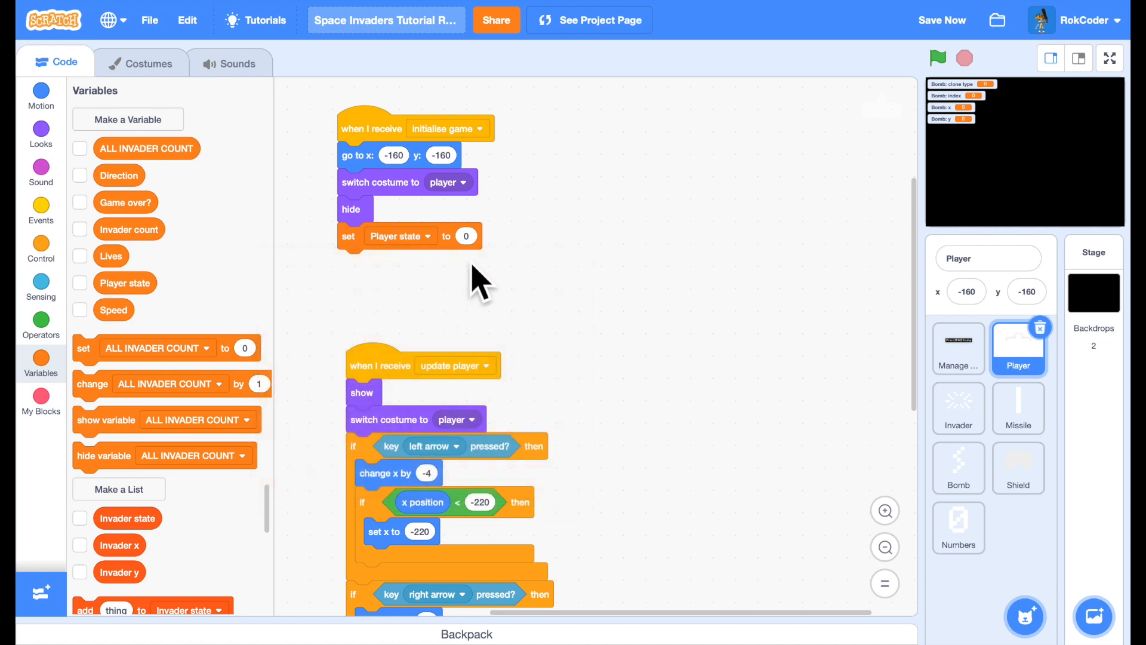
text(activwe)
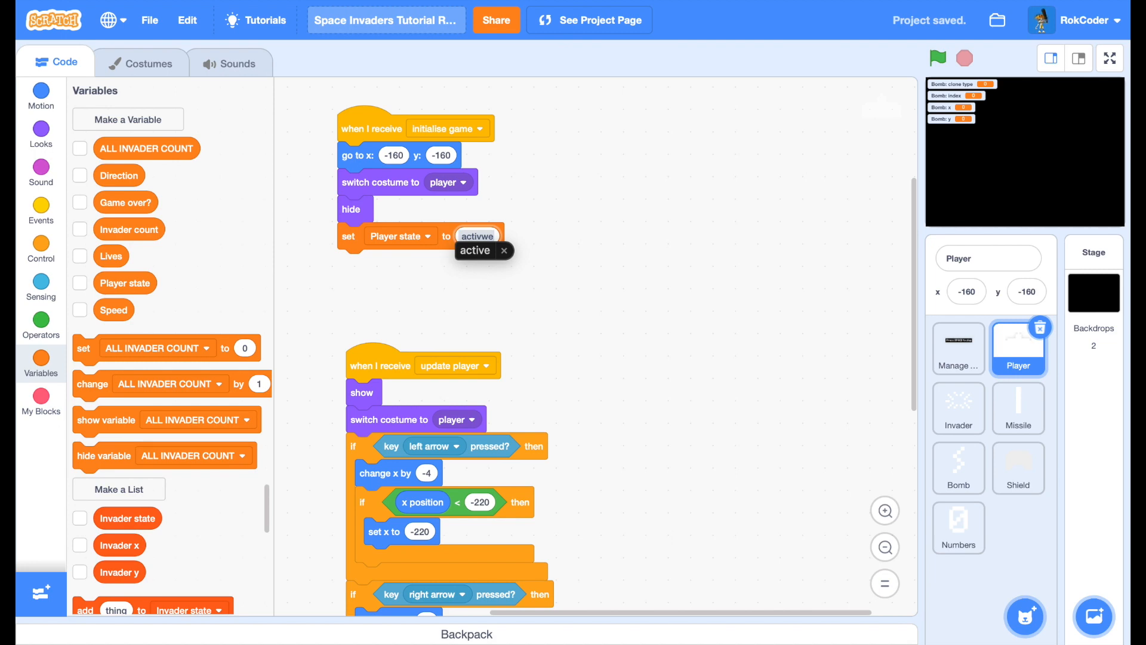
mouse_move(646, 369)
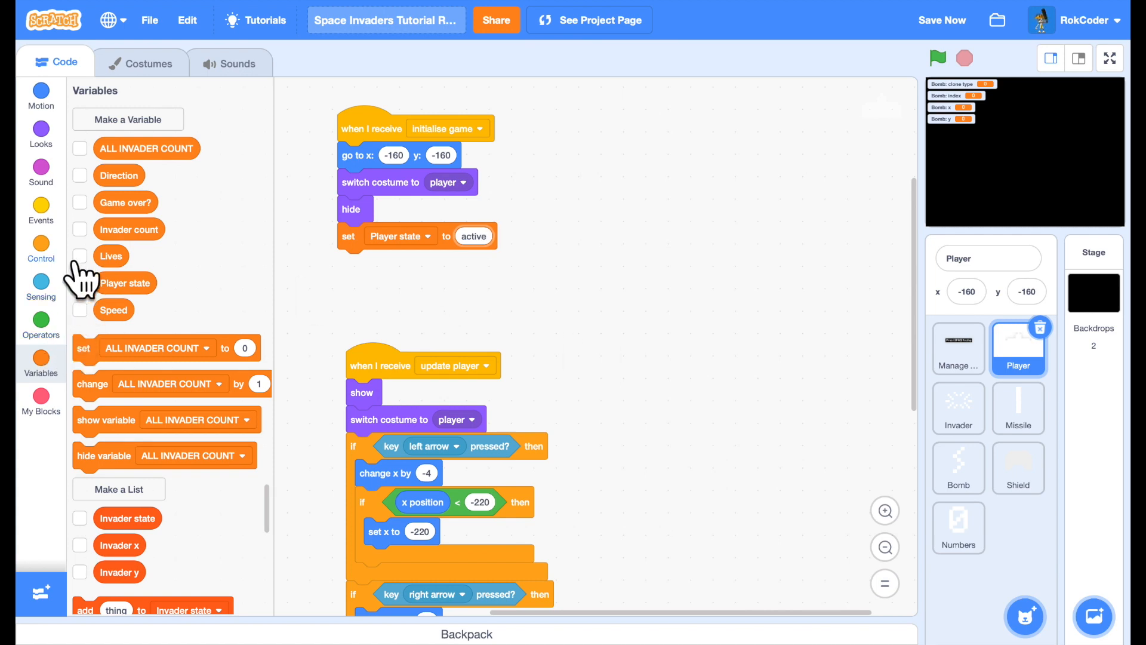
Add a when I receive check collisions script: if touching Bomb, set Player state ('explodi')
click(40, 212)
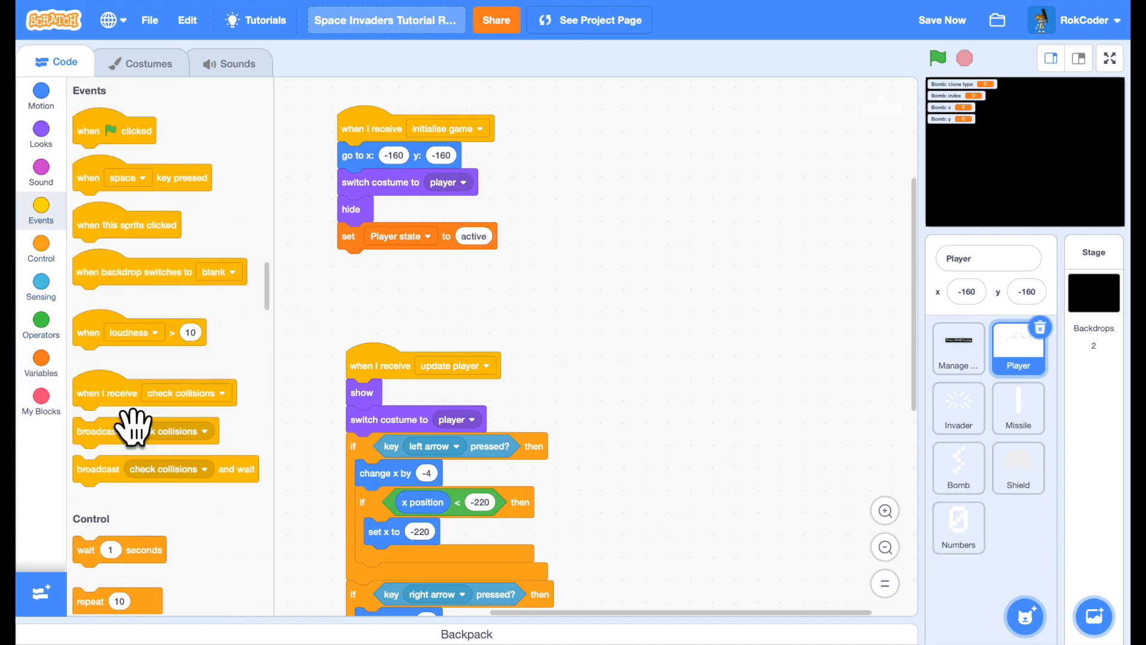
drag(135, 427, 727, 161)
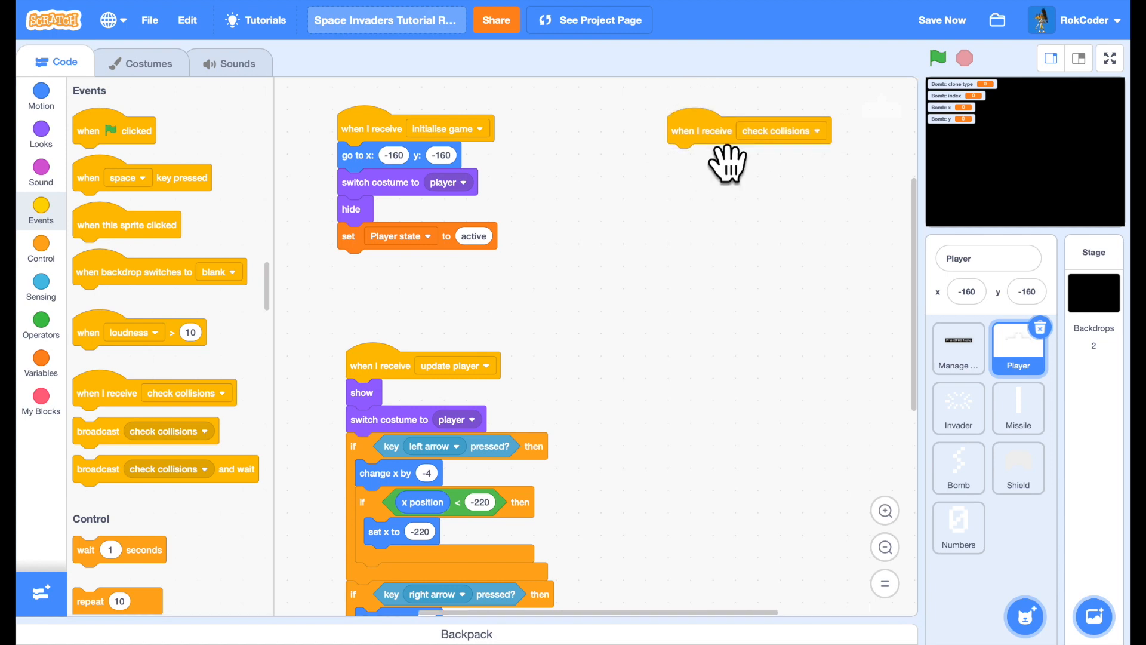
click(40, 248)
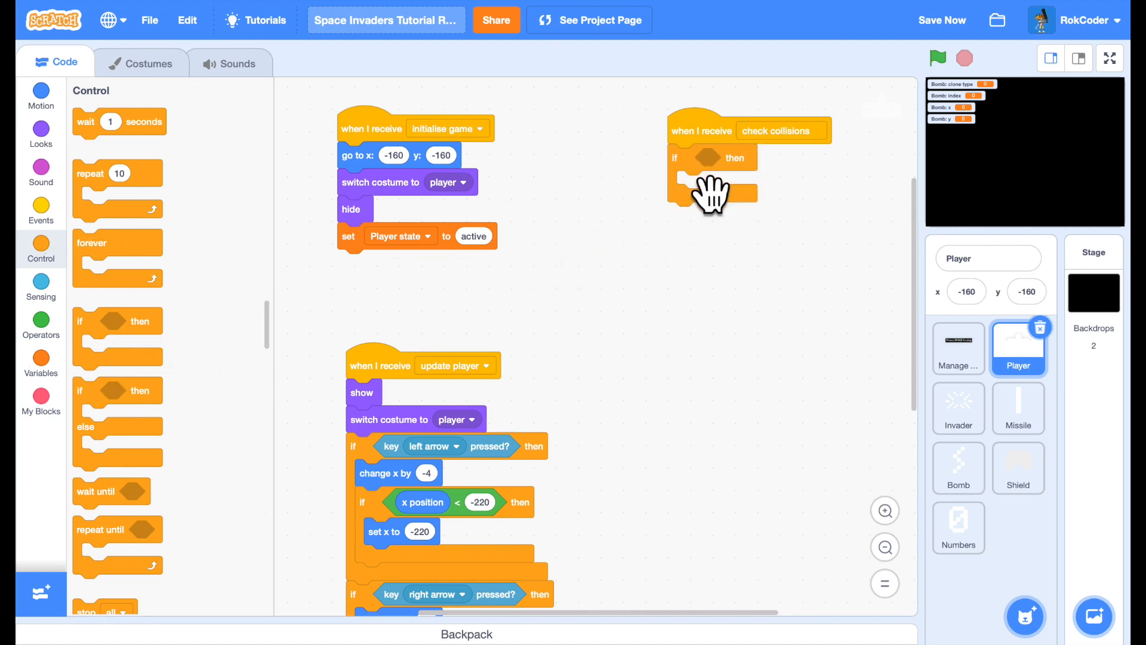
mouse_move(73, 322)
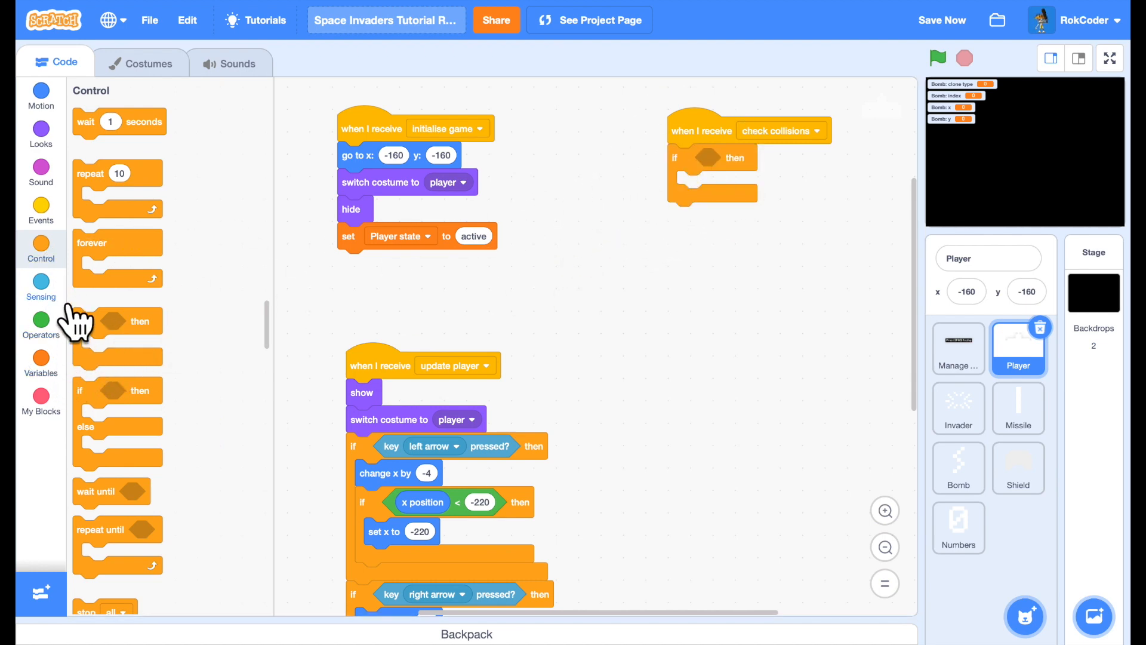
click(40, 285)
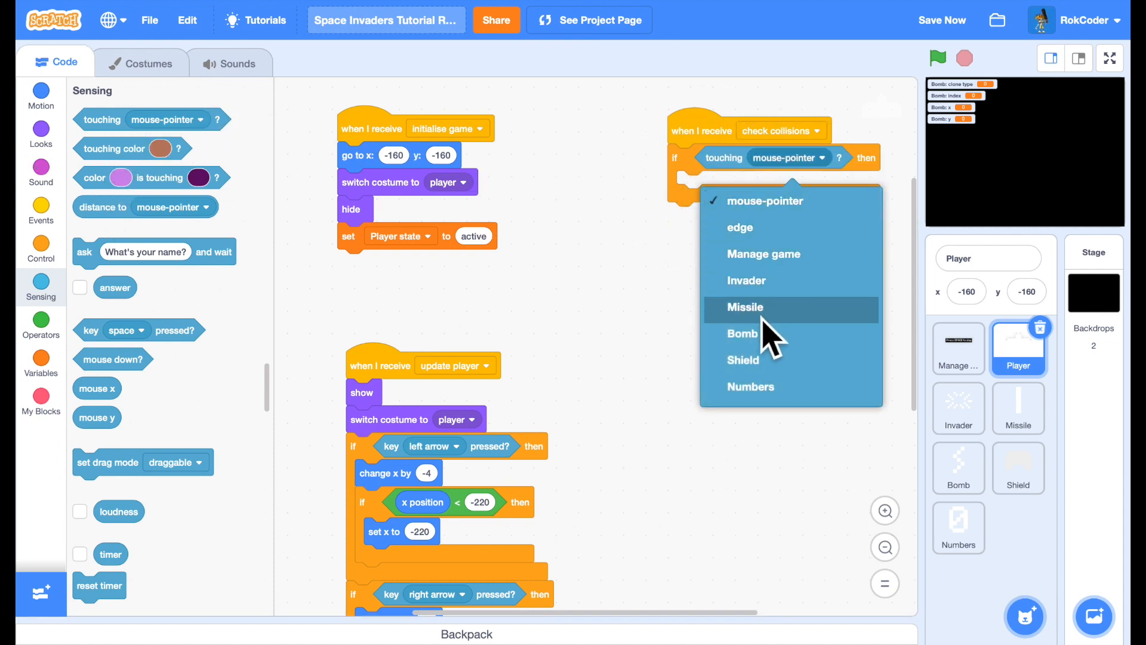
click(741, 333)
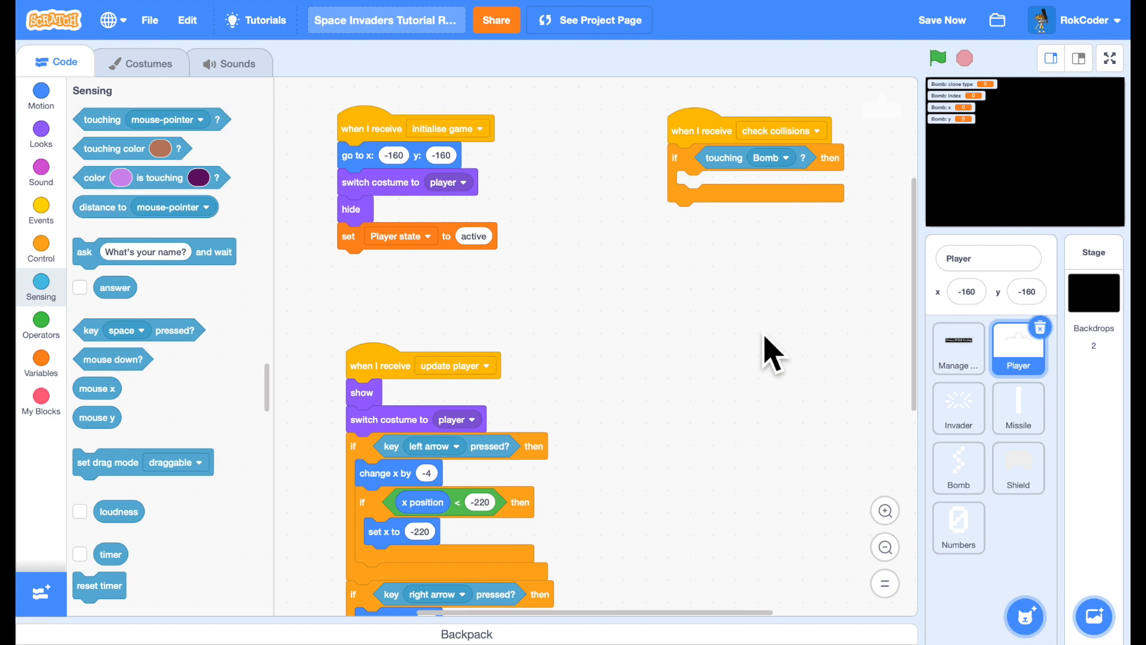
mouse_move(356, 281)
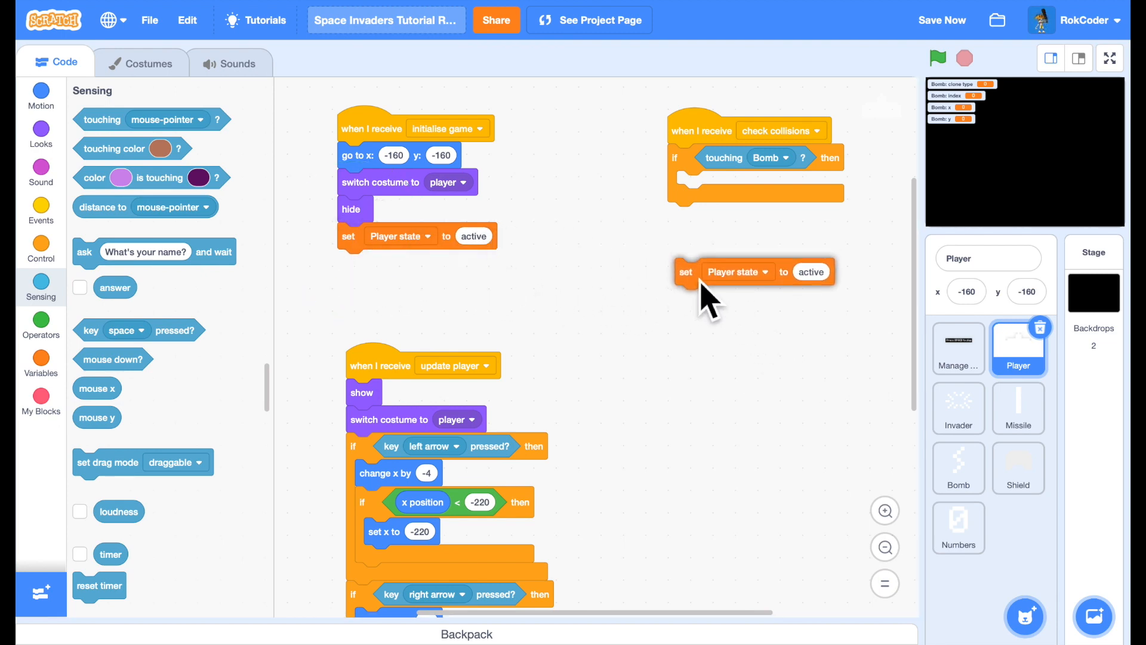
drag(686, 271, 685, 184)
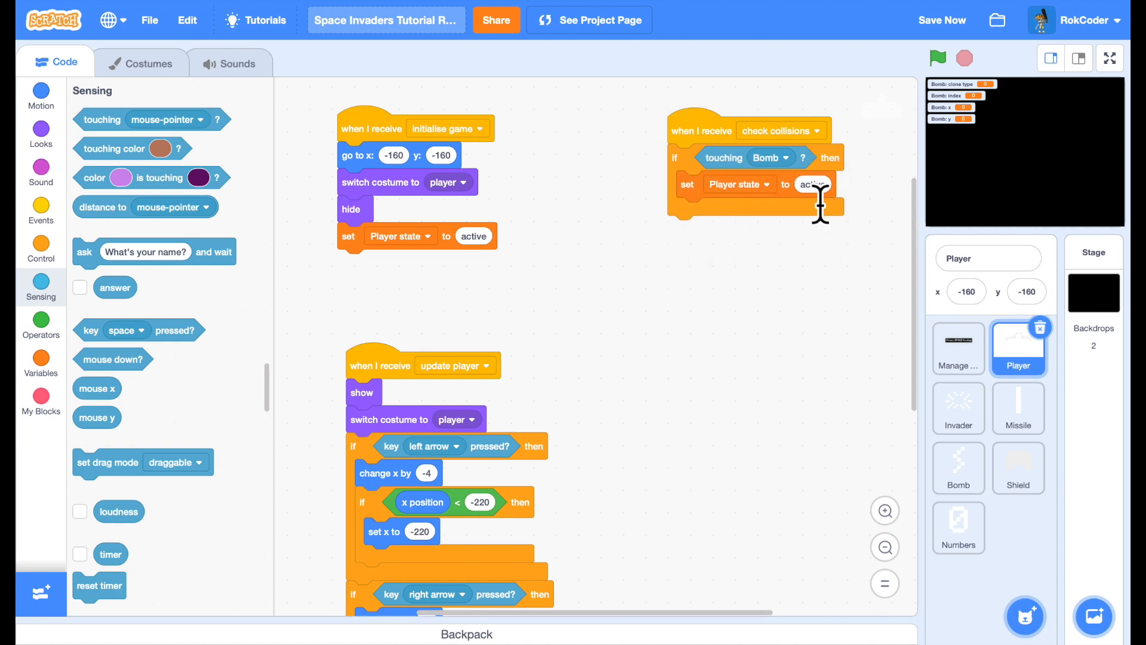
text(explodi)
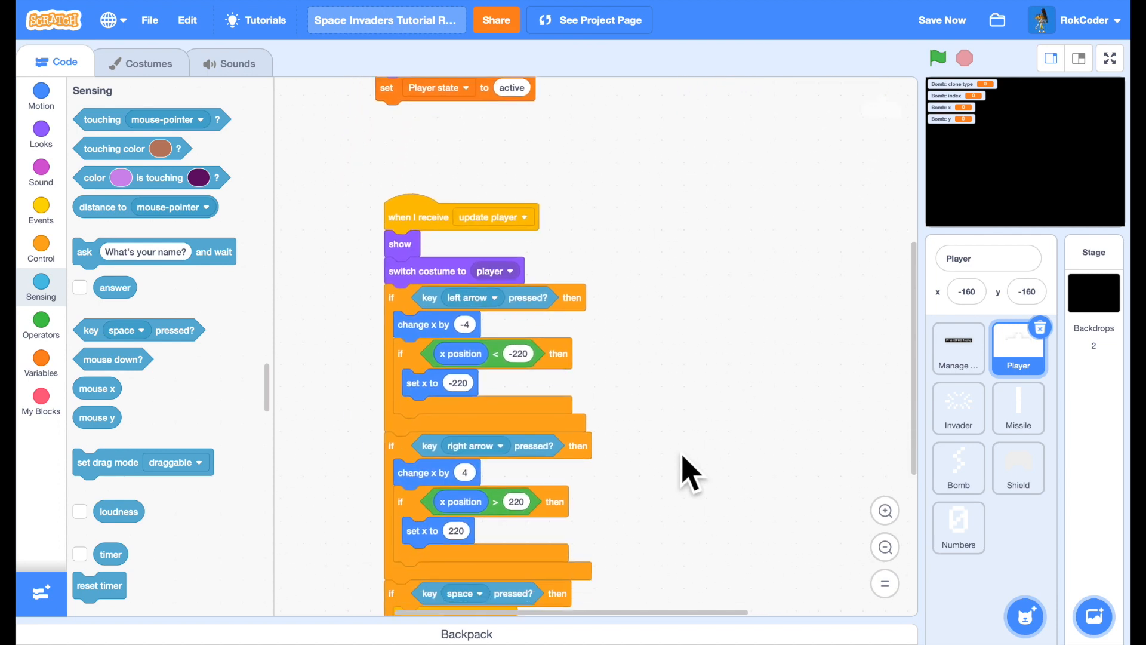
Wrap the update player controls in an if-else with an equals condition
scroll(down, 3)
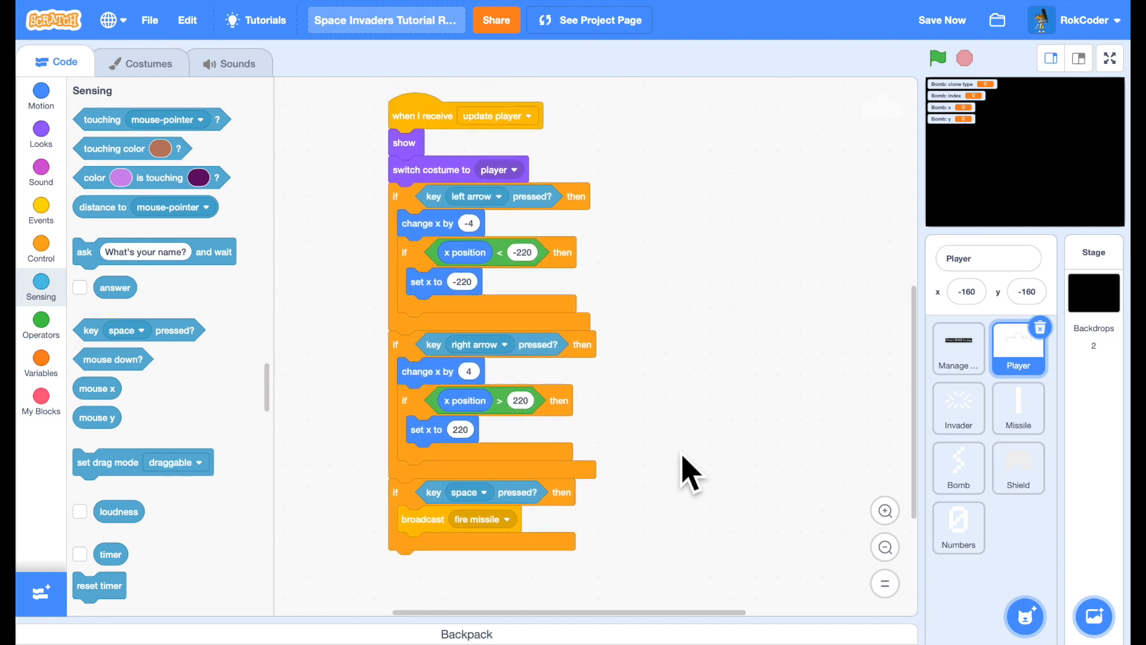
mouse_move(676, 460)
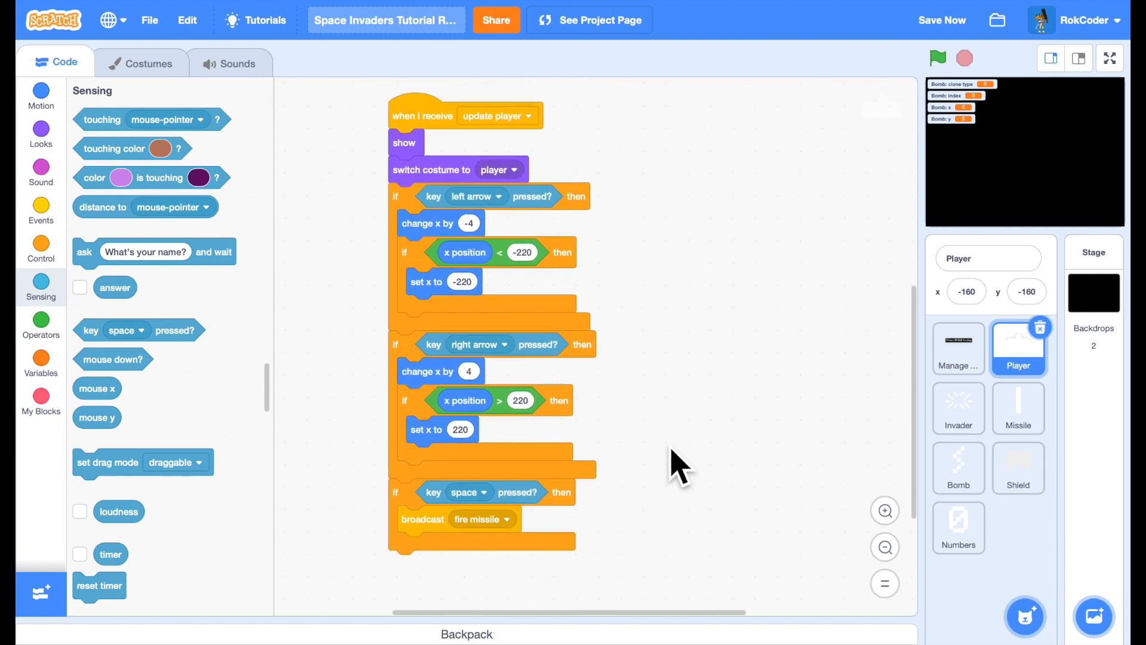
click(40, 249)
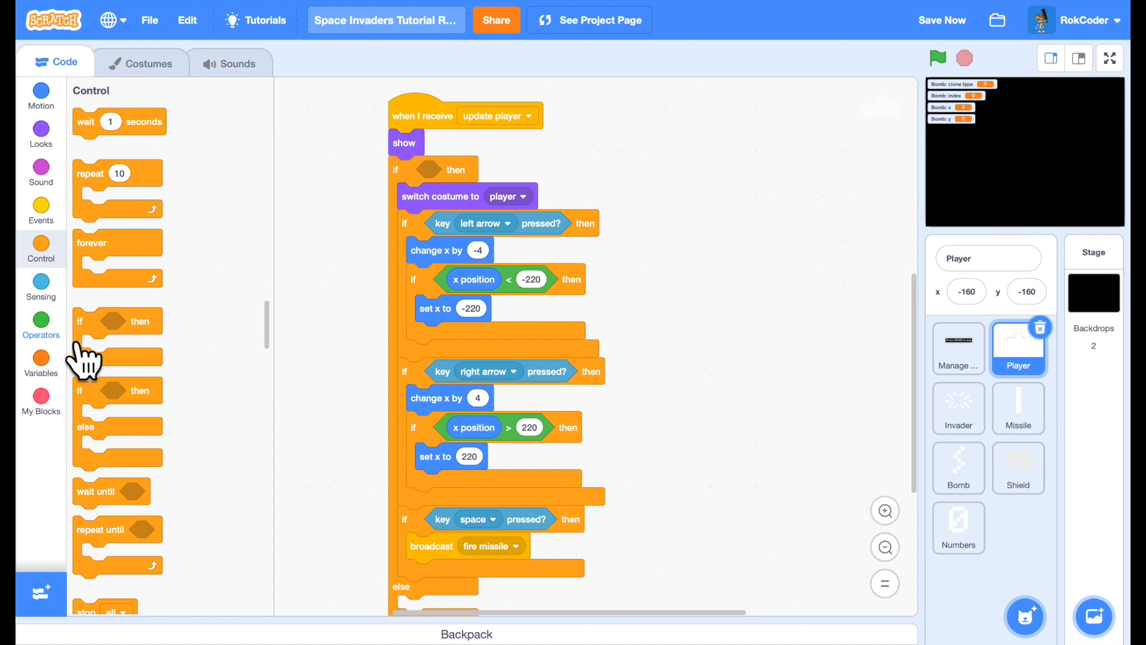
click(40, 322)
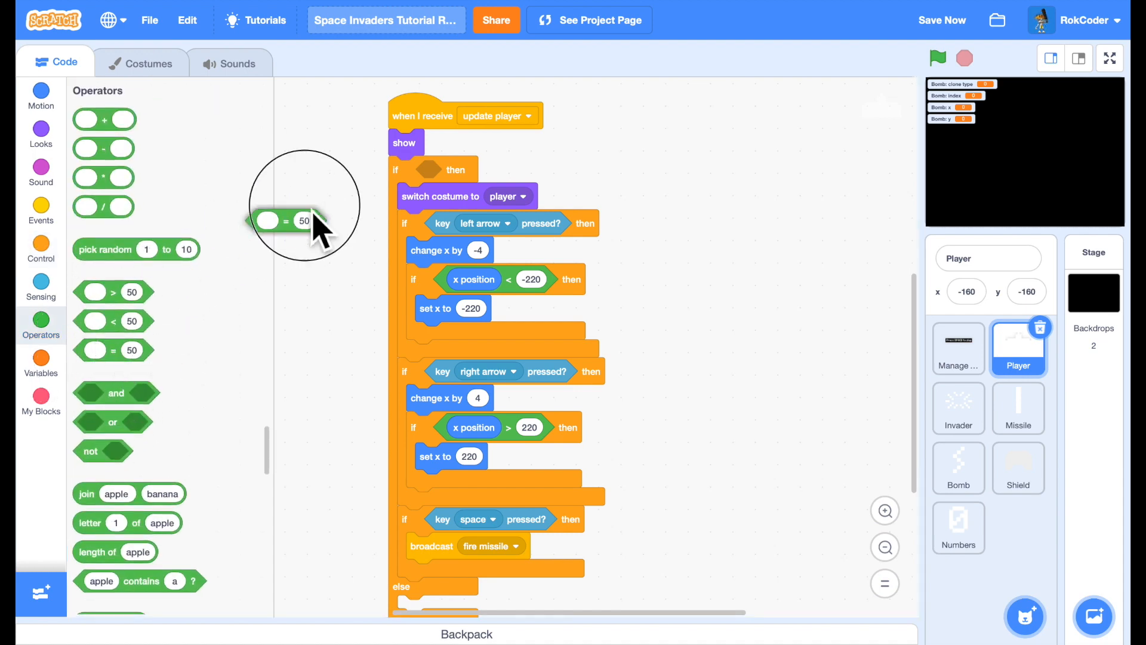
drag(293, 221, 435, 170)
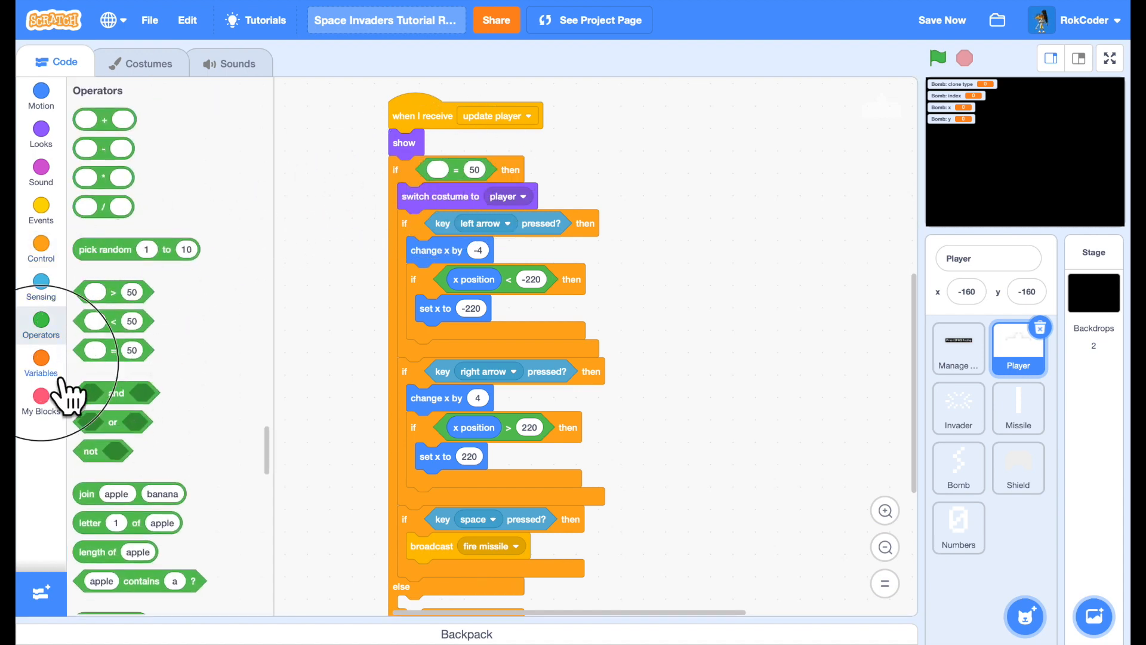
click(40, 359)
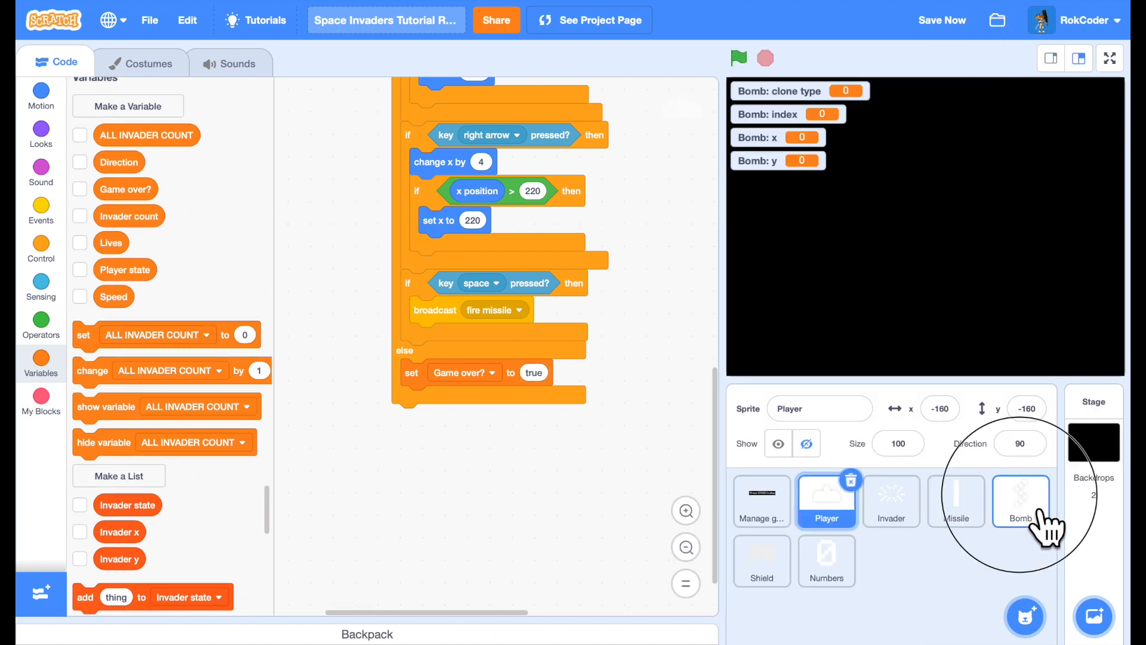
Test the game on the stage with the green flag, then save the project
click(1020, 501)
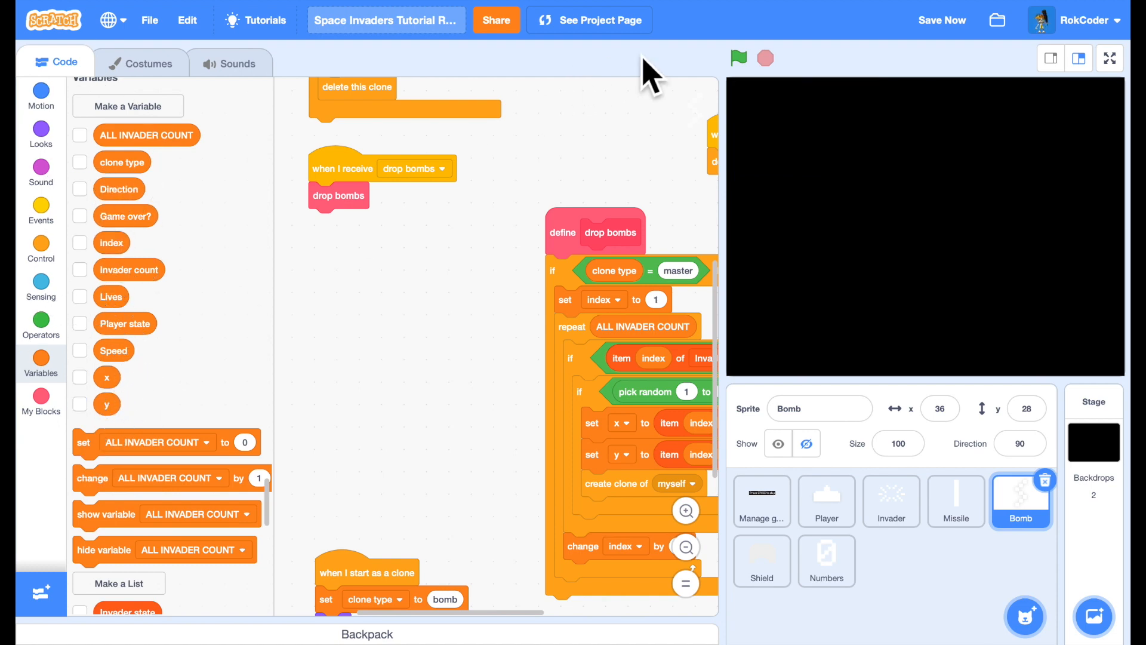
click(737, 58)
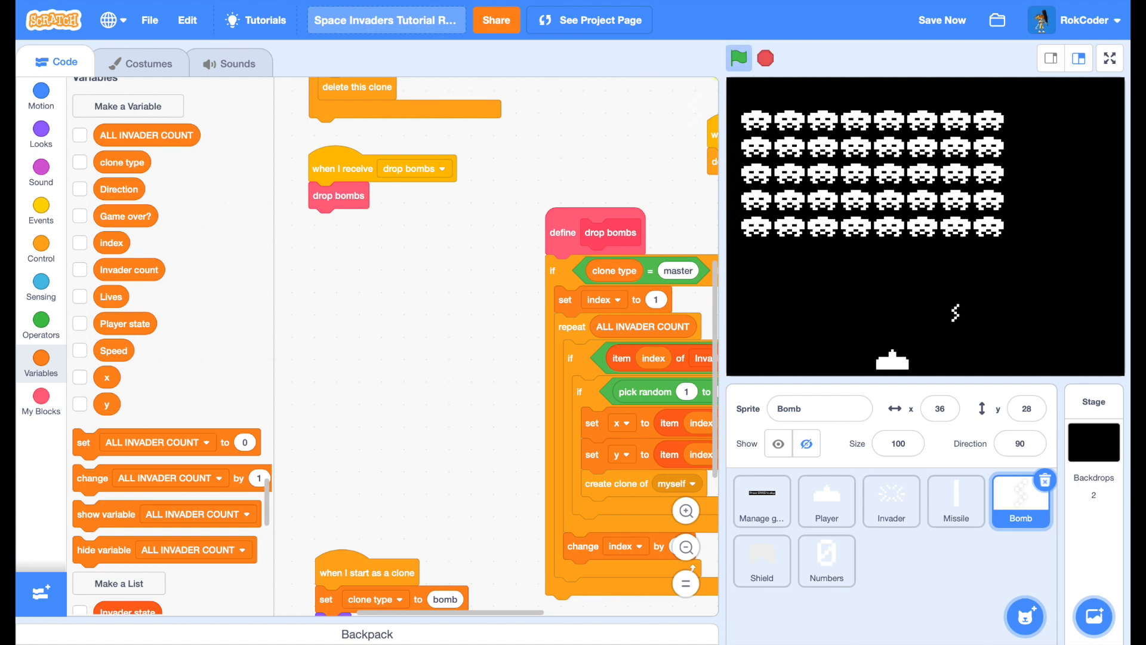
click(737, 58)
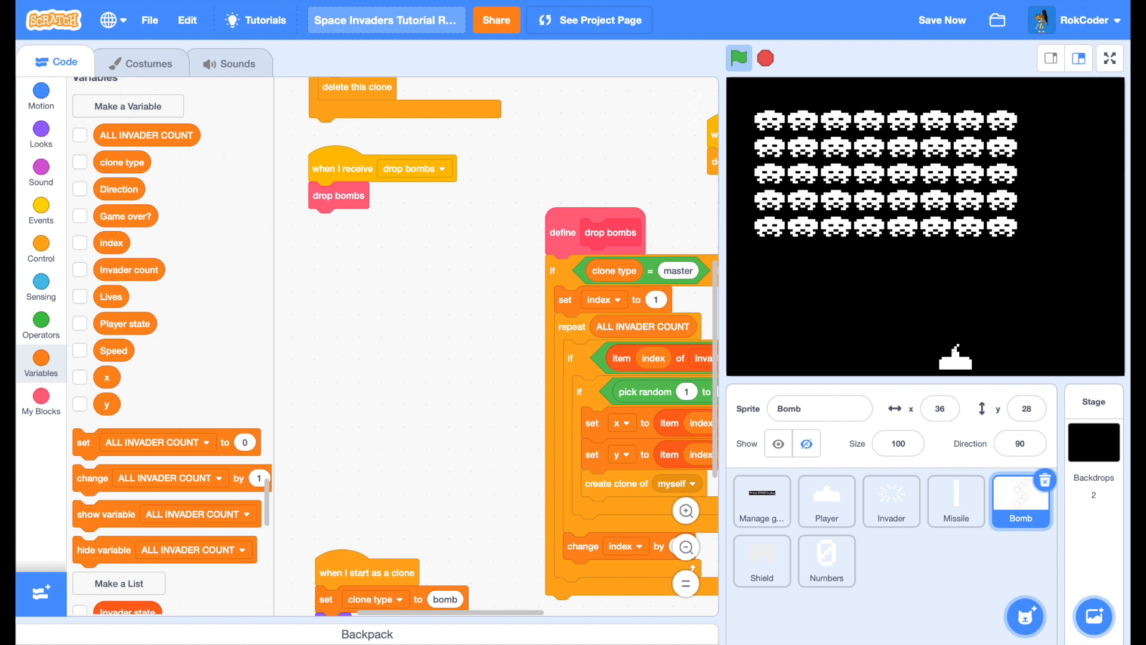
click(738, 58)
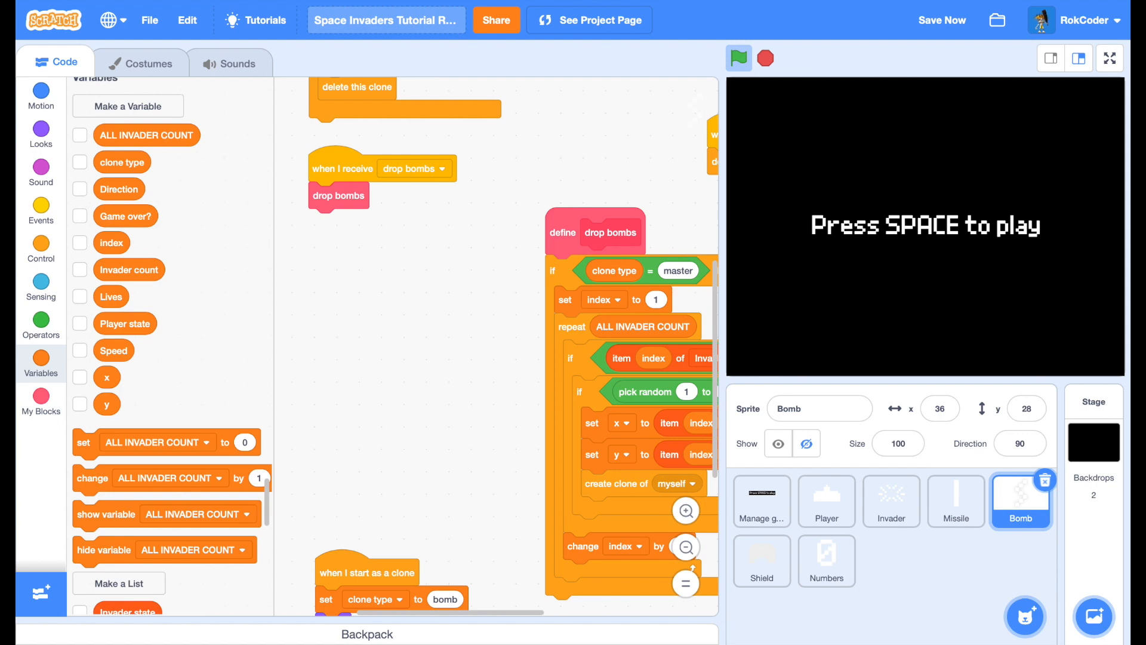
click(942, 20)
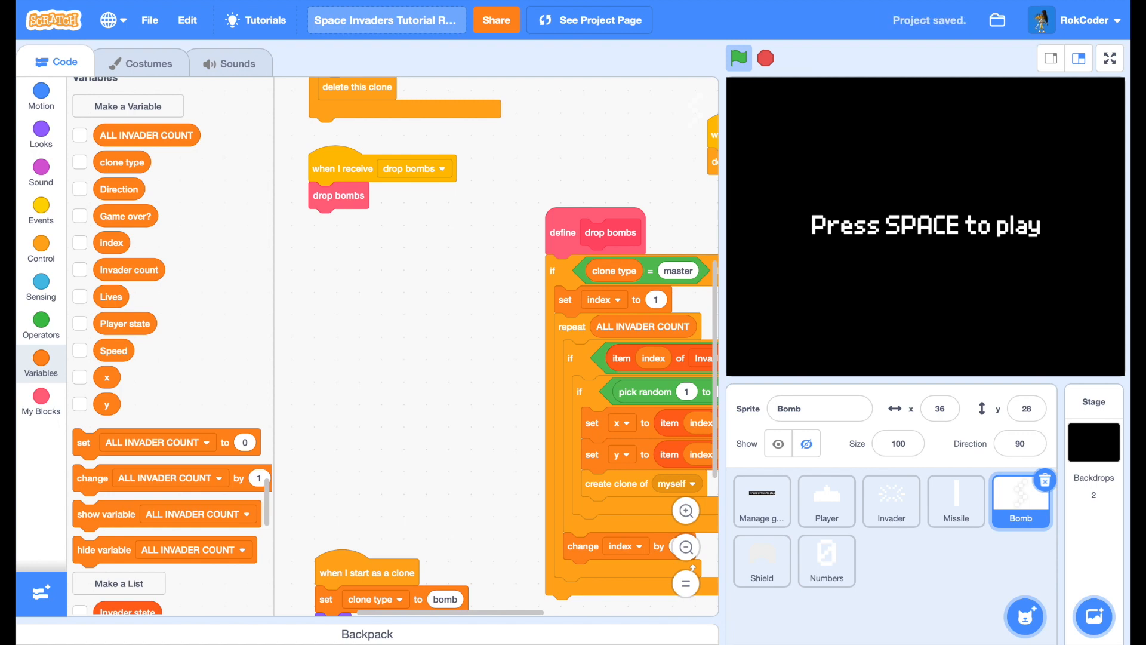